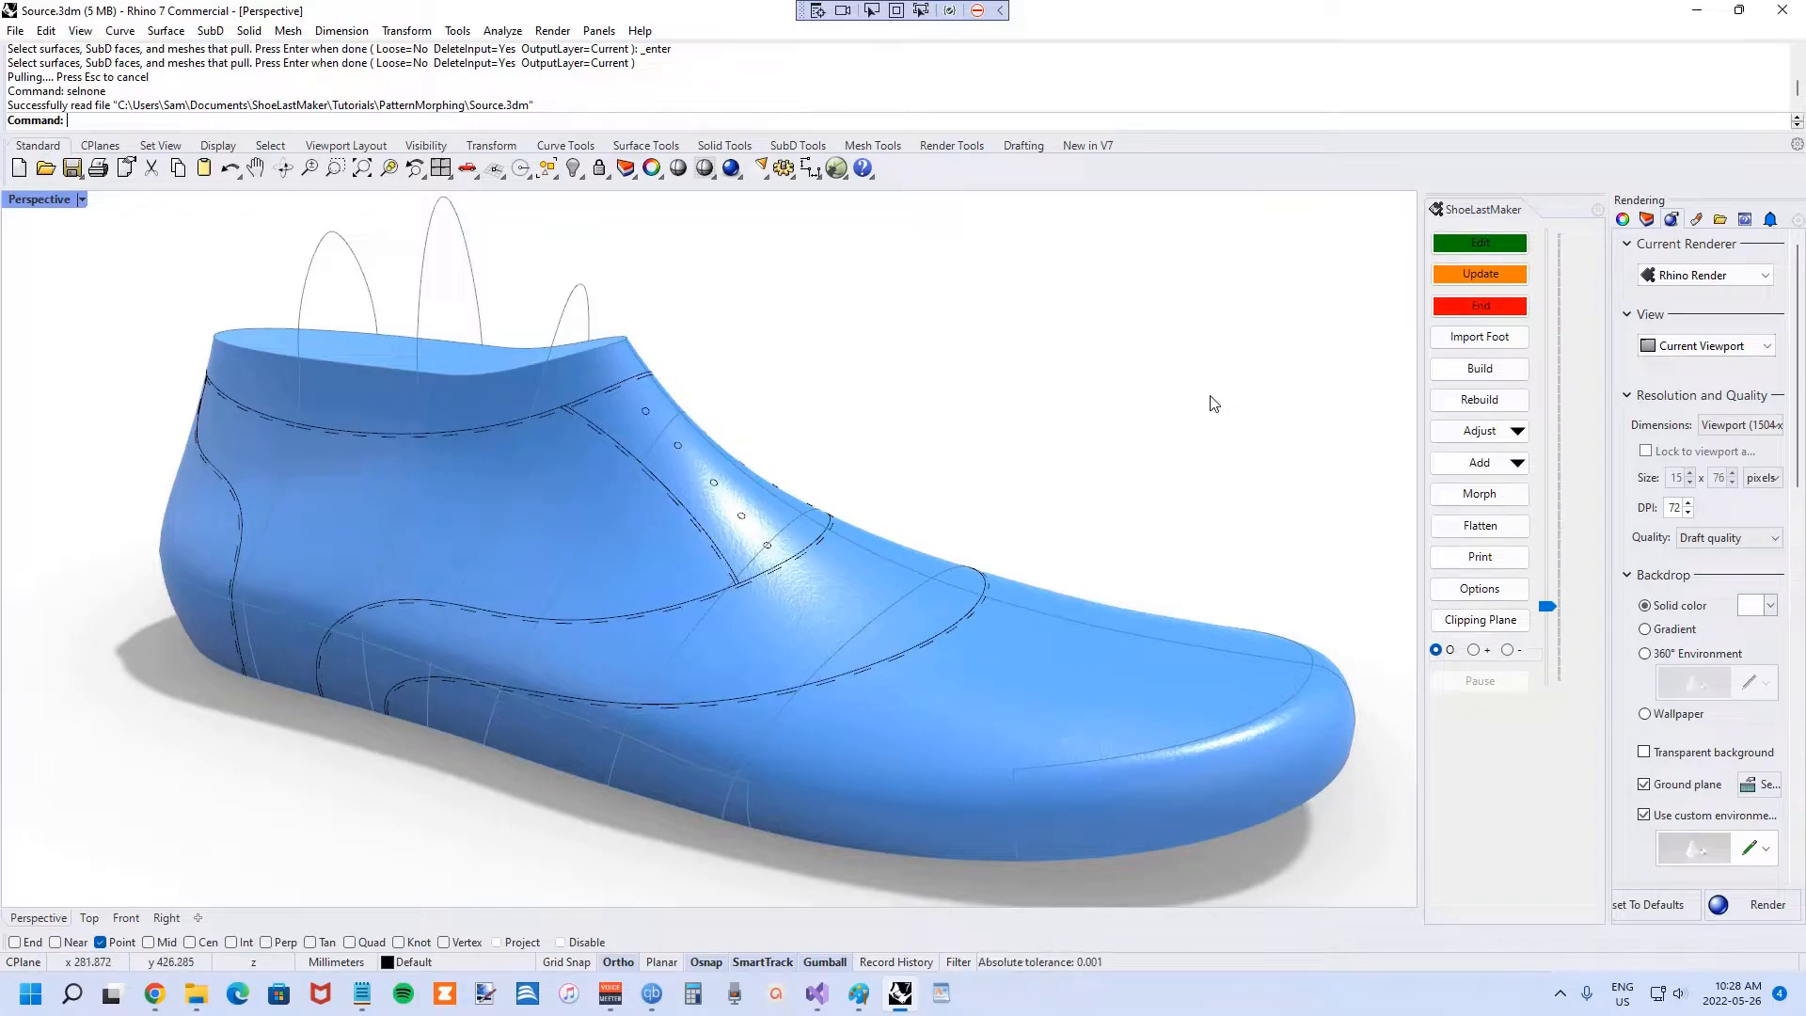
mouse_move(1204, 404)
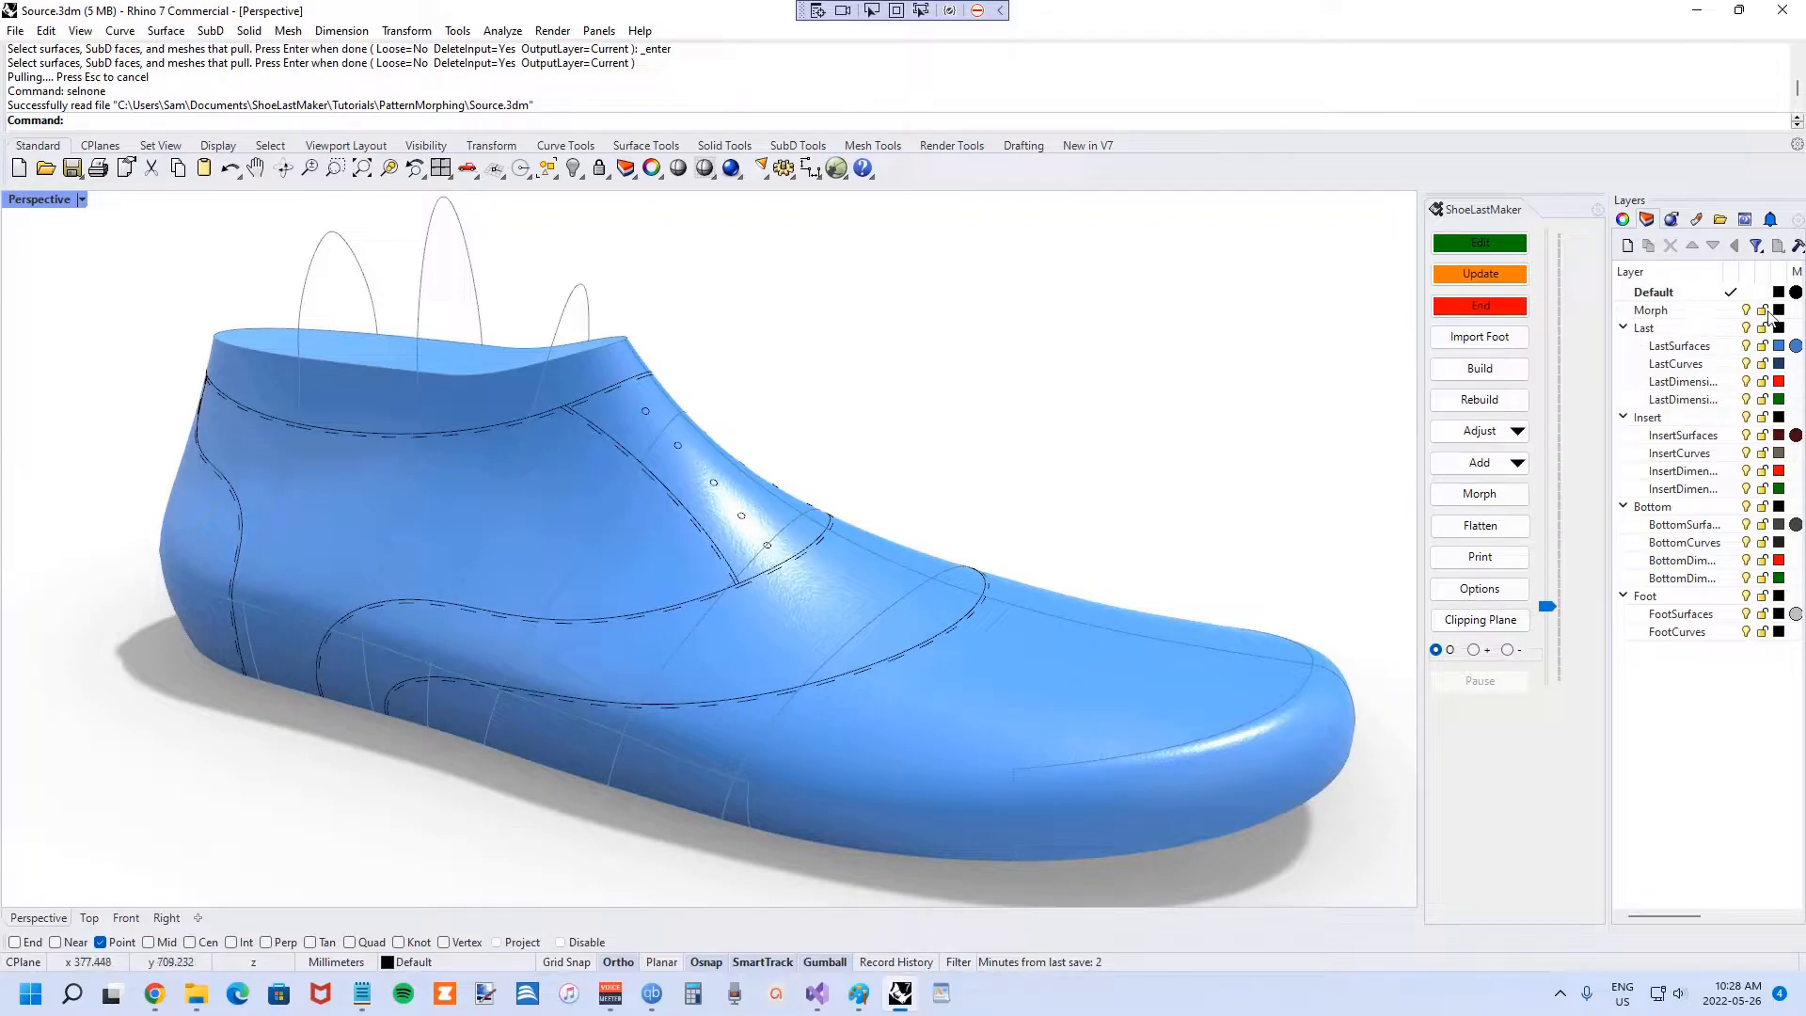
- Select the Morph layer, save the shoe last file as Source.3dm, and open recent files
click(1651, 309)
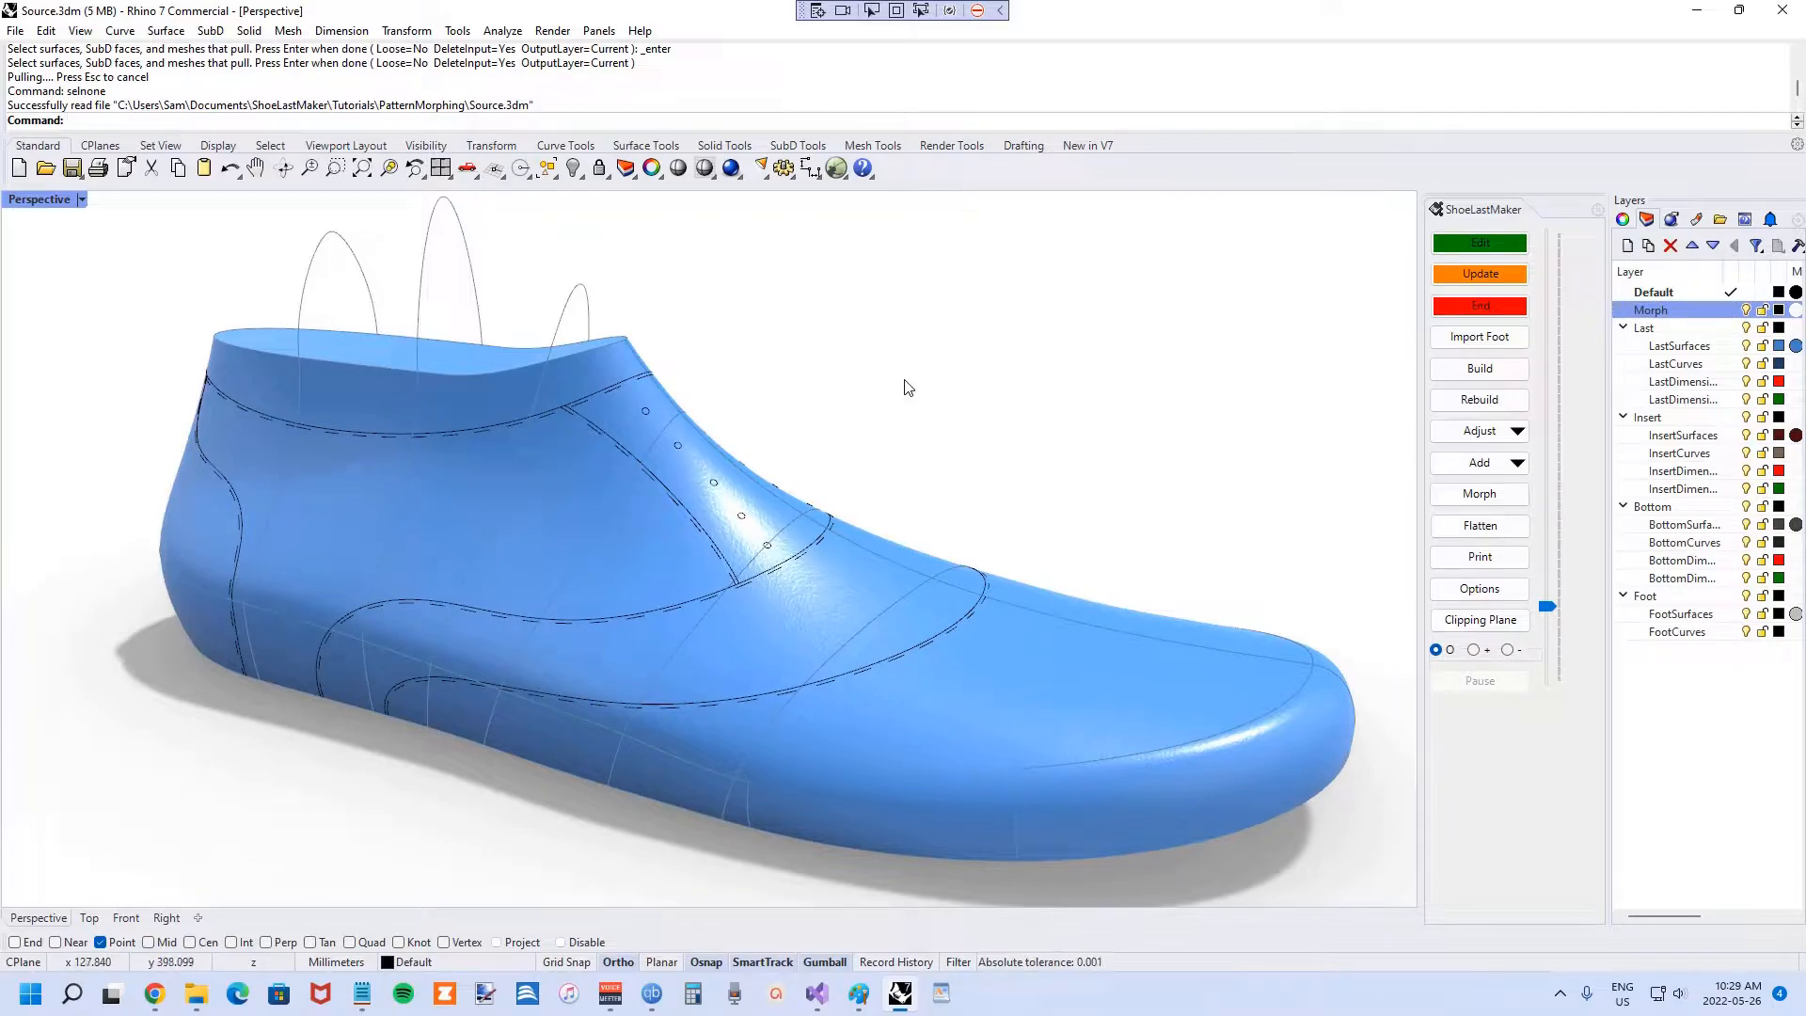
mouse_move(630, 591)
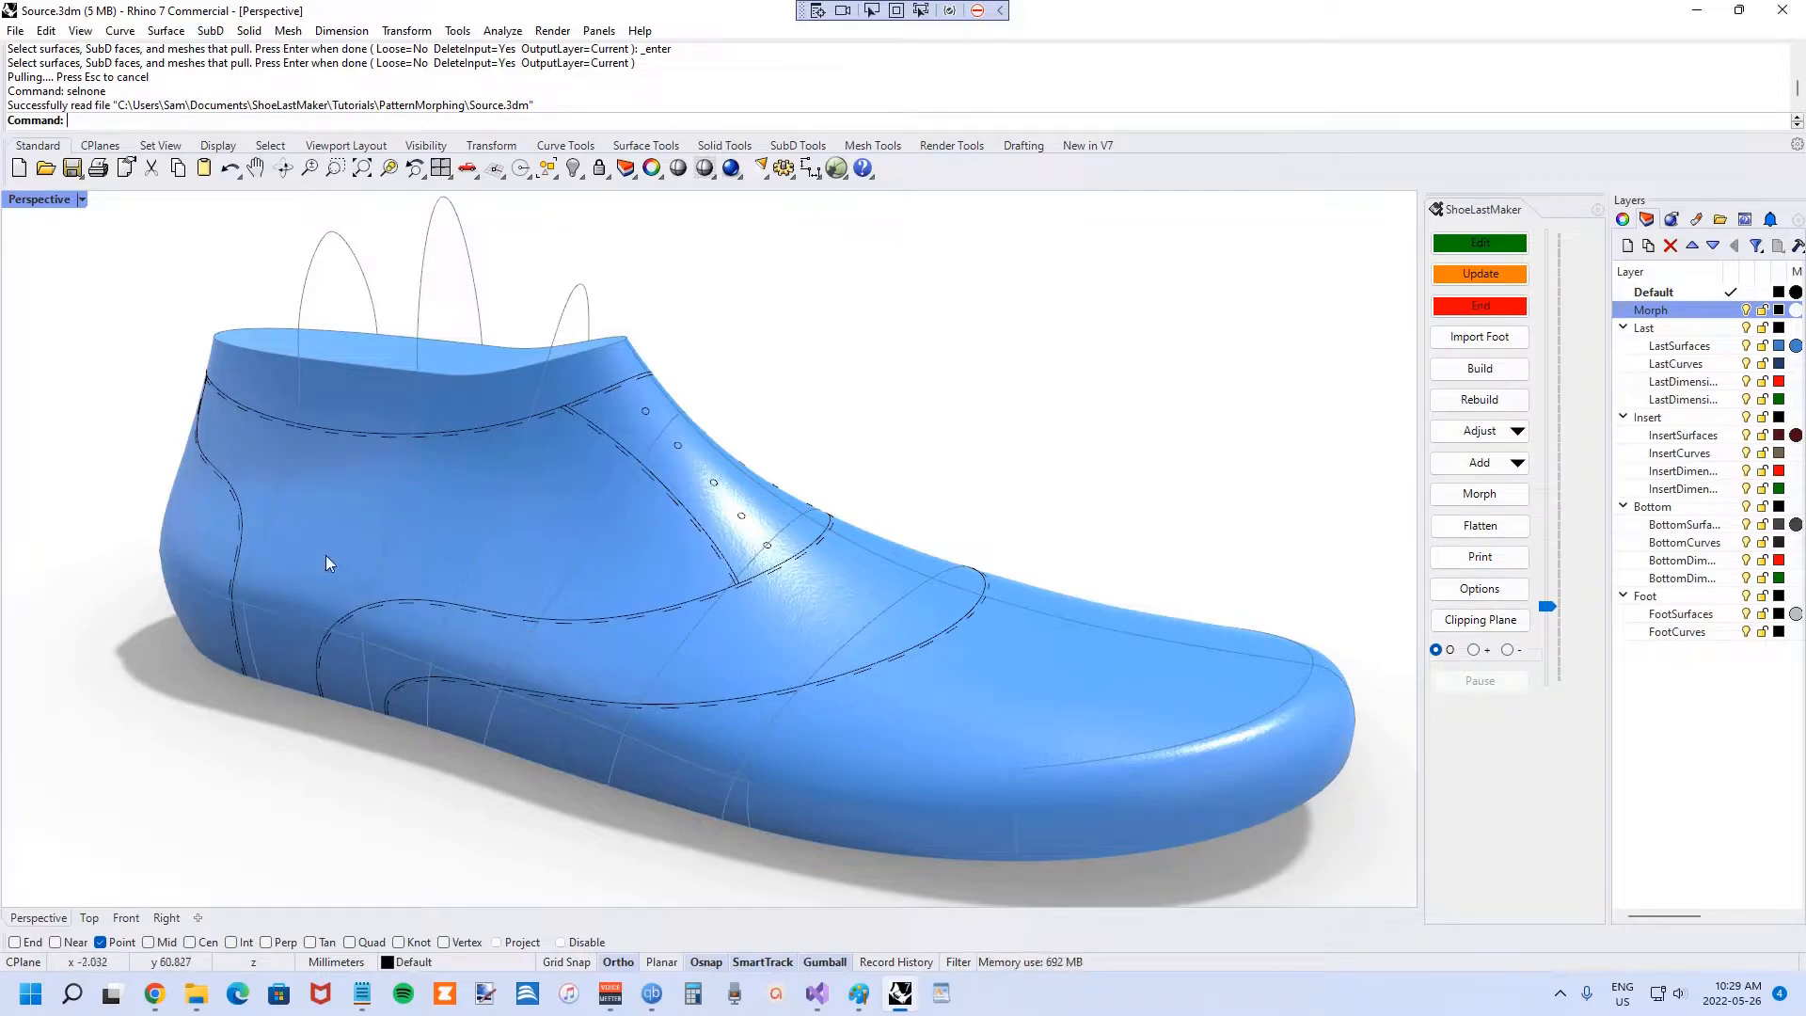
mouse_move(741, 446)
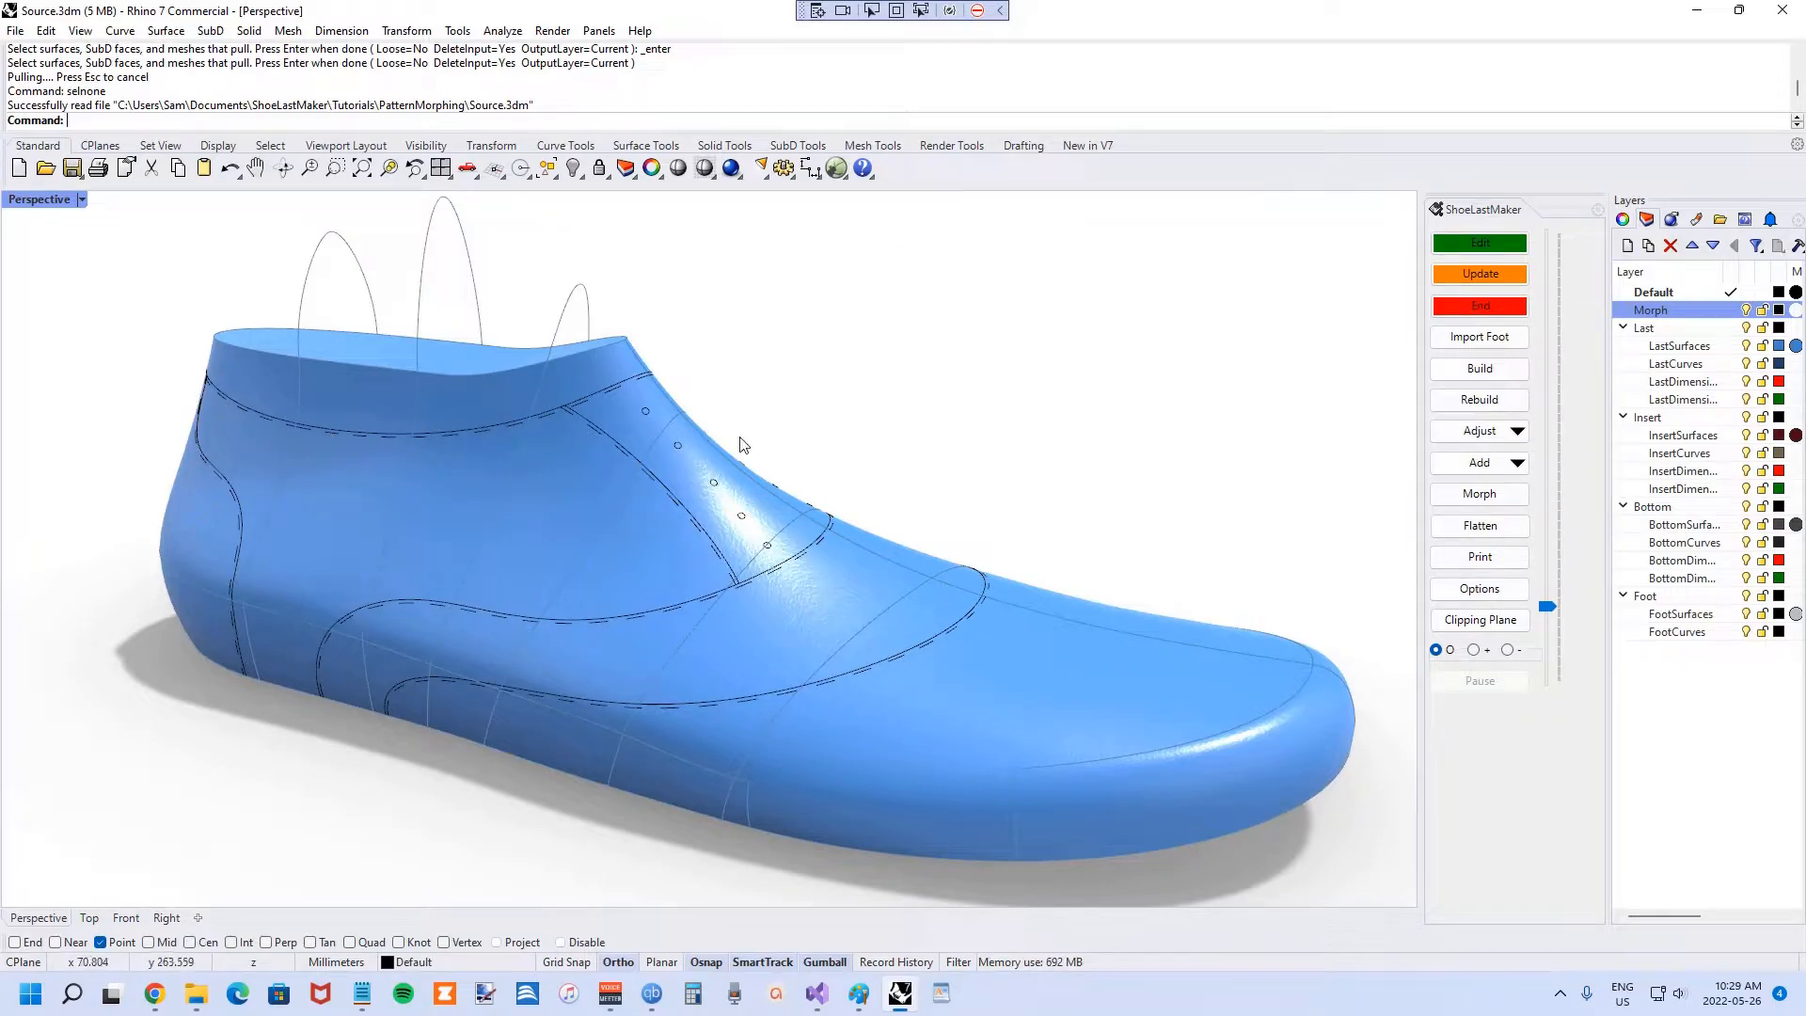
mouse_move(964, 530)
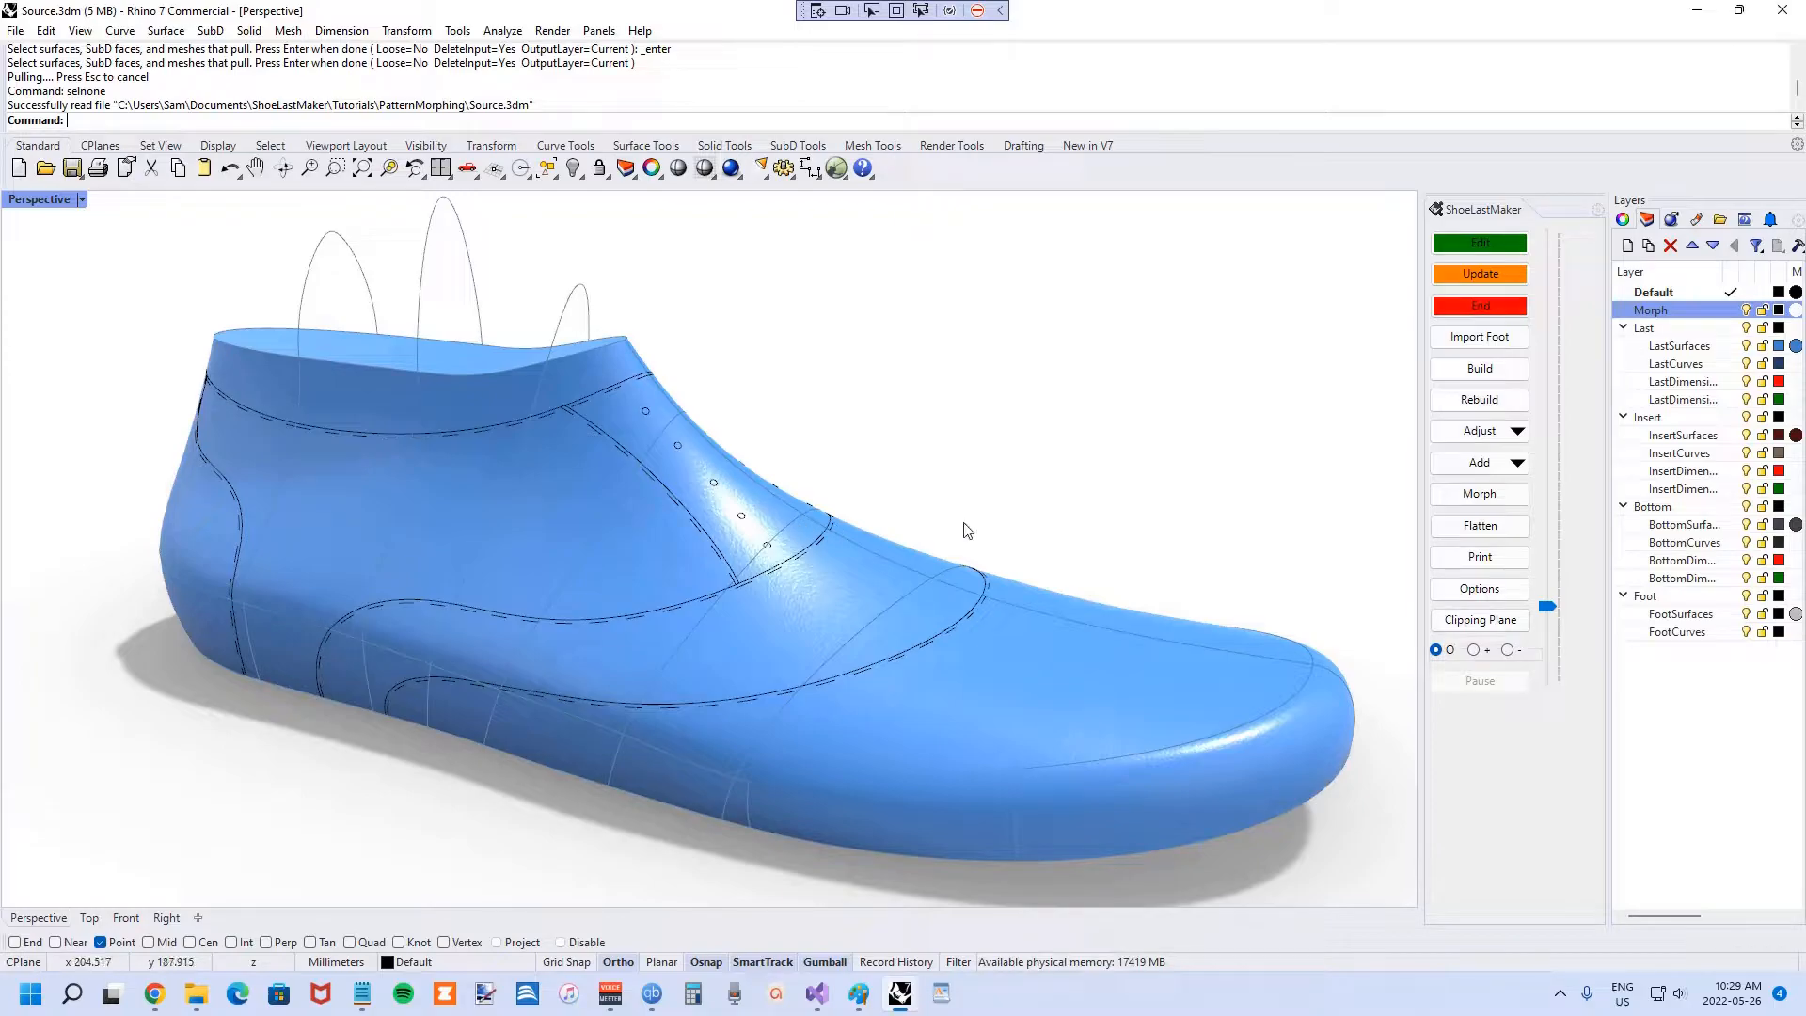
mouse_move(423, 449)
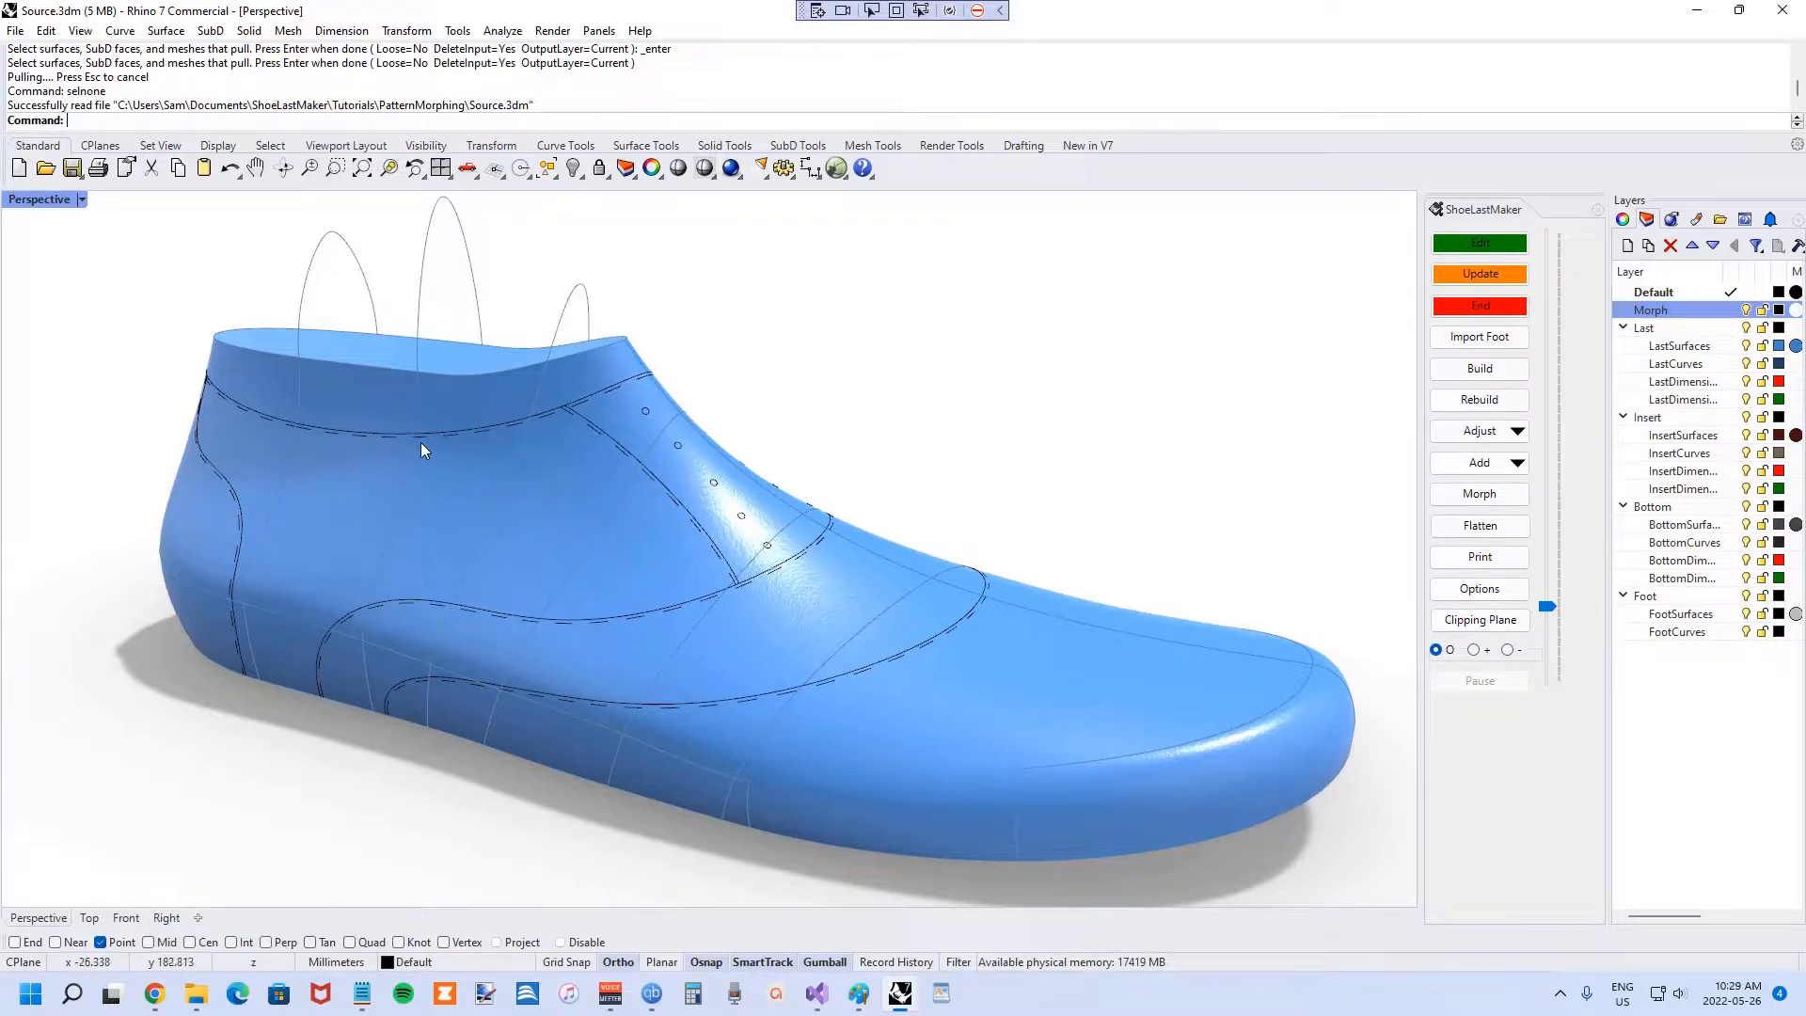
click(71, 168)
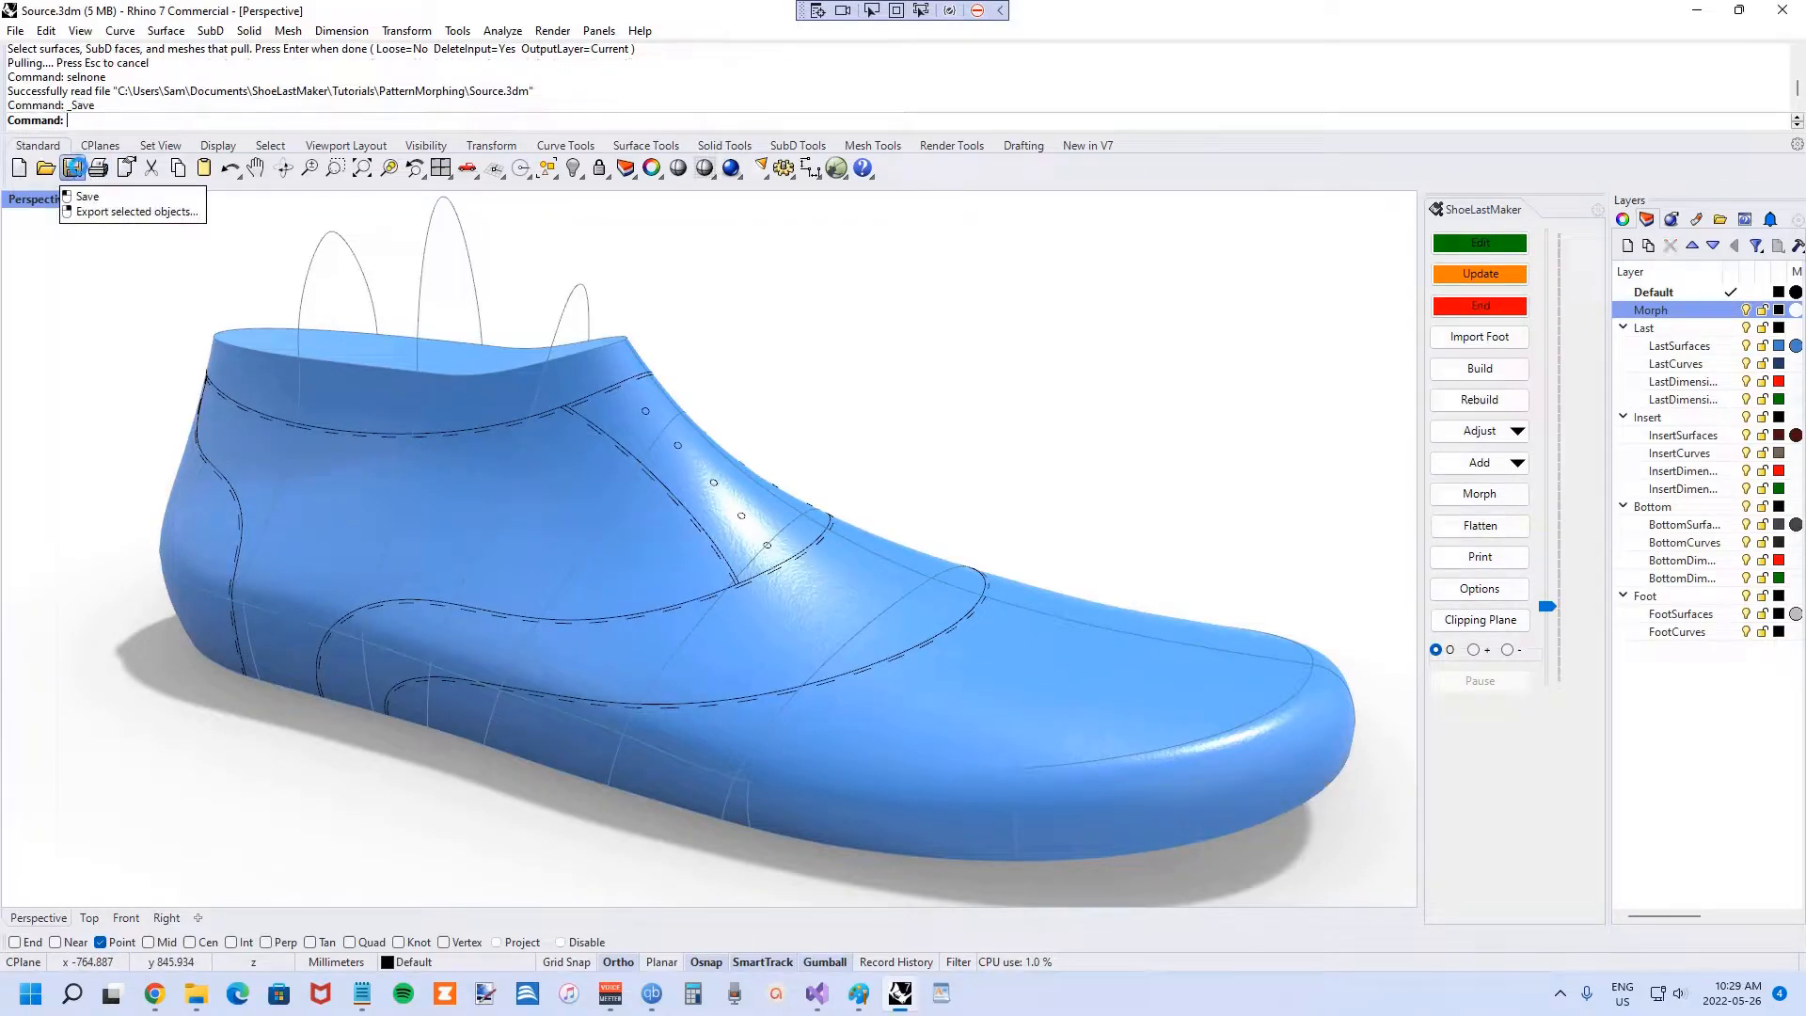
click(86, 196)
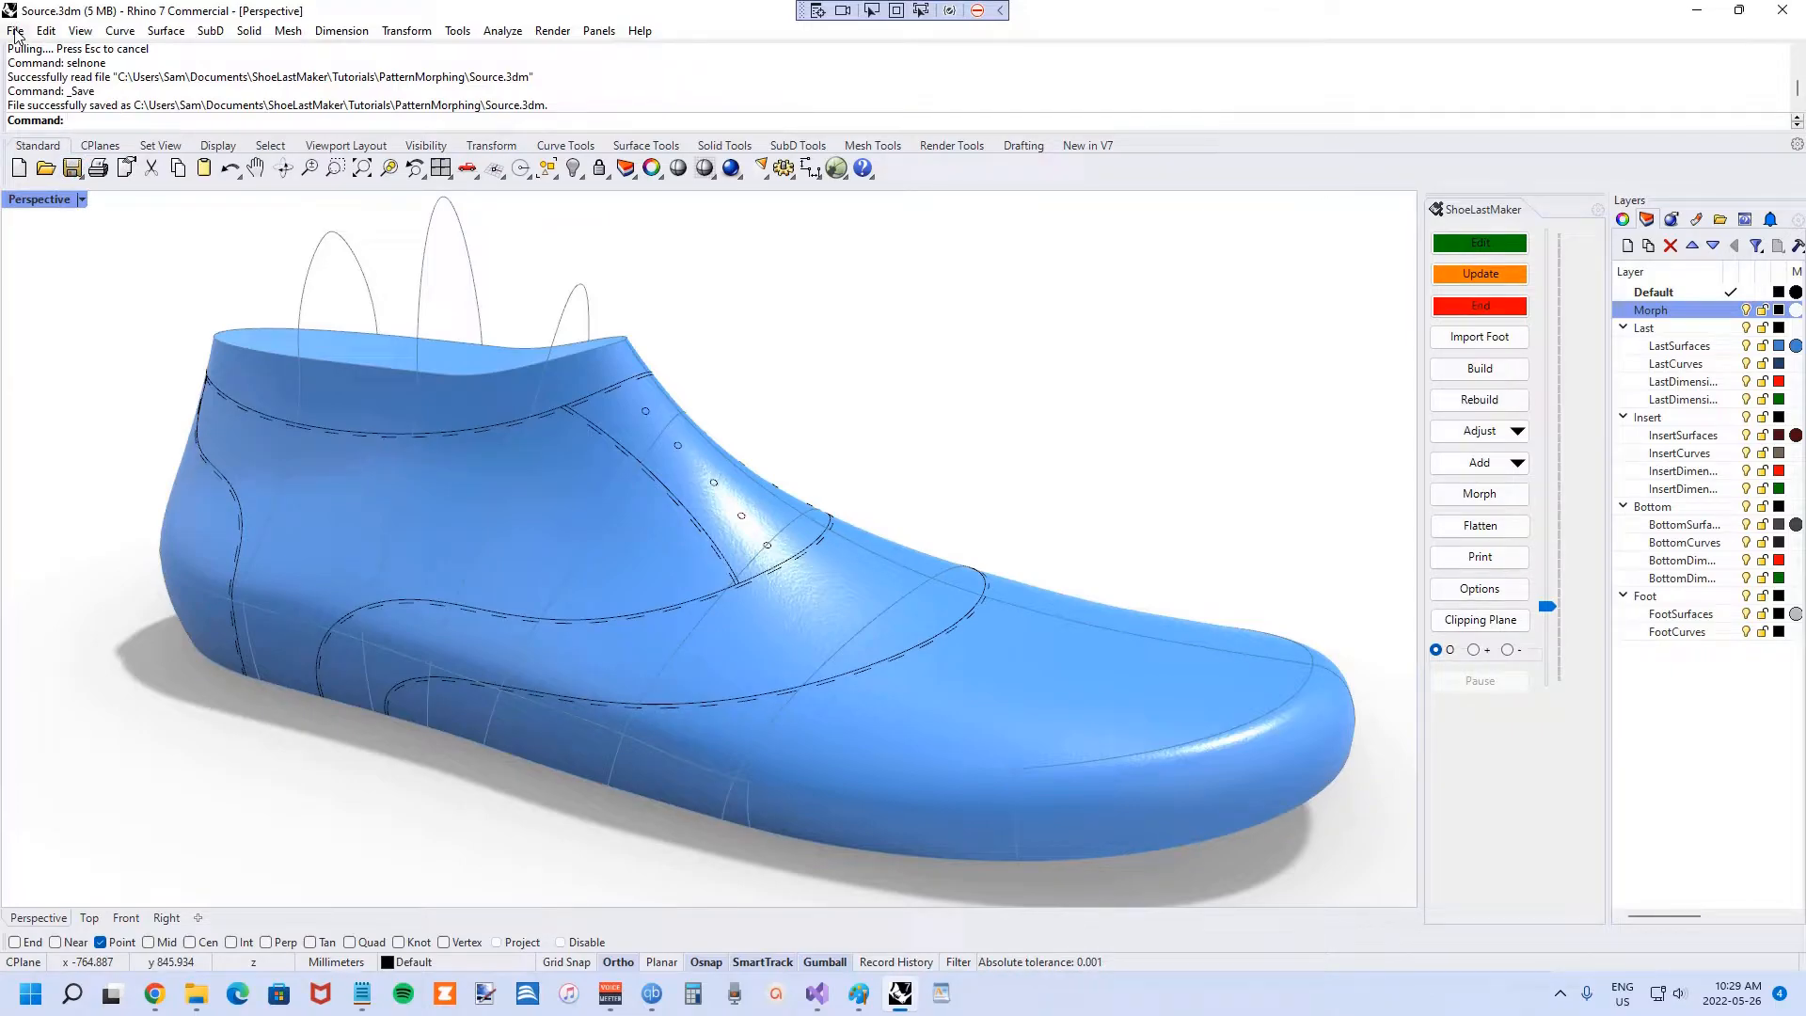
click(15, 30)
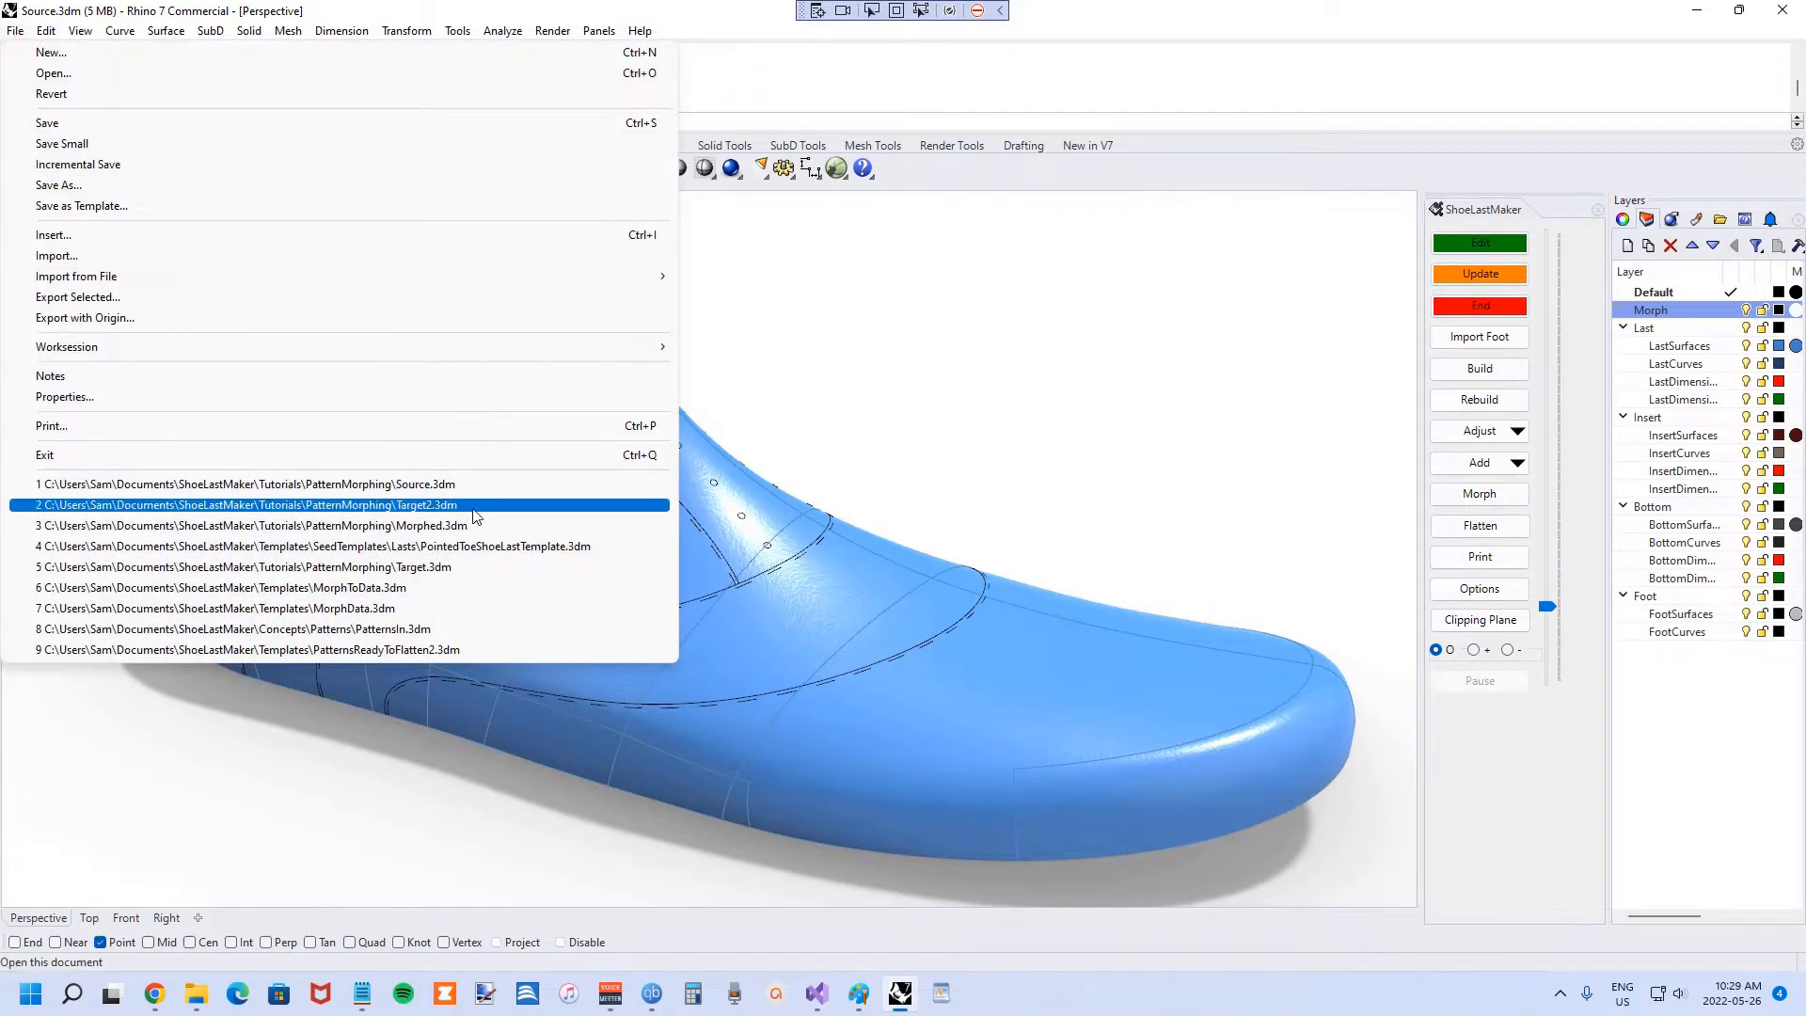
- Open Target2.3dm and orbit from toe to side view to inspect the pointed last
click(247, 505)
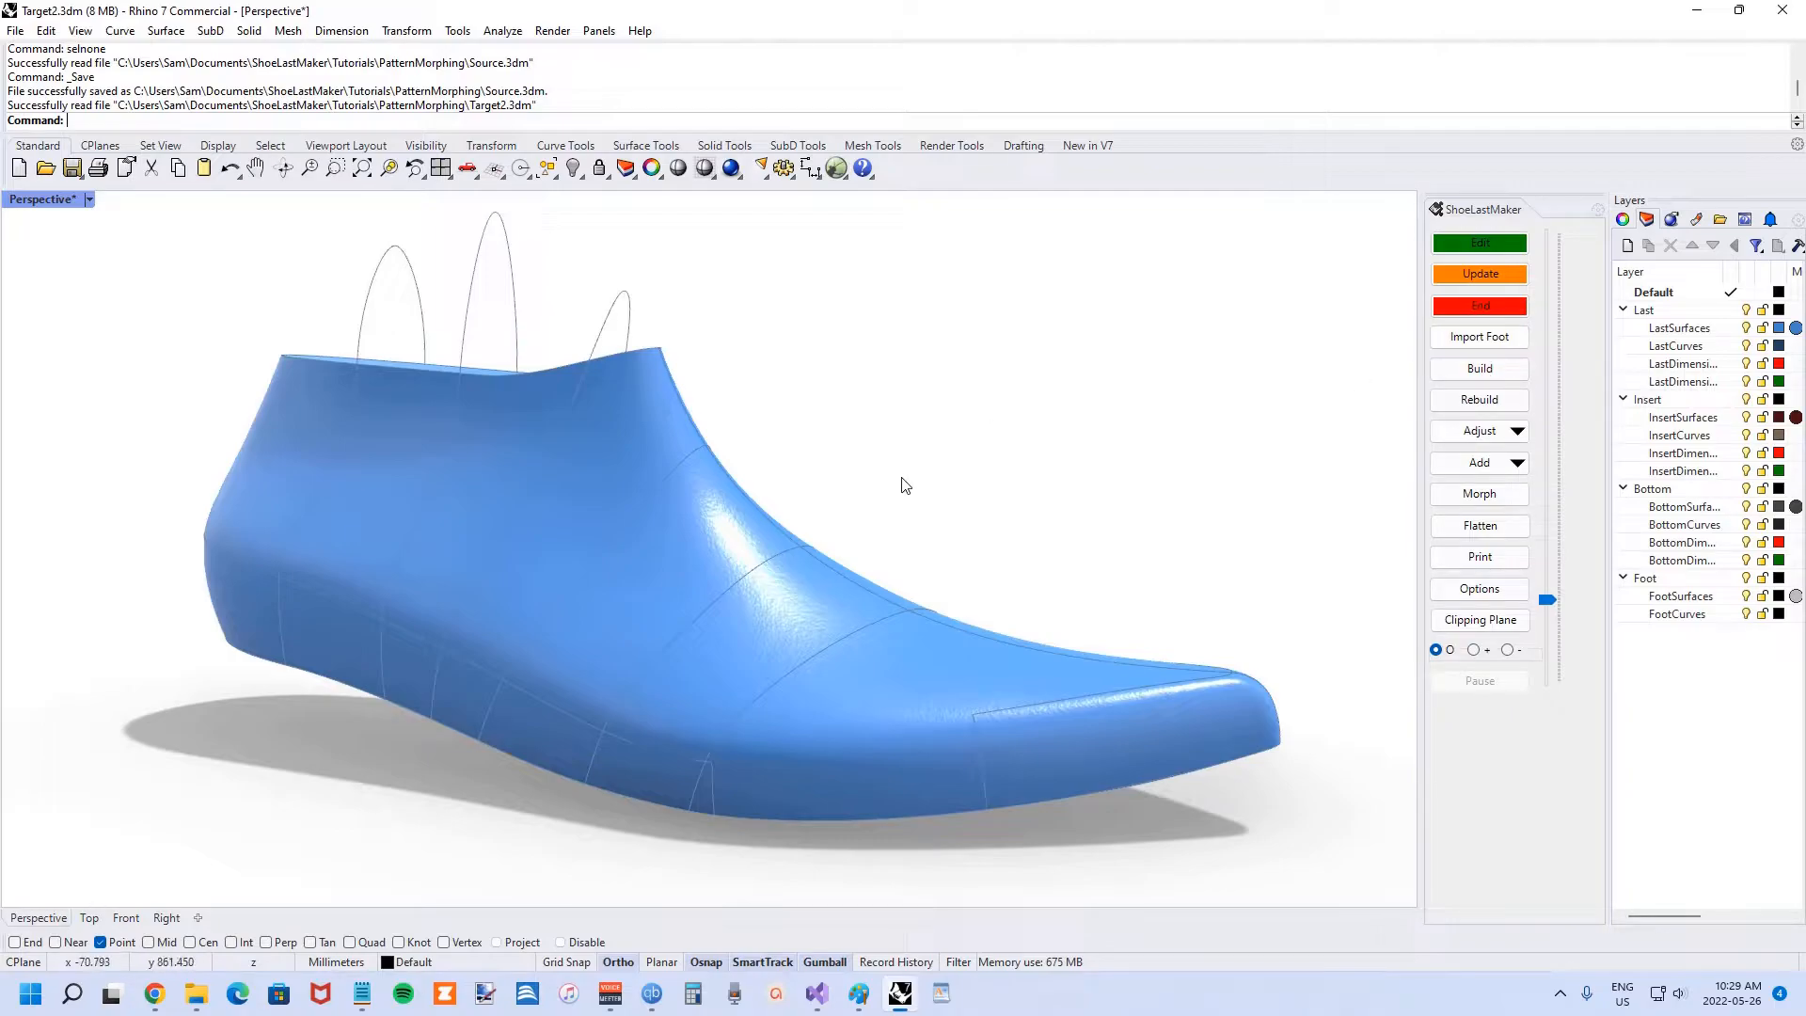
mouse_move(868, 415)
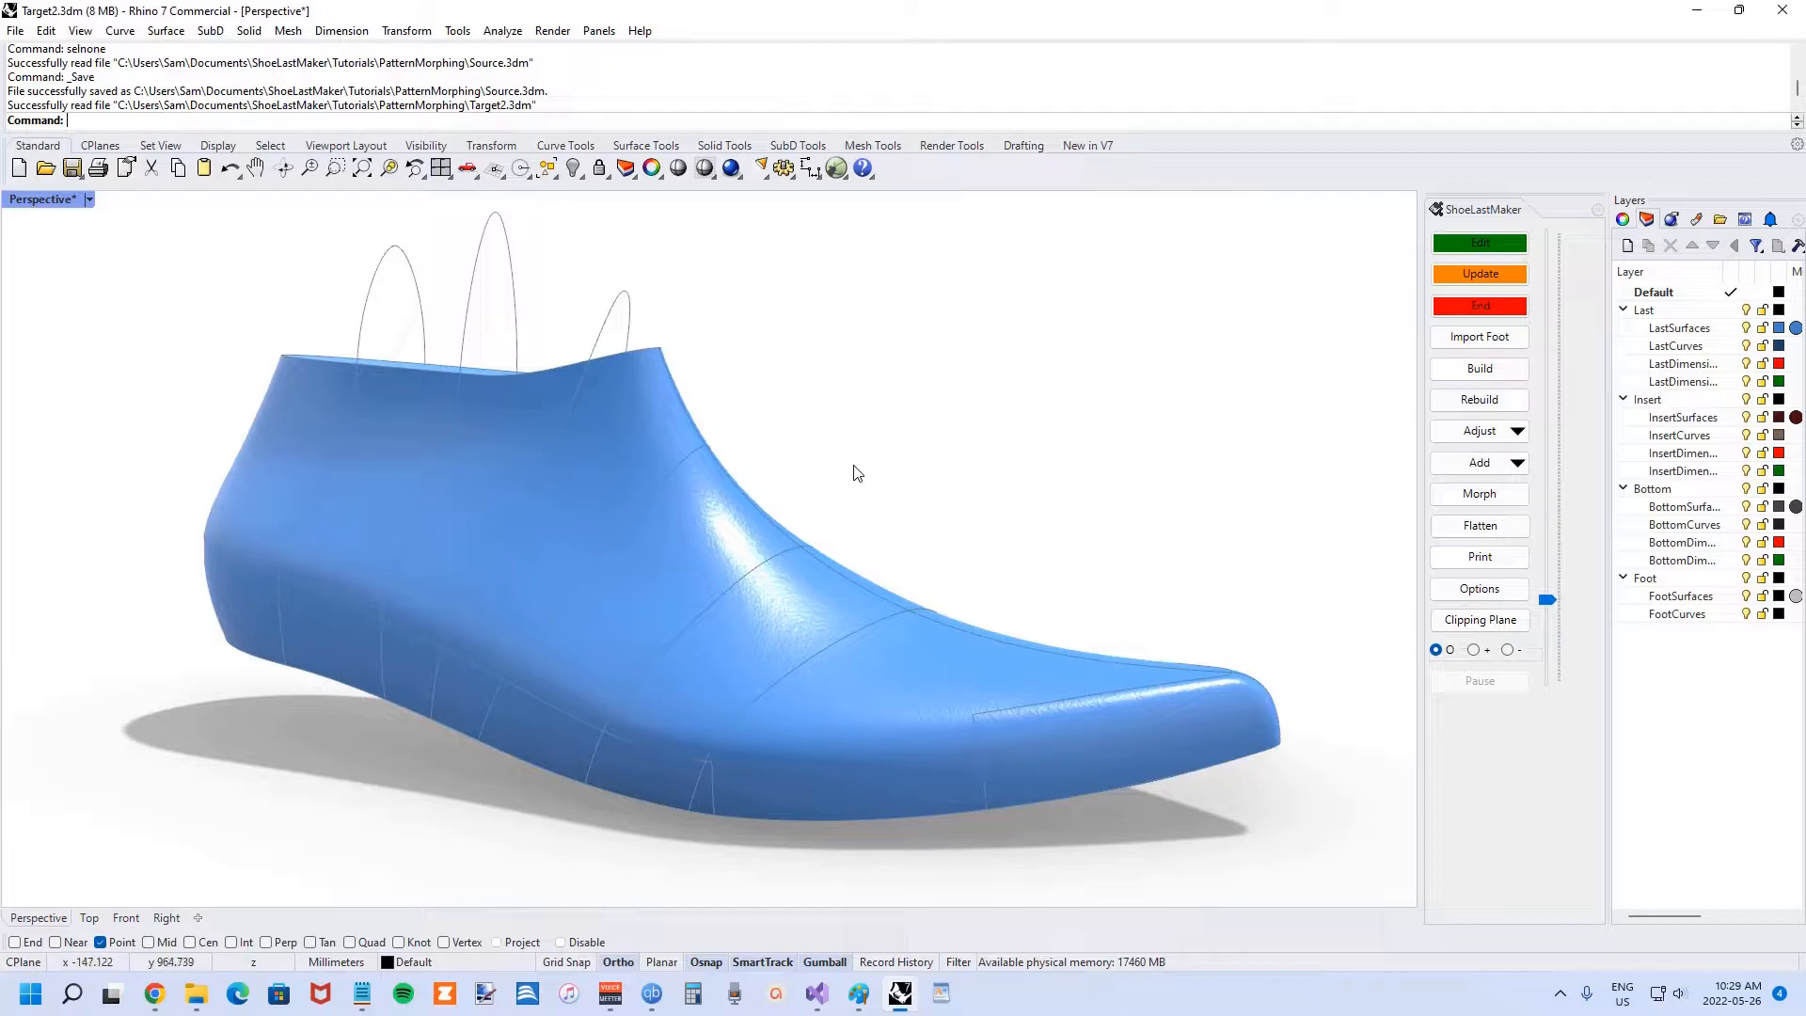
drag(858, 472, 754, 489)
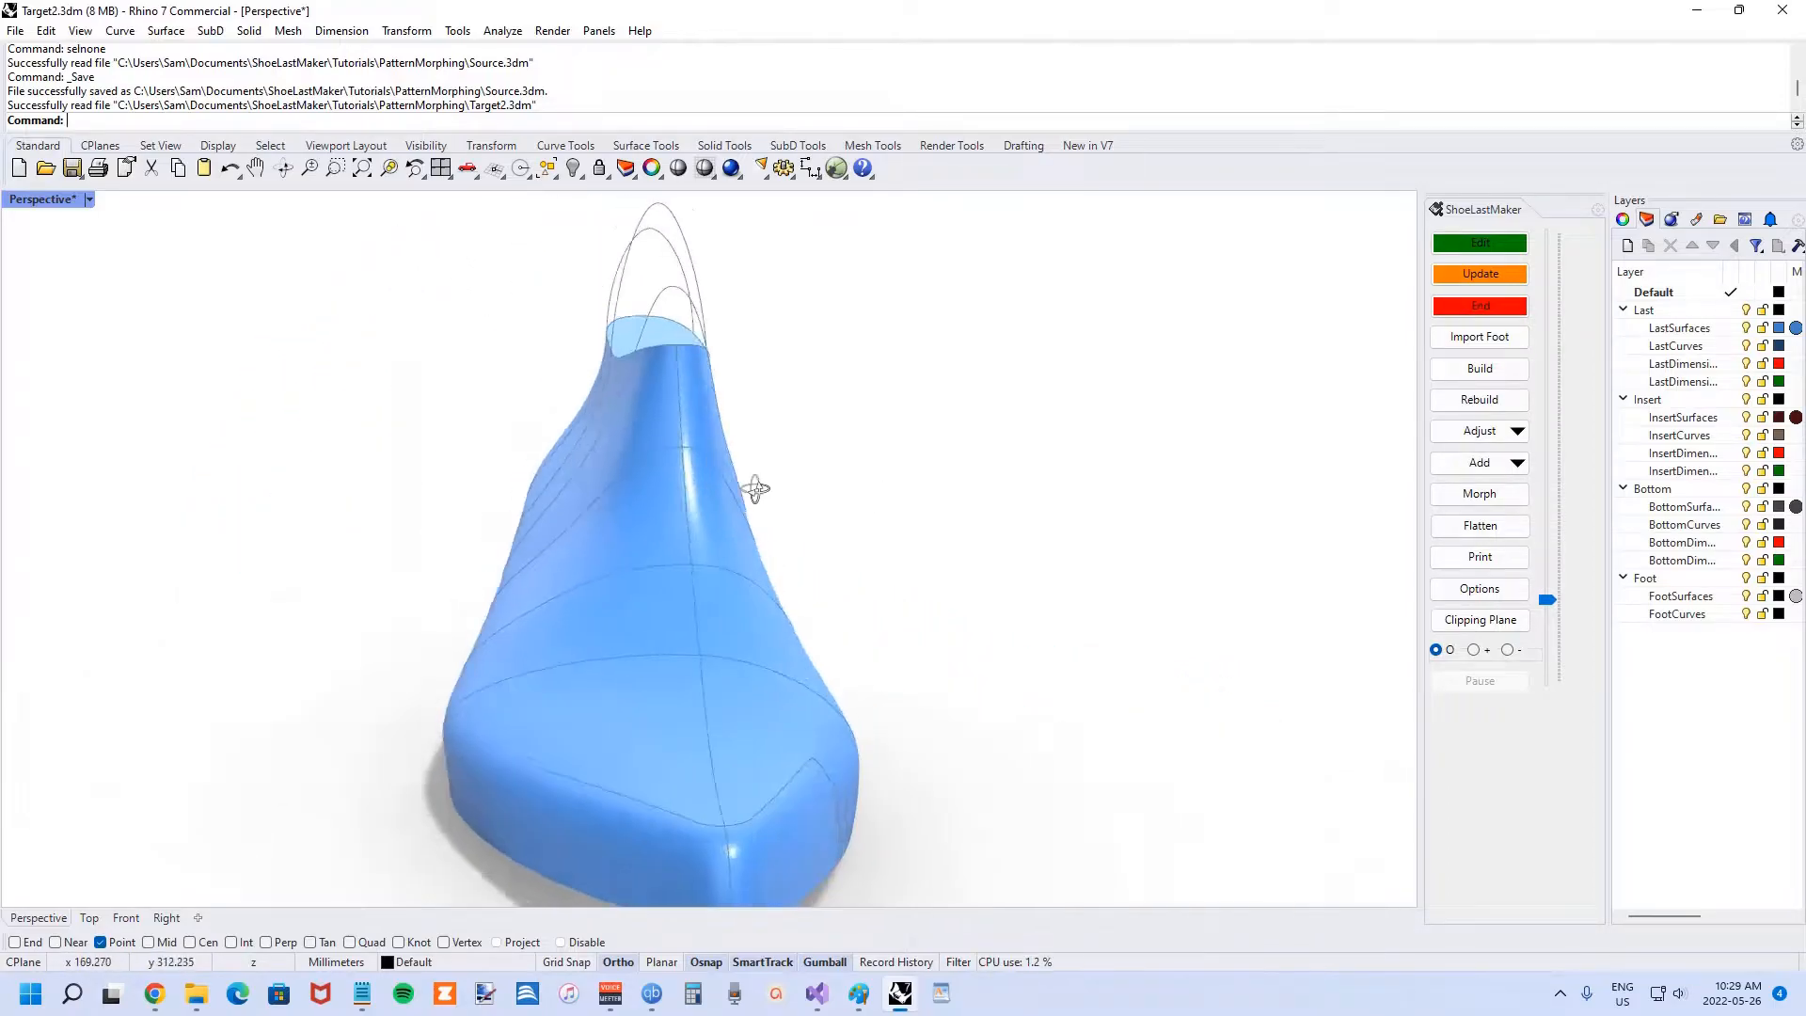
drag(754, 489, 806, 498)
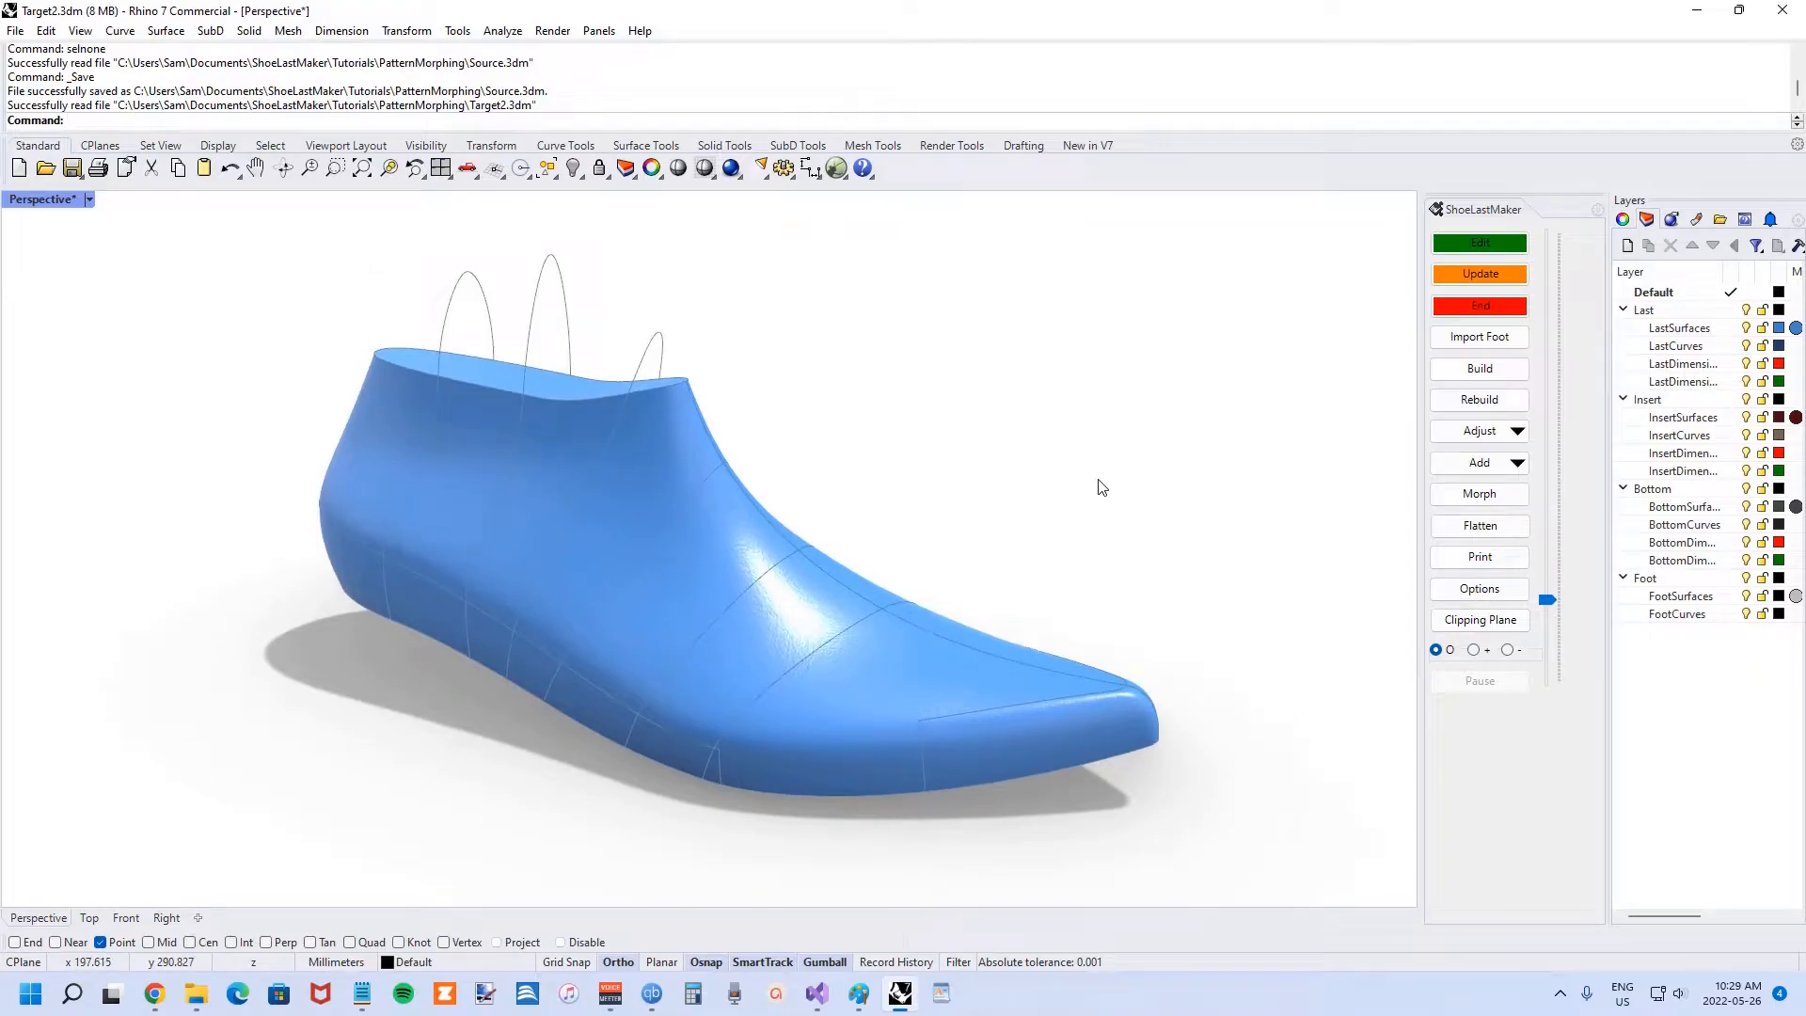
mouse_move(1257, 478)
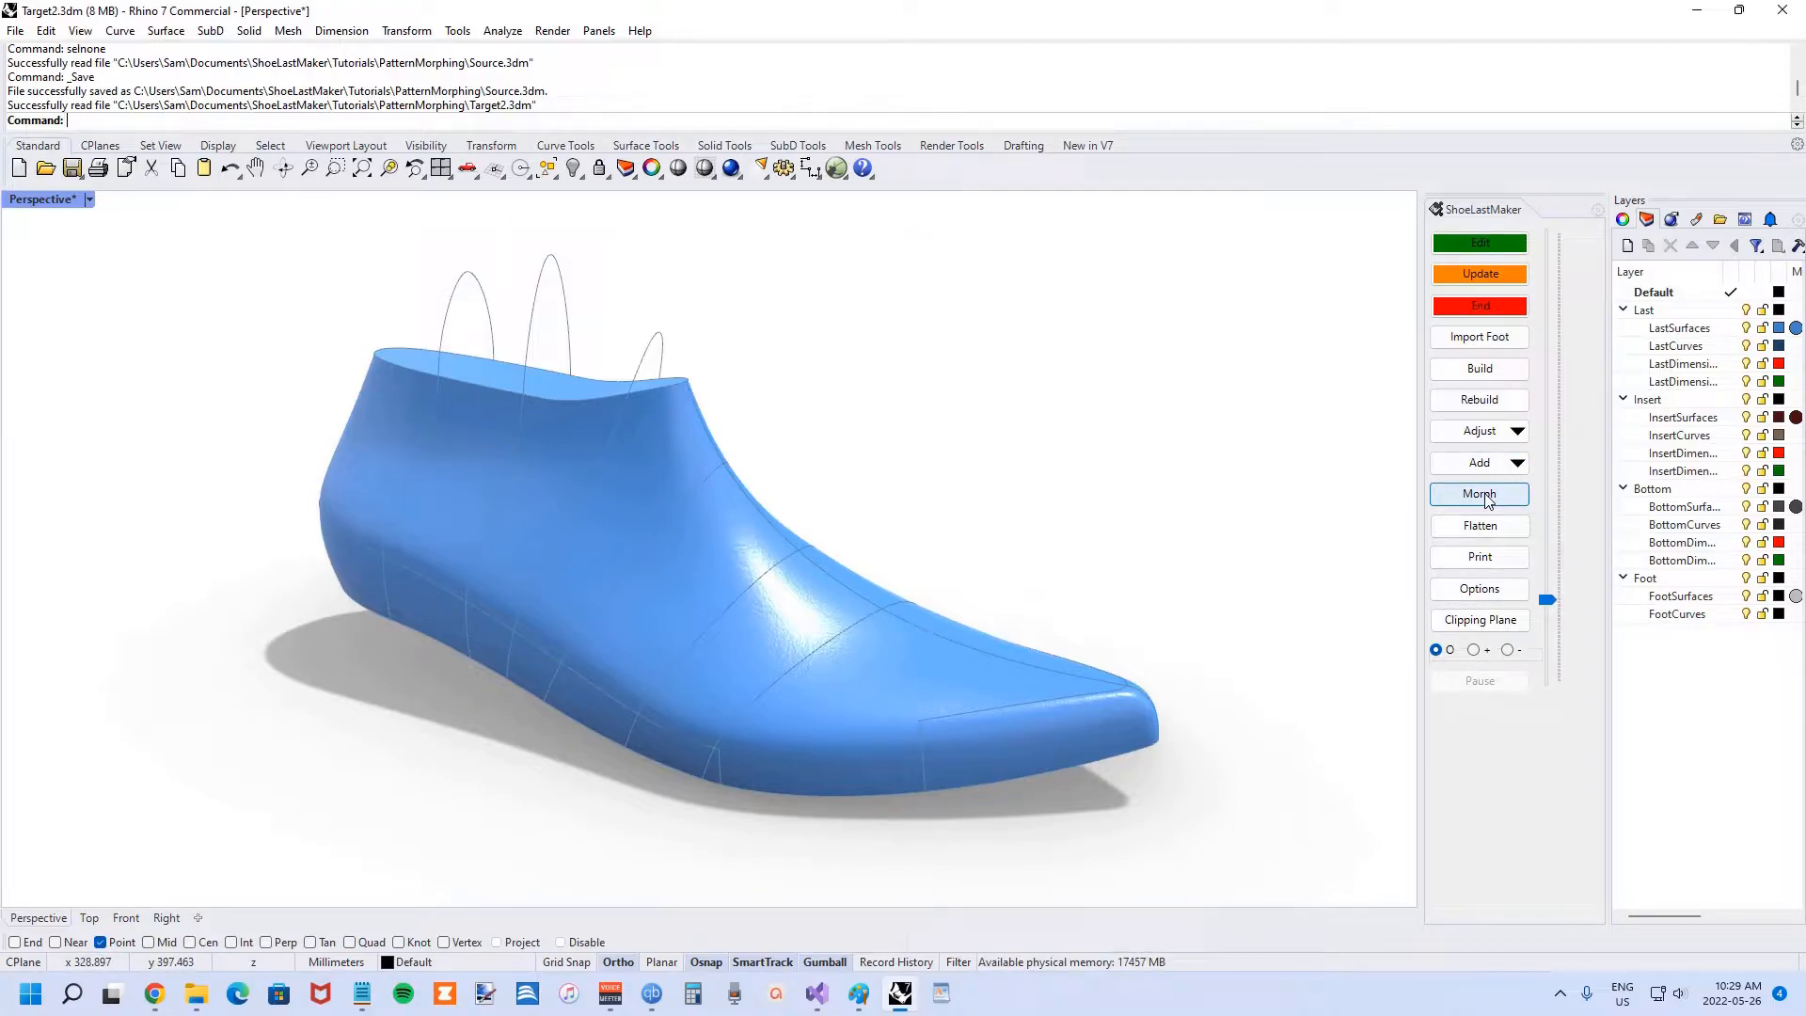
- Open the ShoeLastMaker MorphForm and browse to Source.3dm as the data to morph
click(1479, 493)
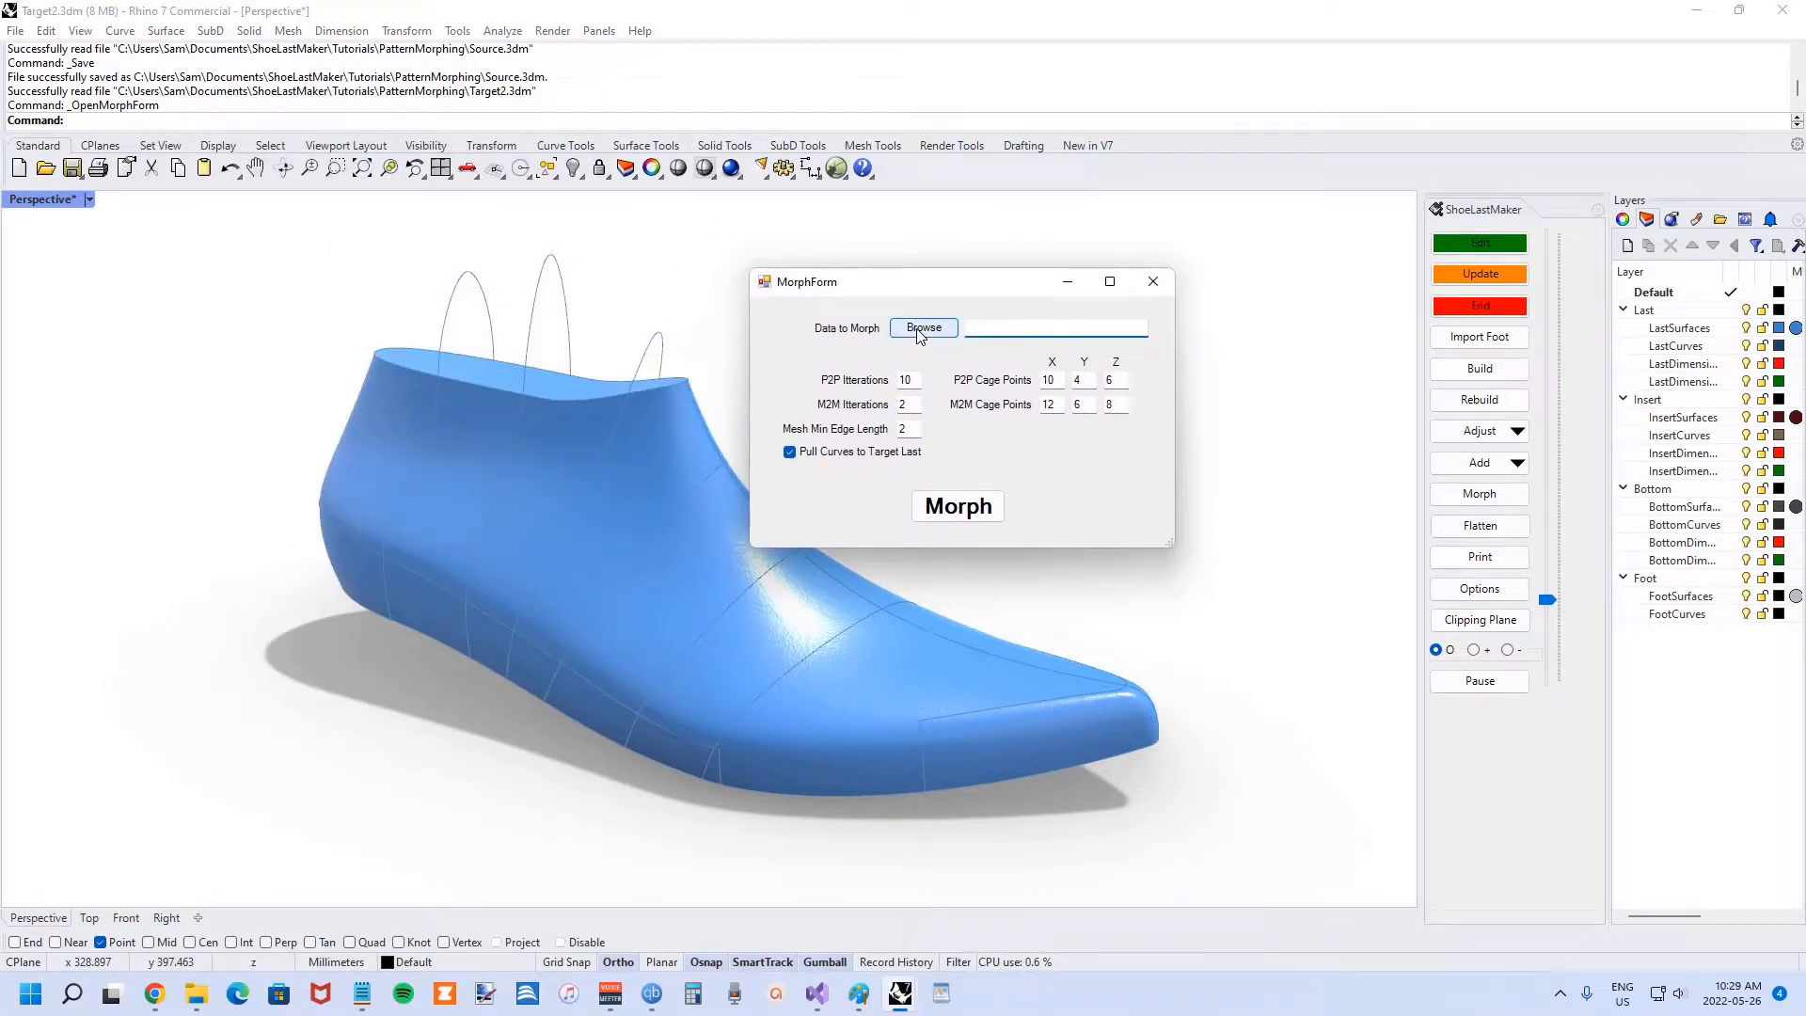
click(923, 328)
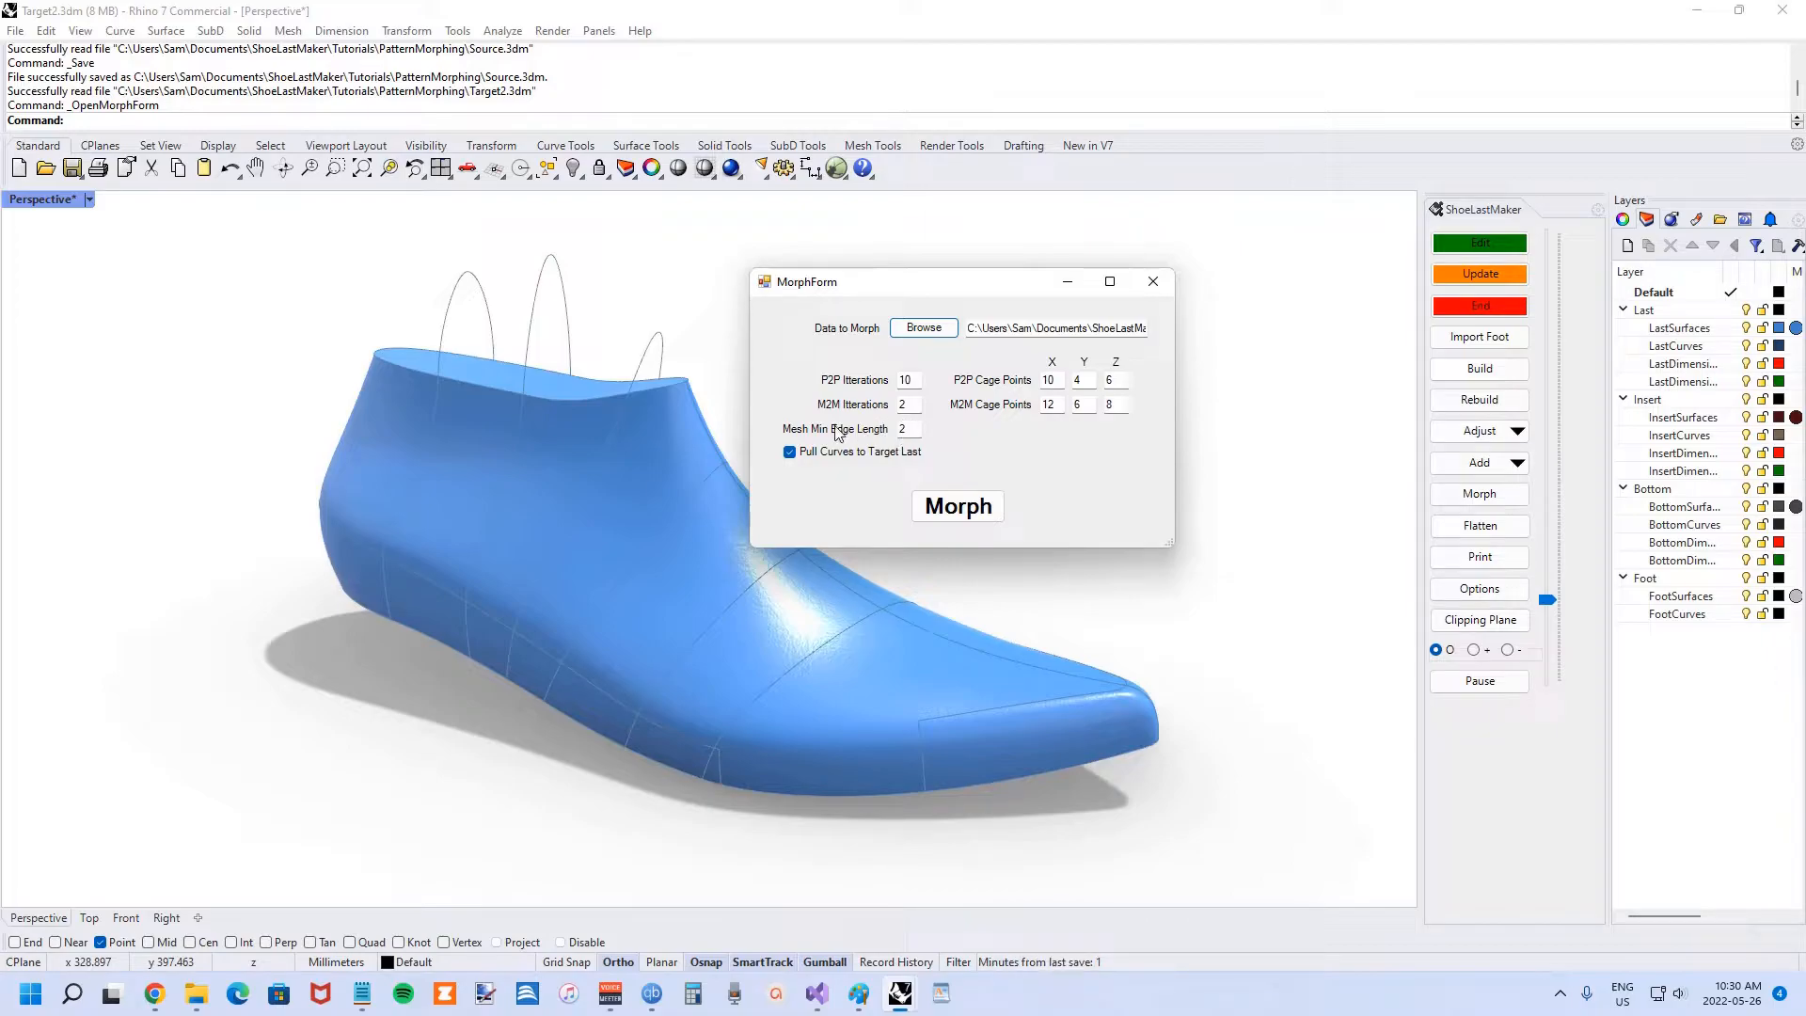
mouse_move(846, 436)
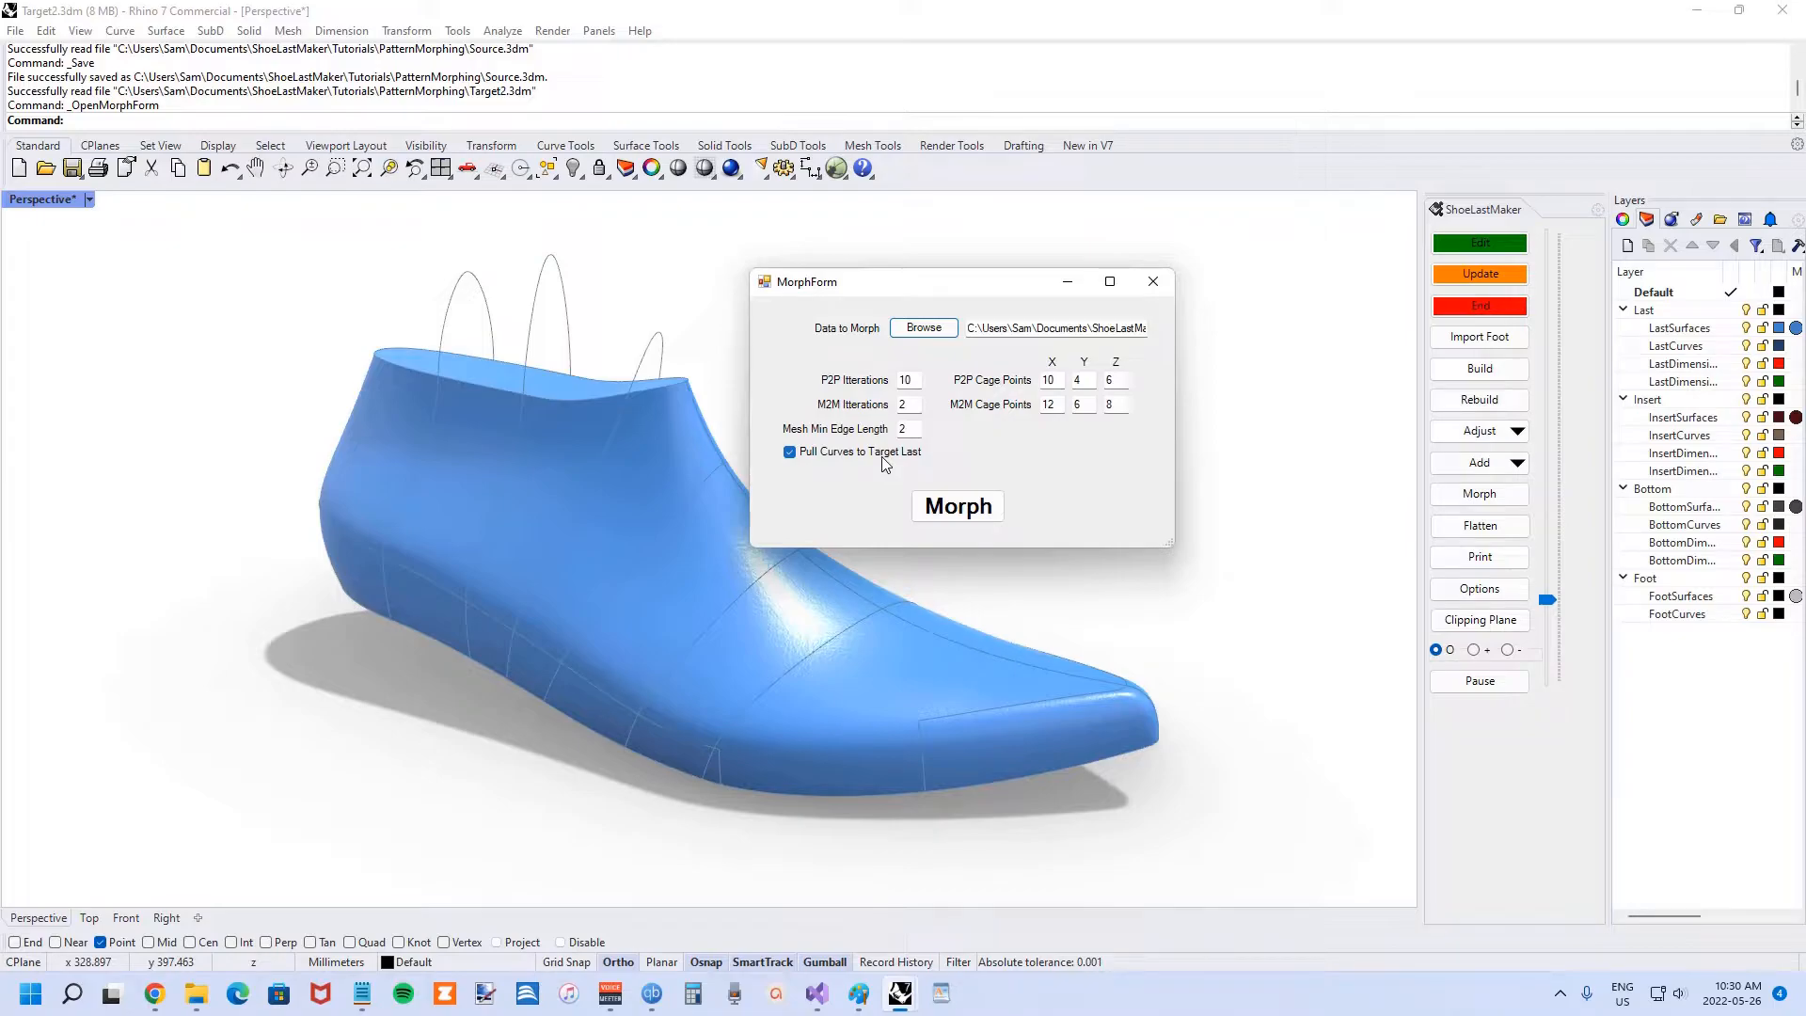
mouse_move(930, 483)
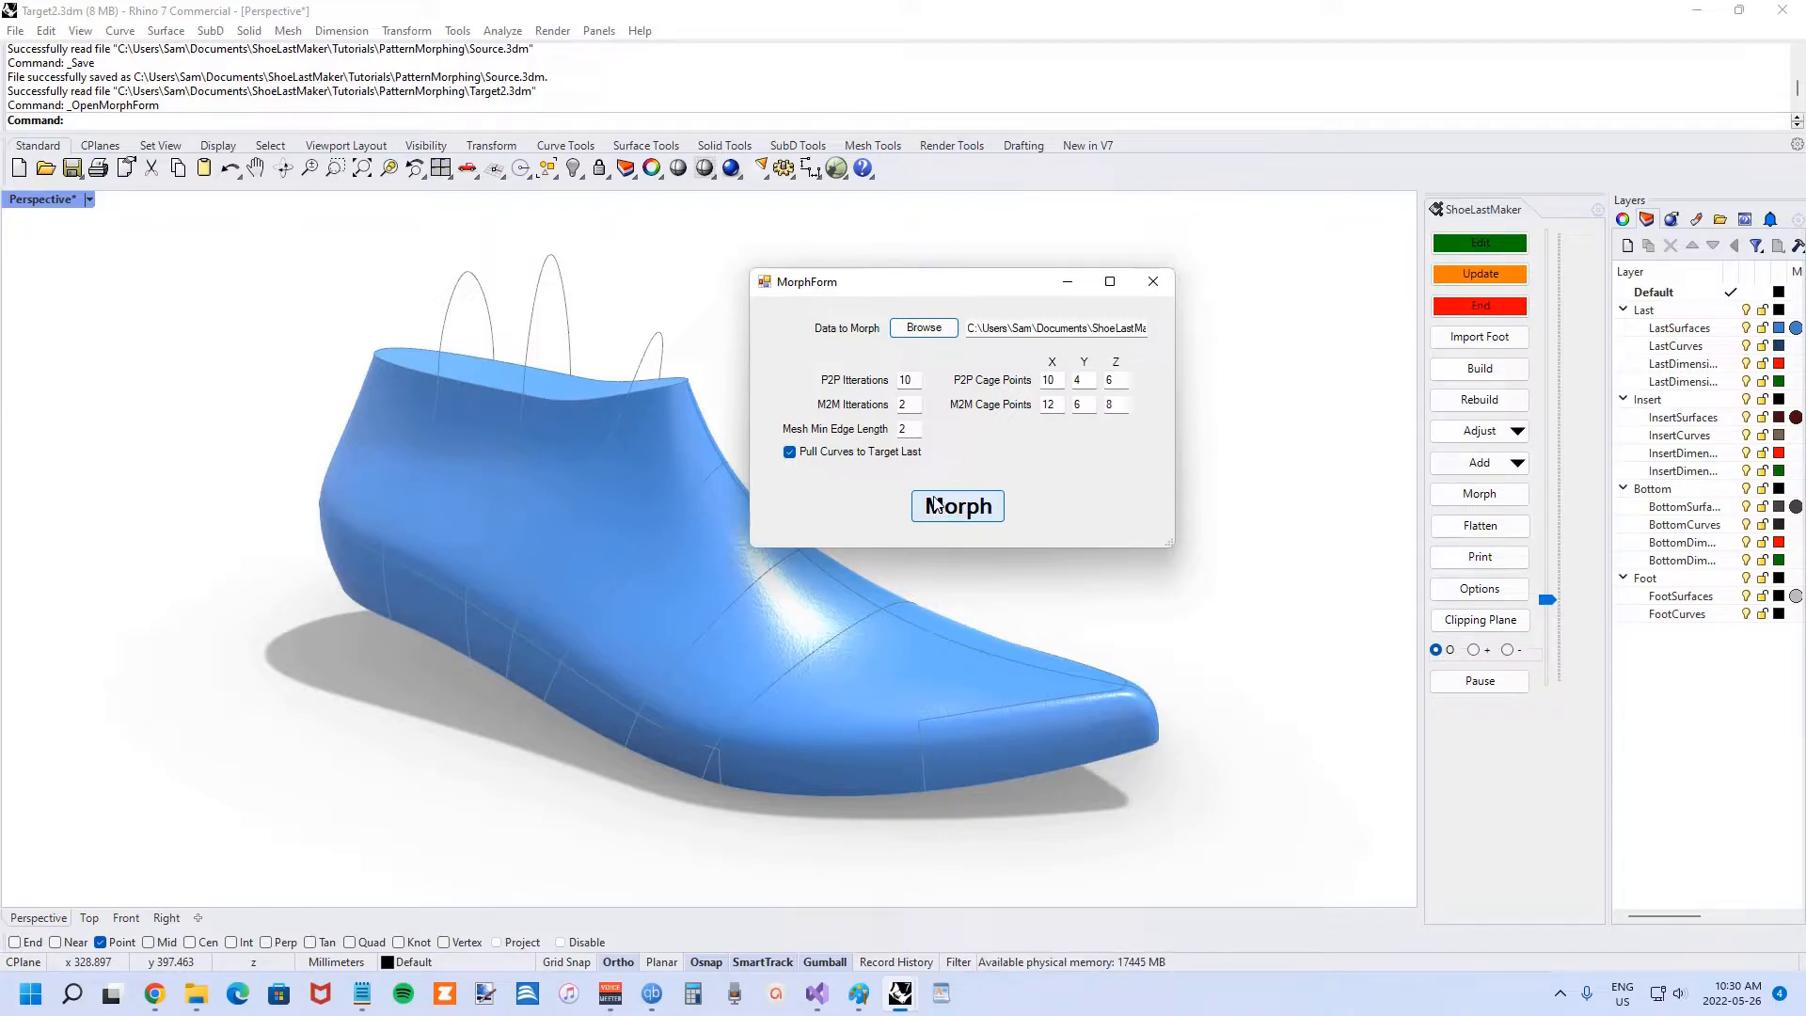
- Run Morph to import Source.3dm onto a Morph layer with its cage around the target
click(956, 507)
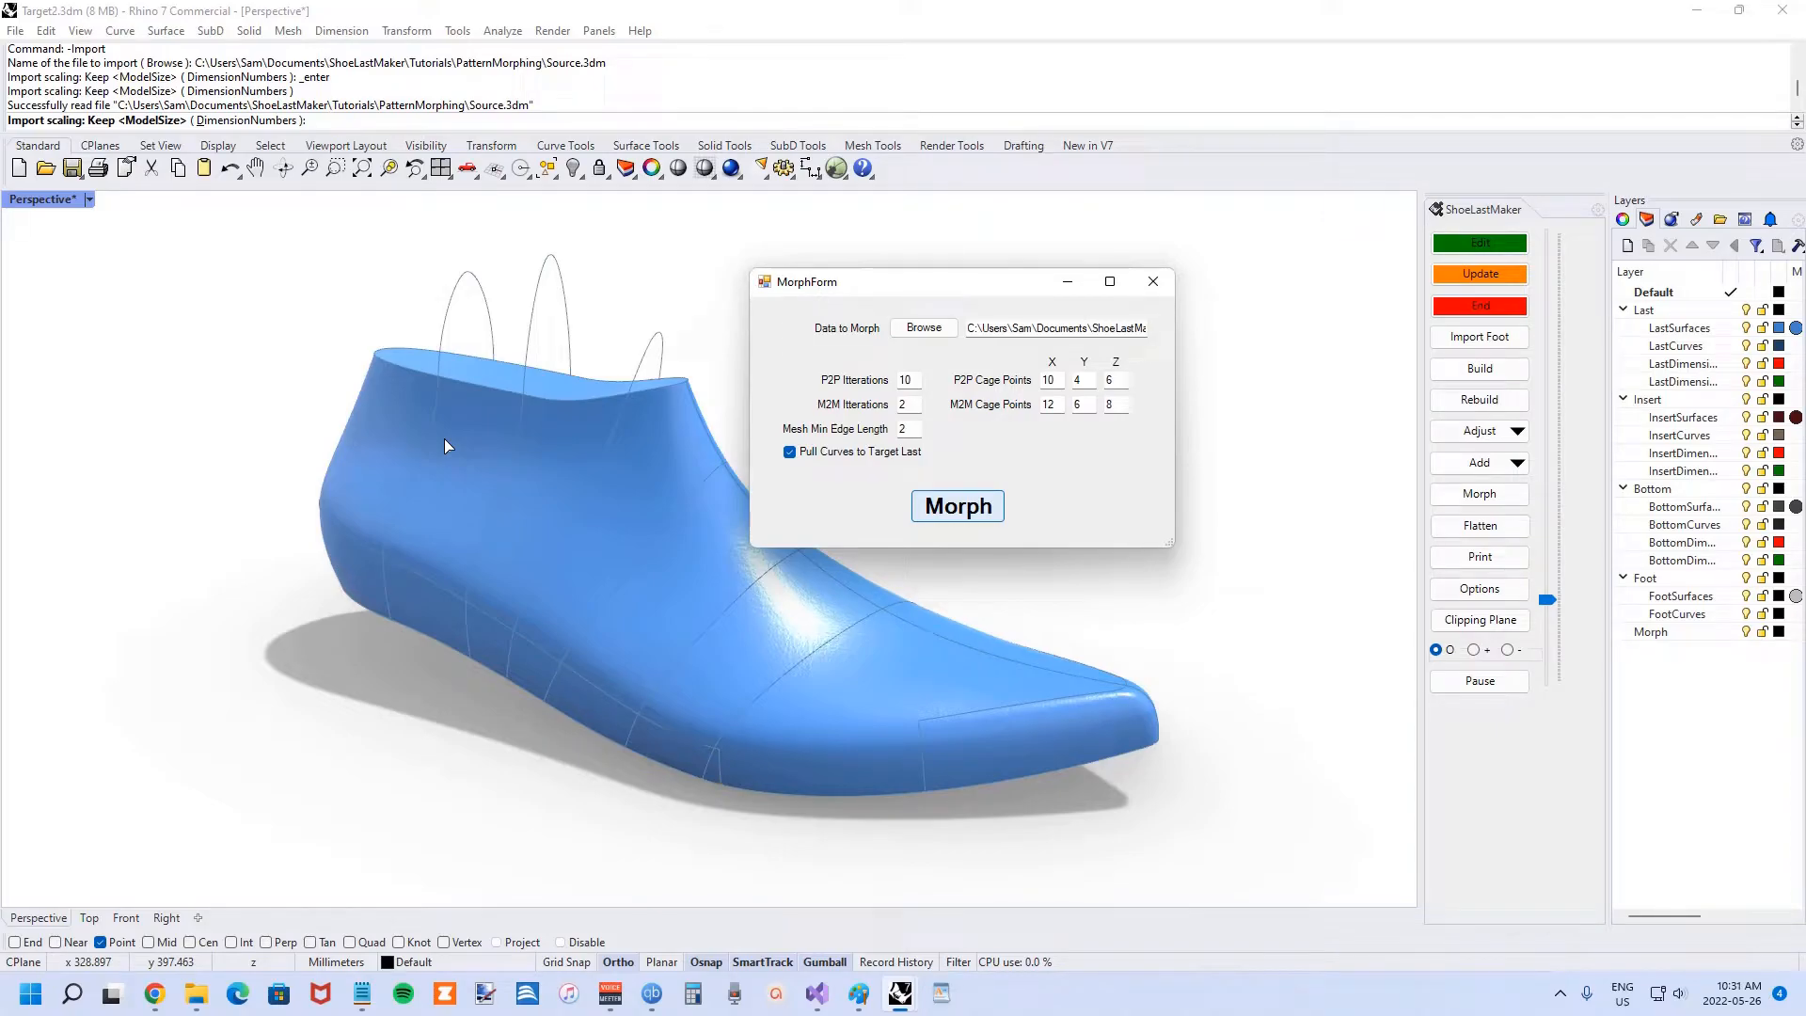
click(956, 506)
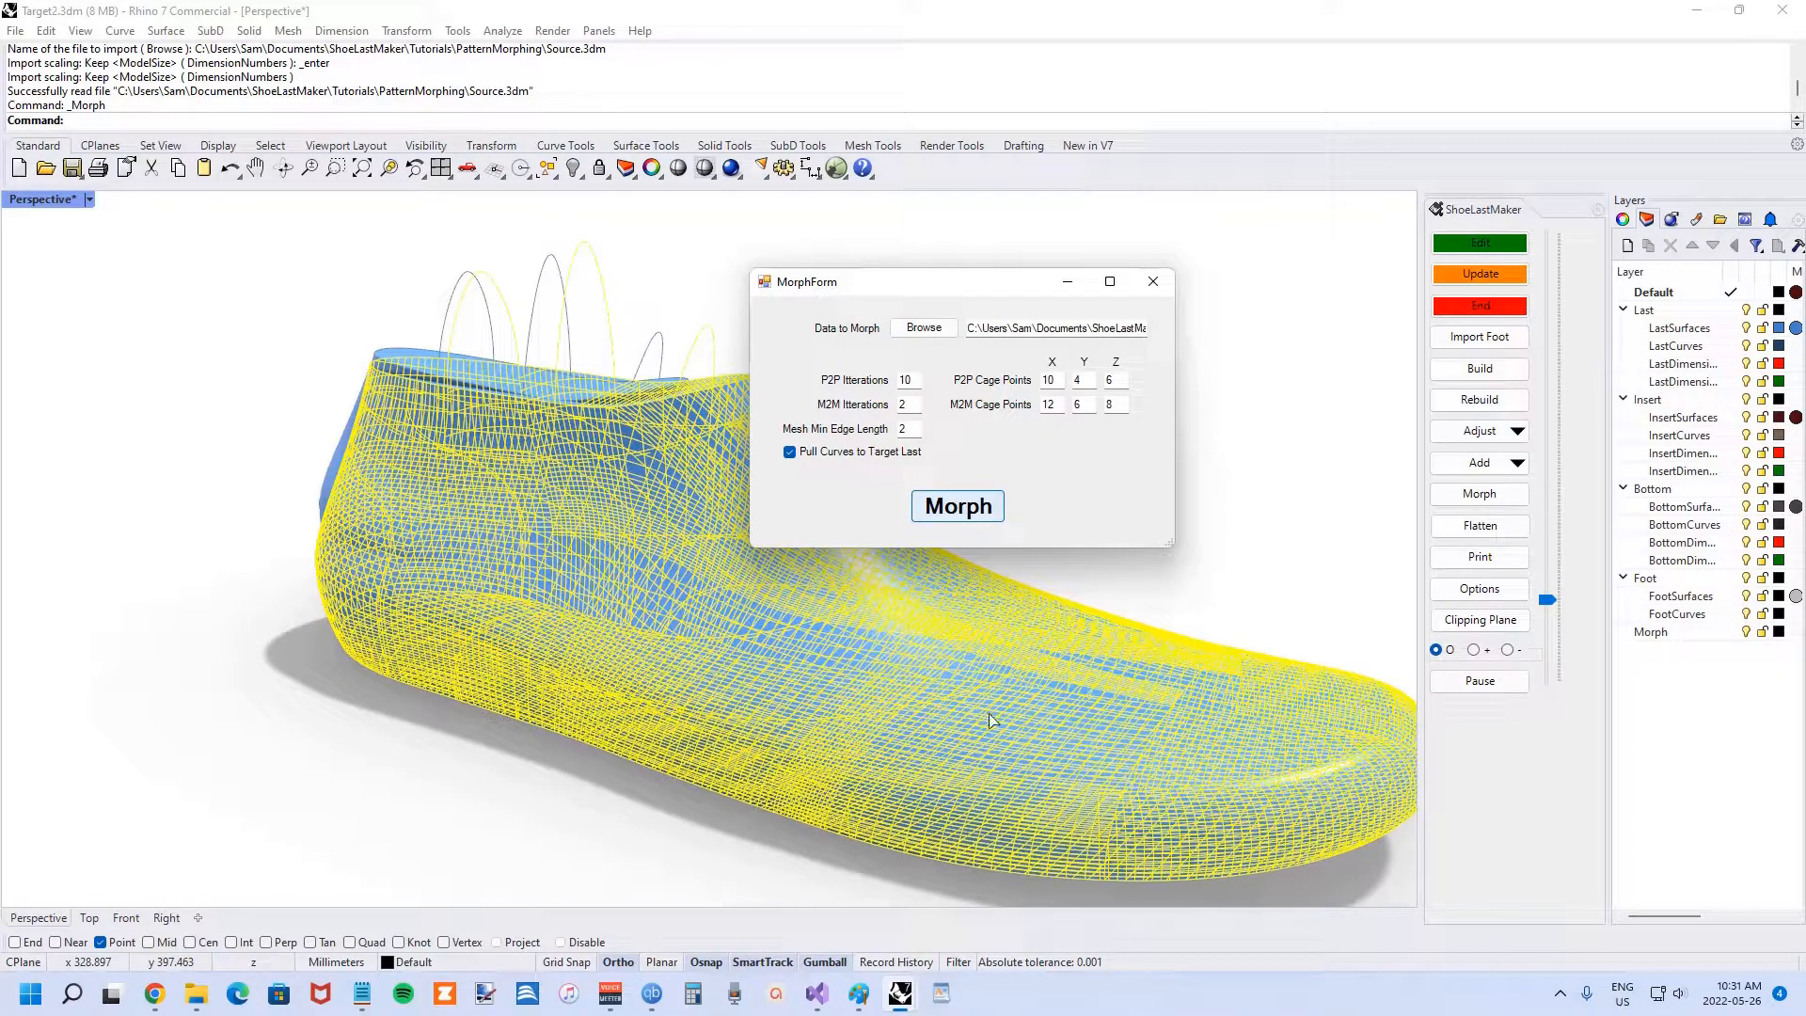
mouse_move(599, 512)
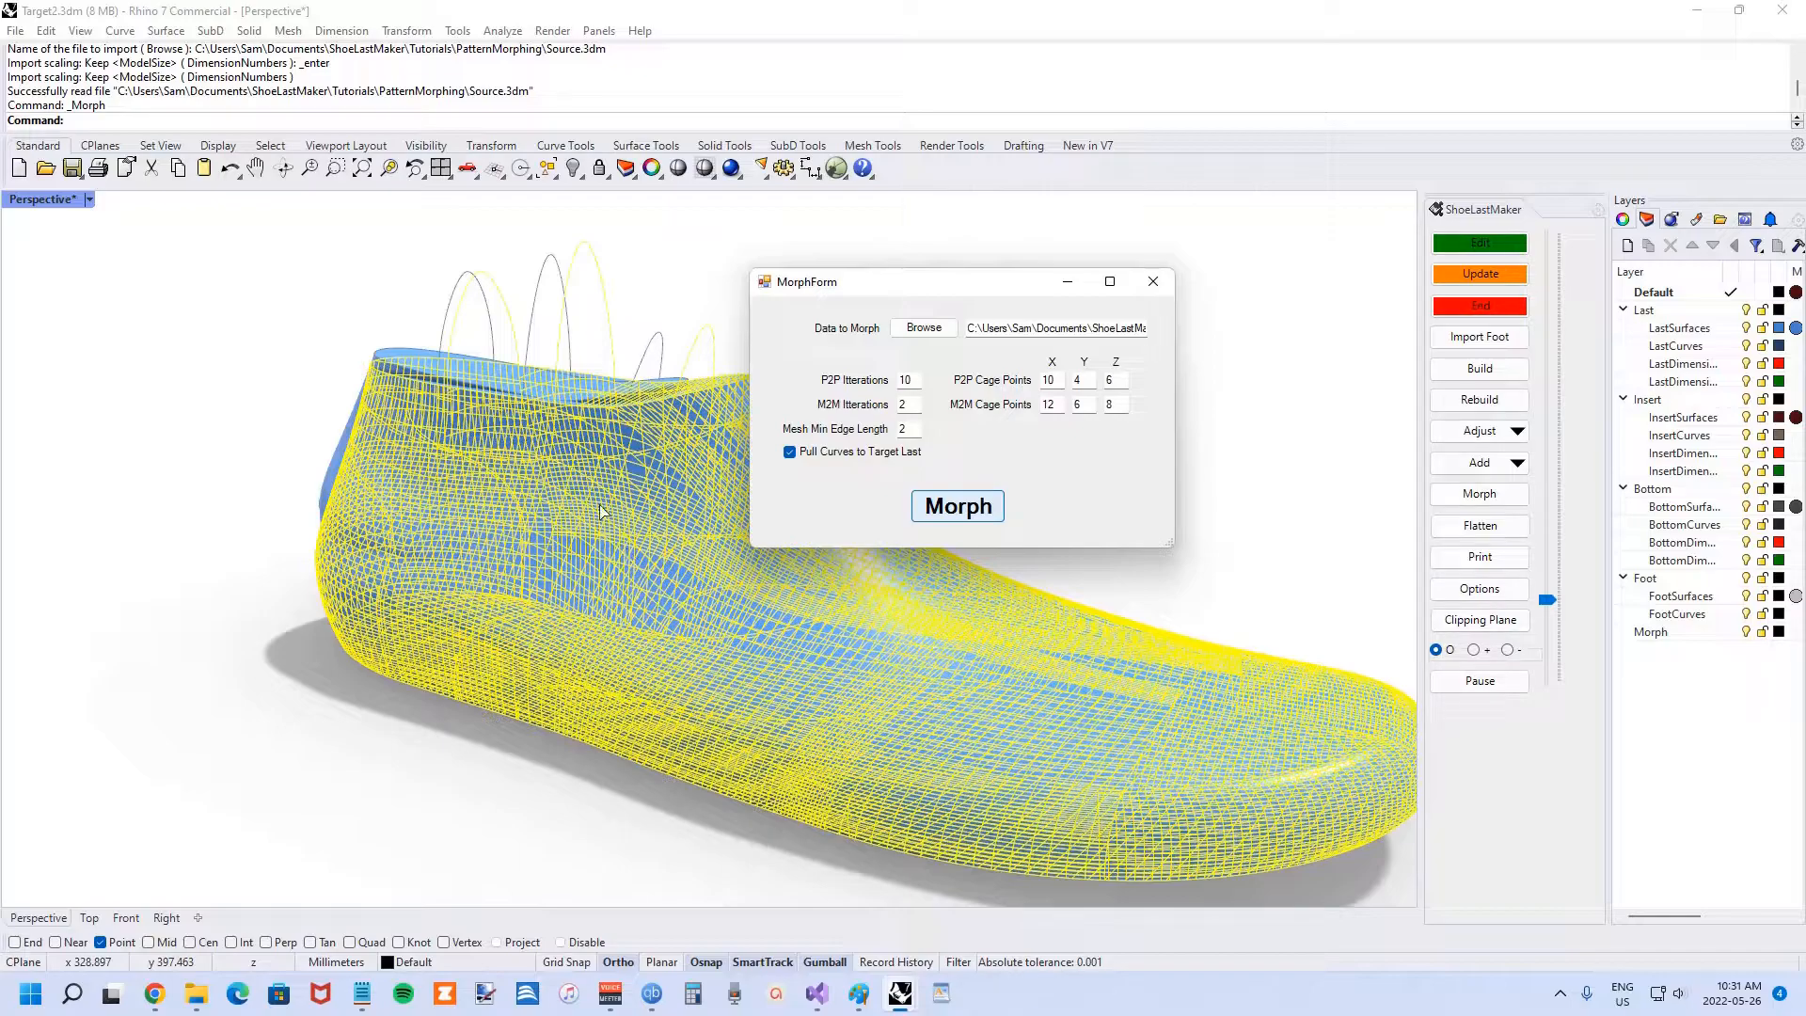
- Let the morph complete and pull the pattern curves onto the pointed-toe target last
click(956, 506)
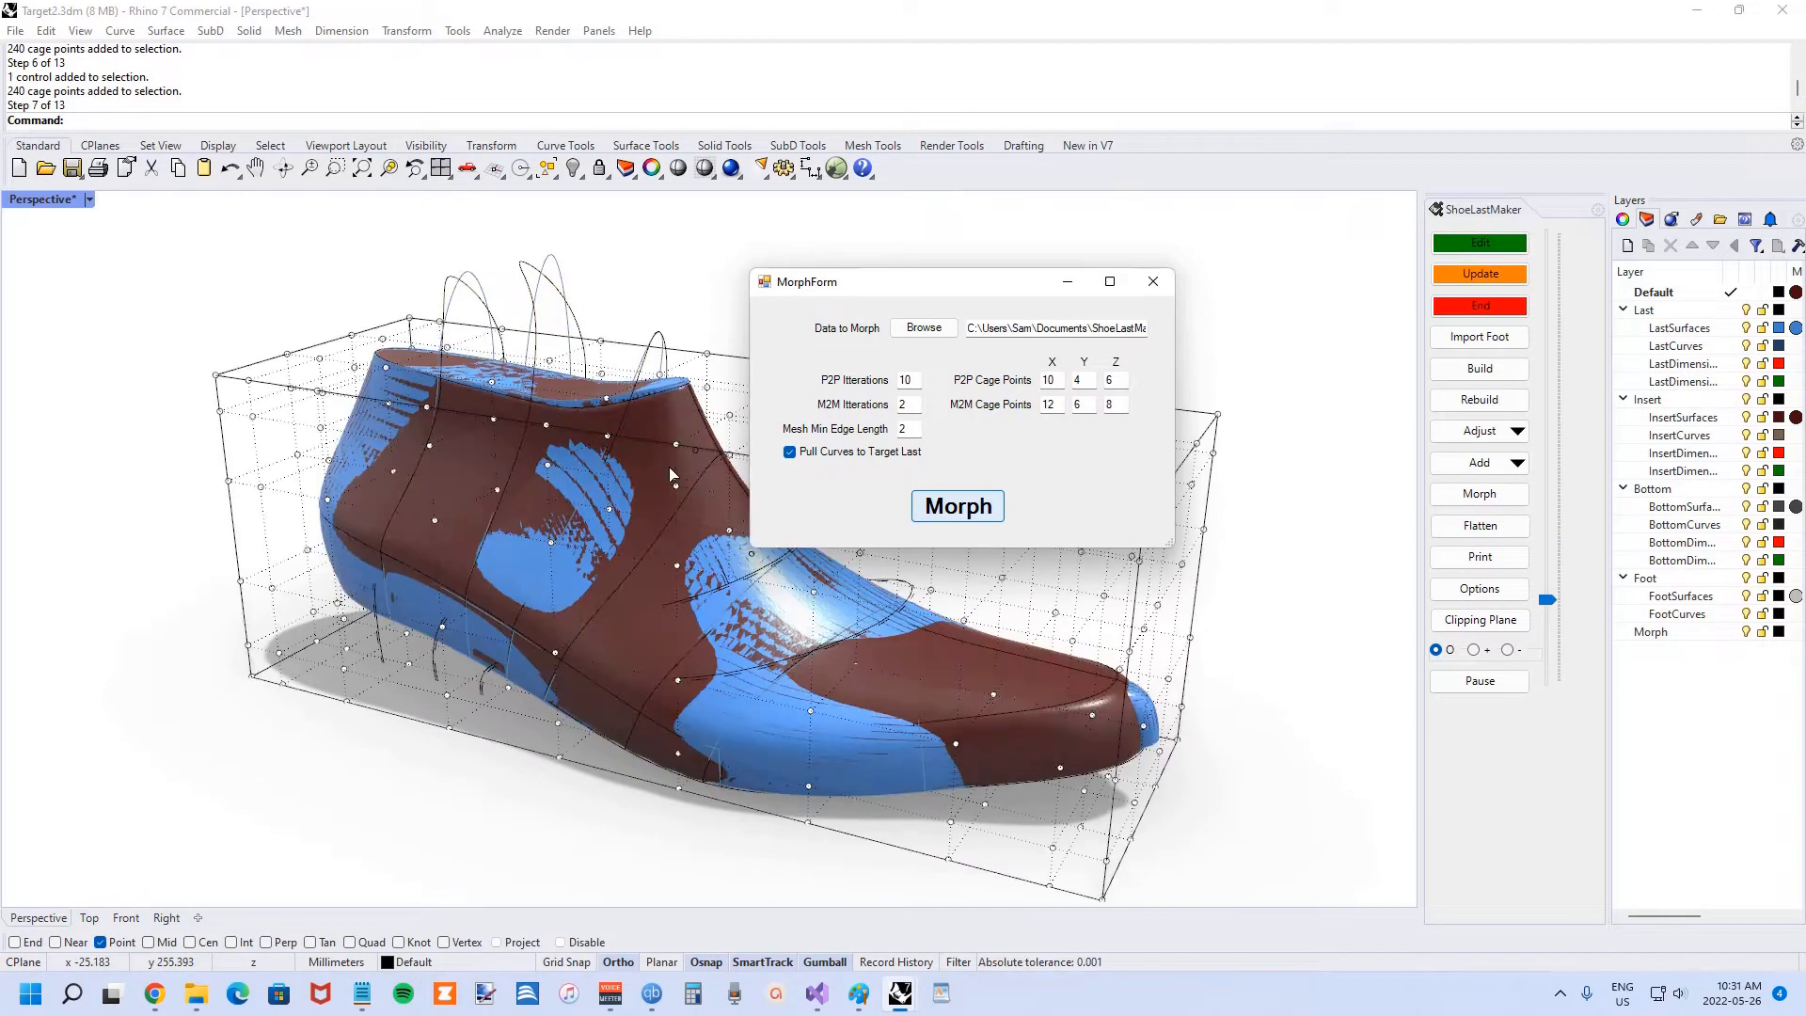
click(956, 506)
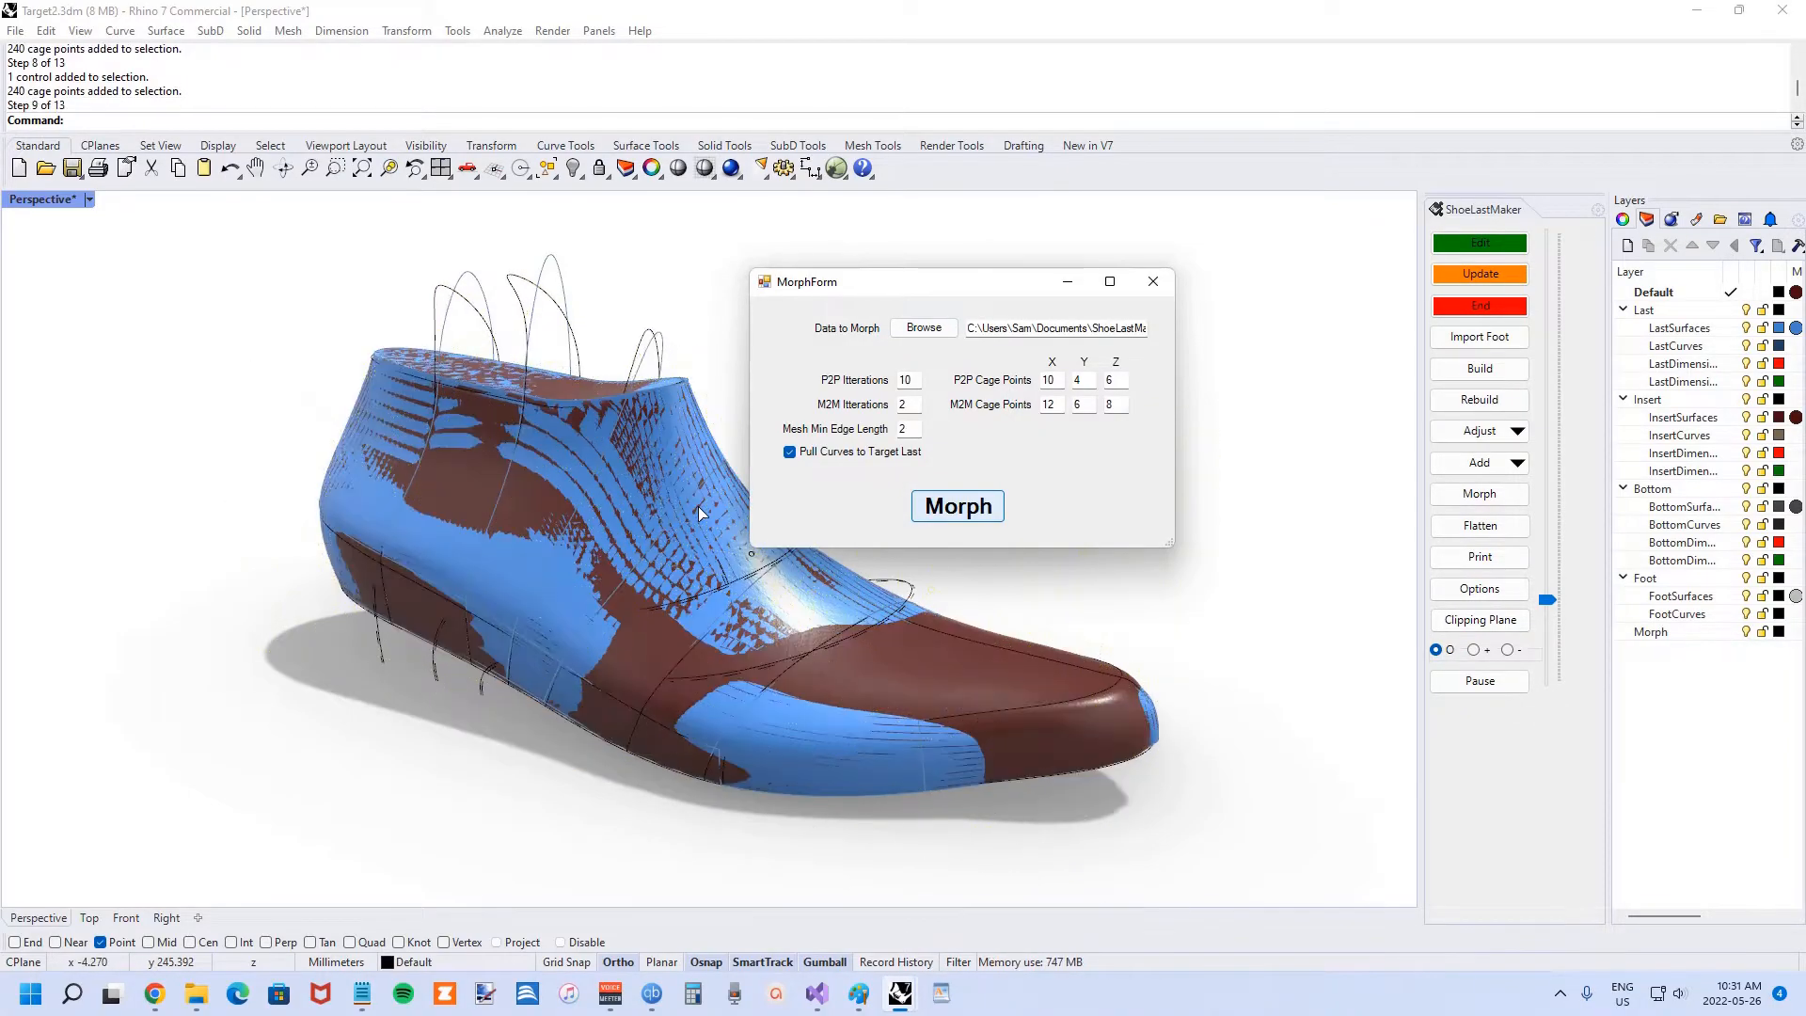
click(956, 506)
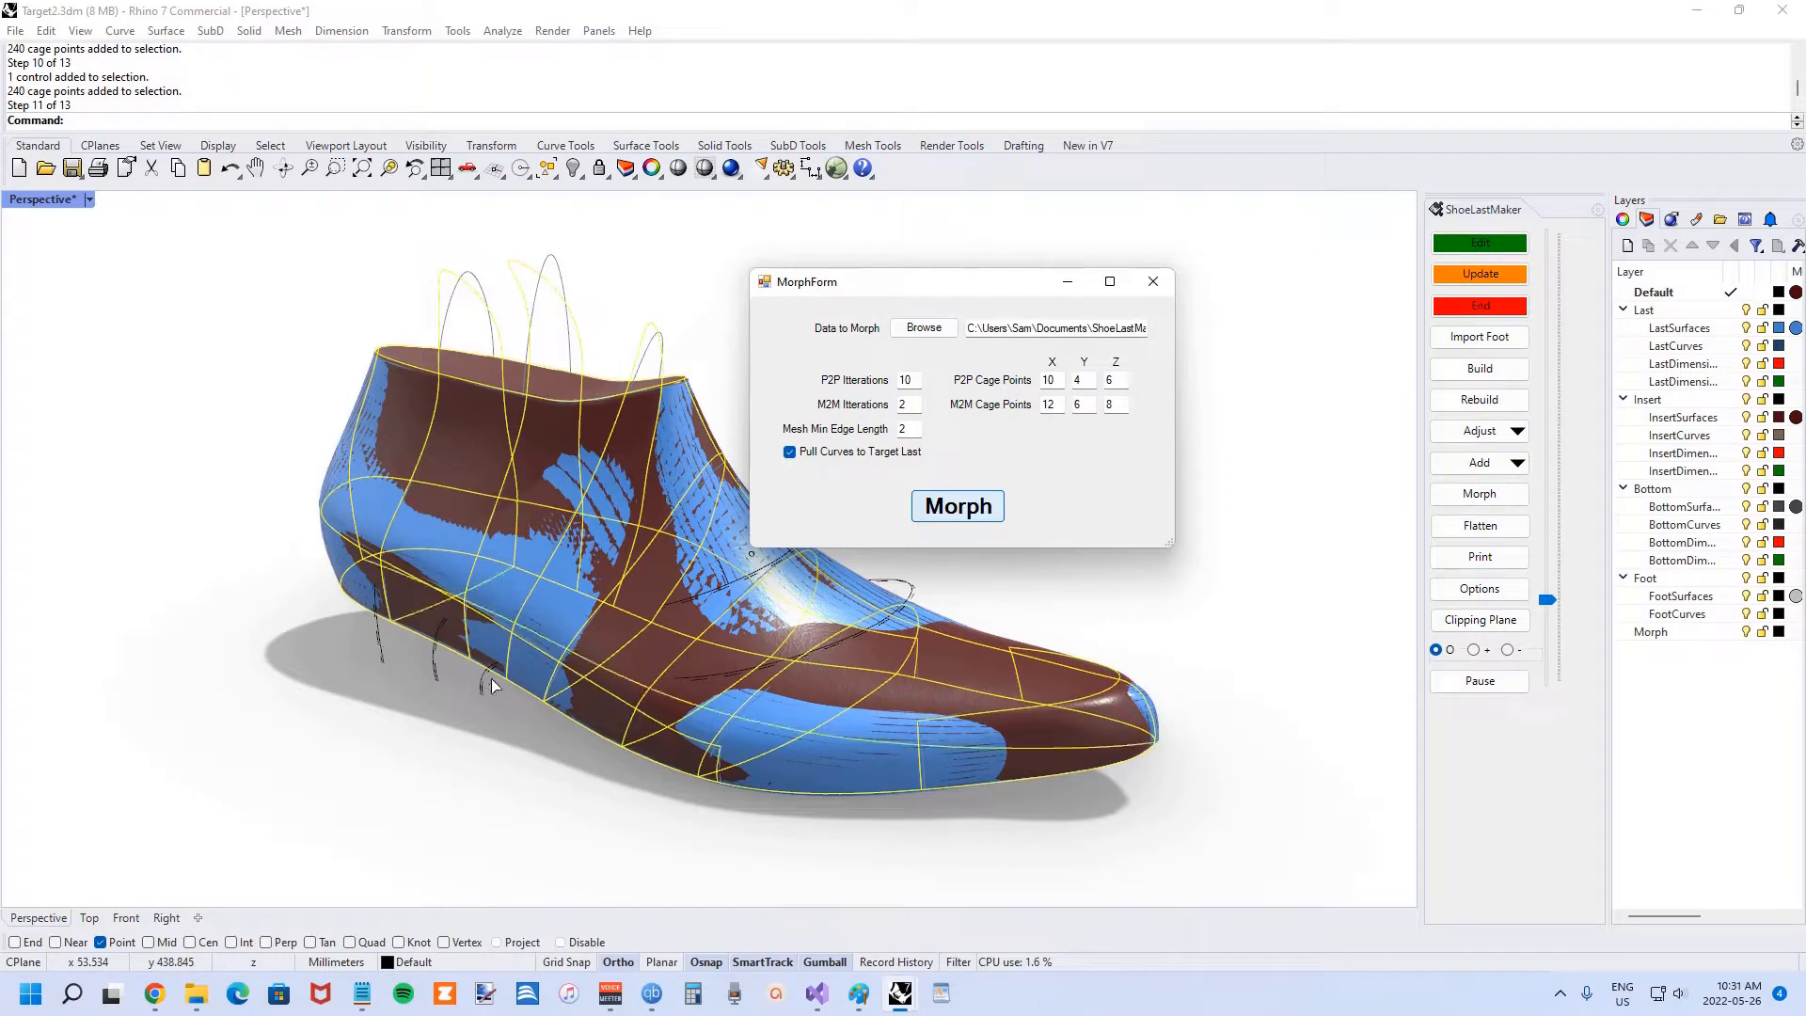
click(955, 506)
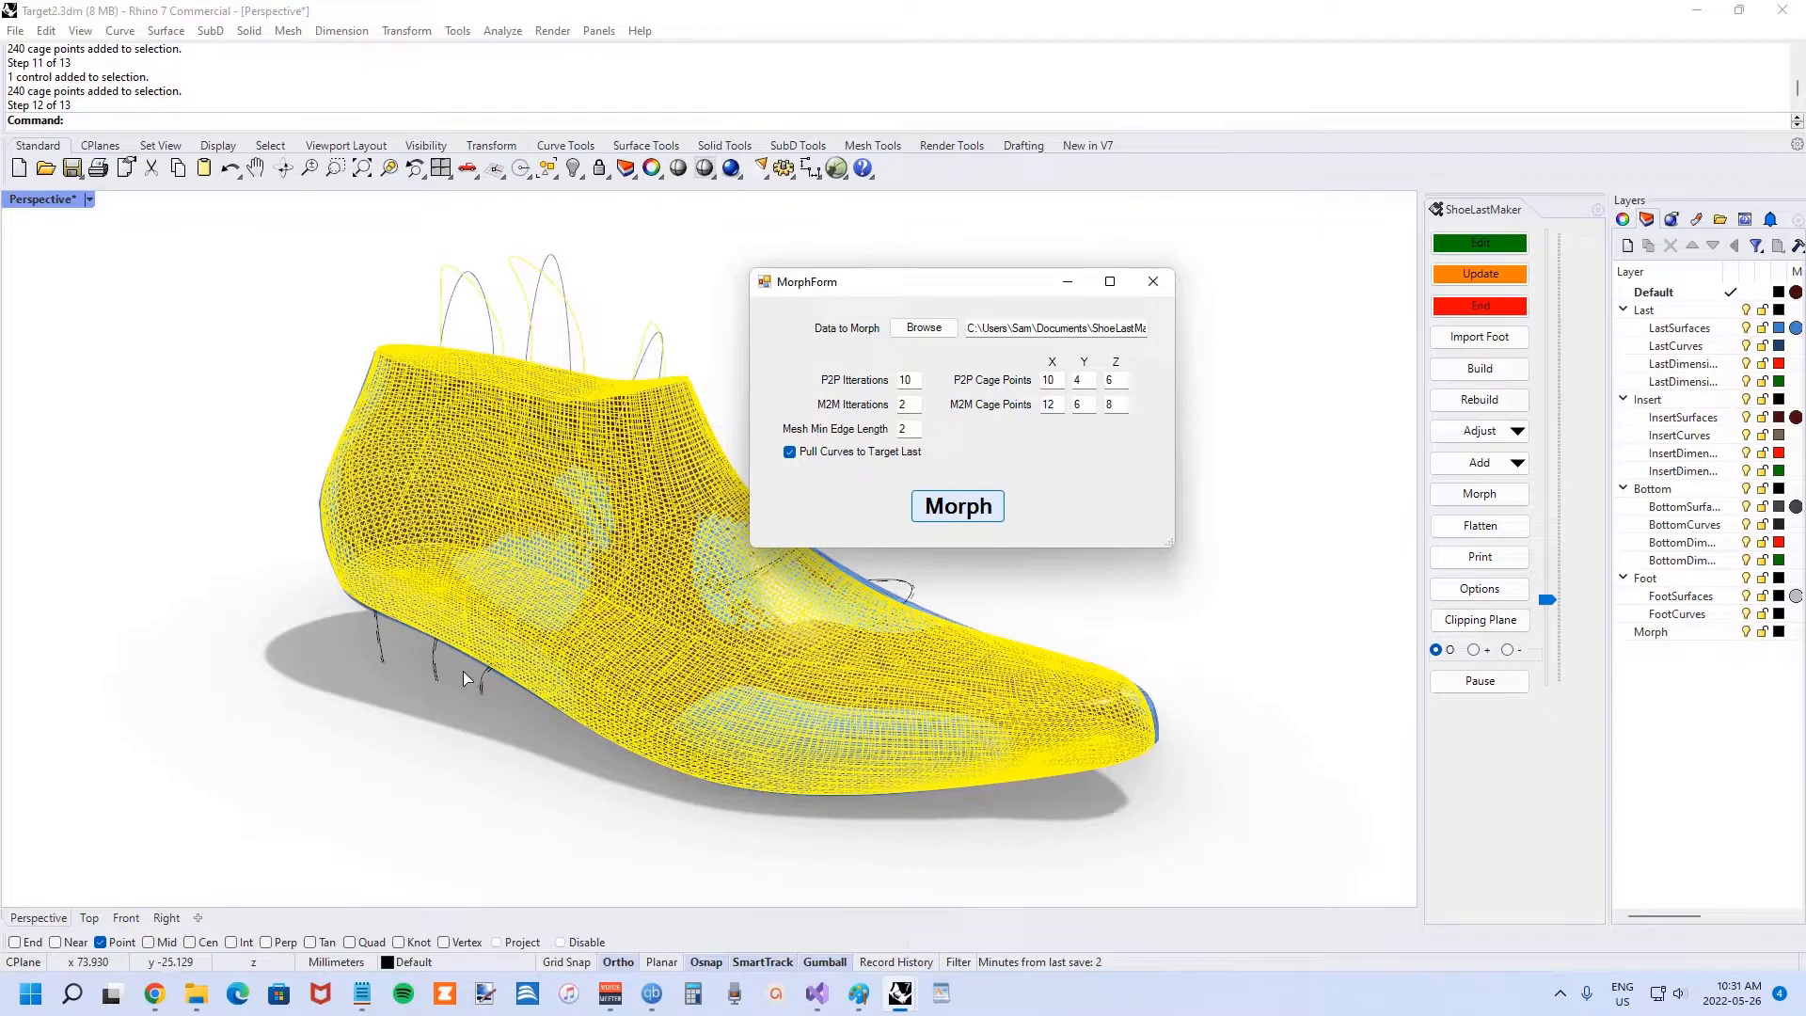
click(956, 506)
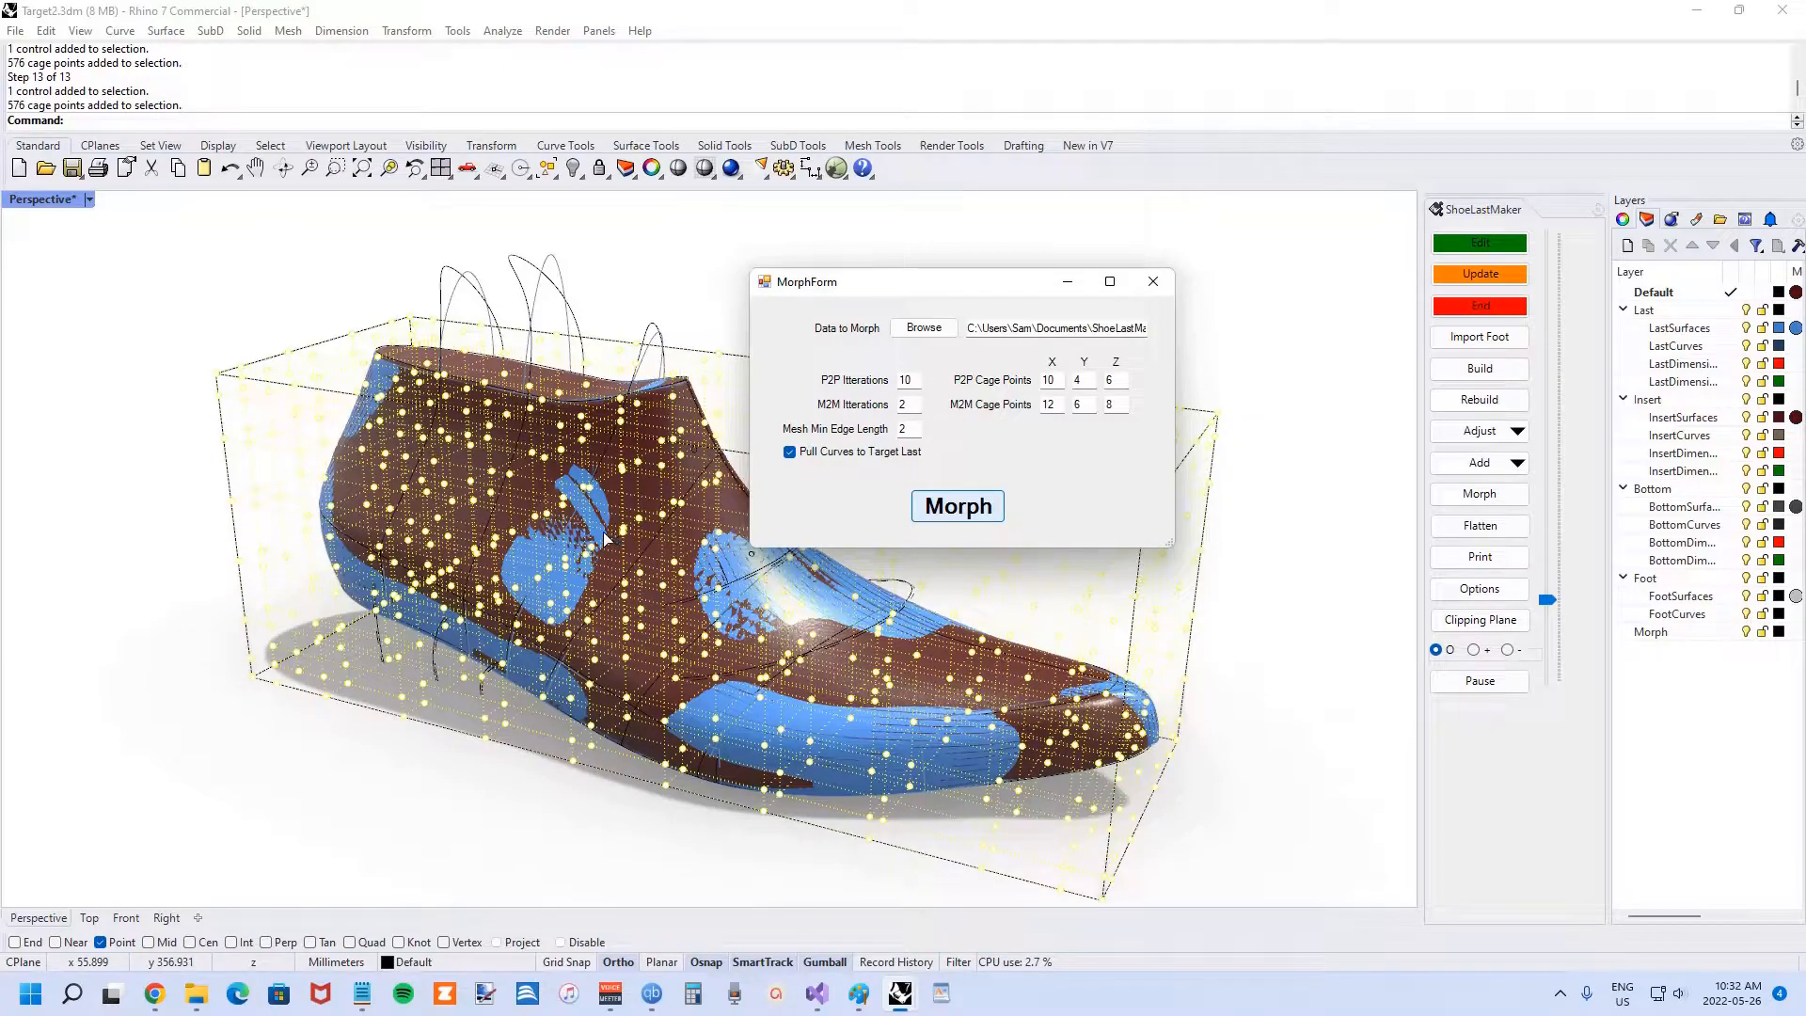
click(956, 506)
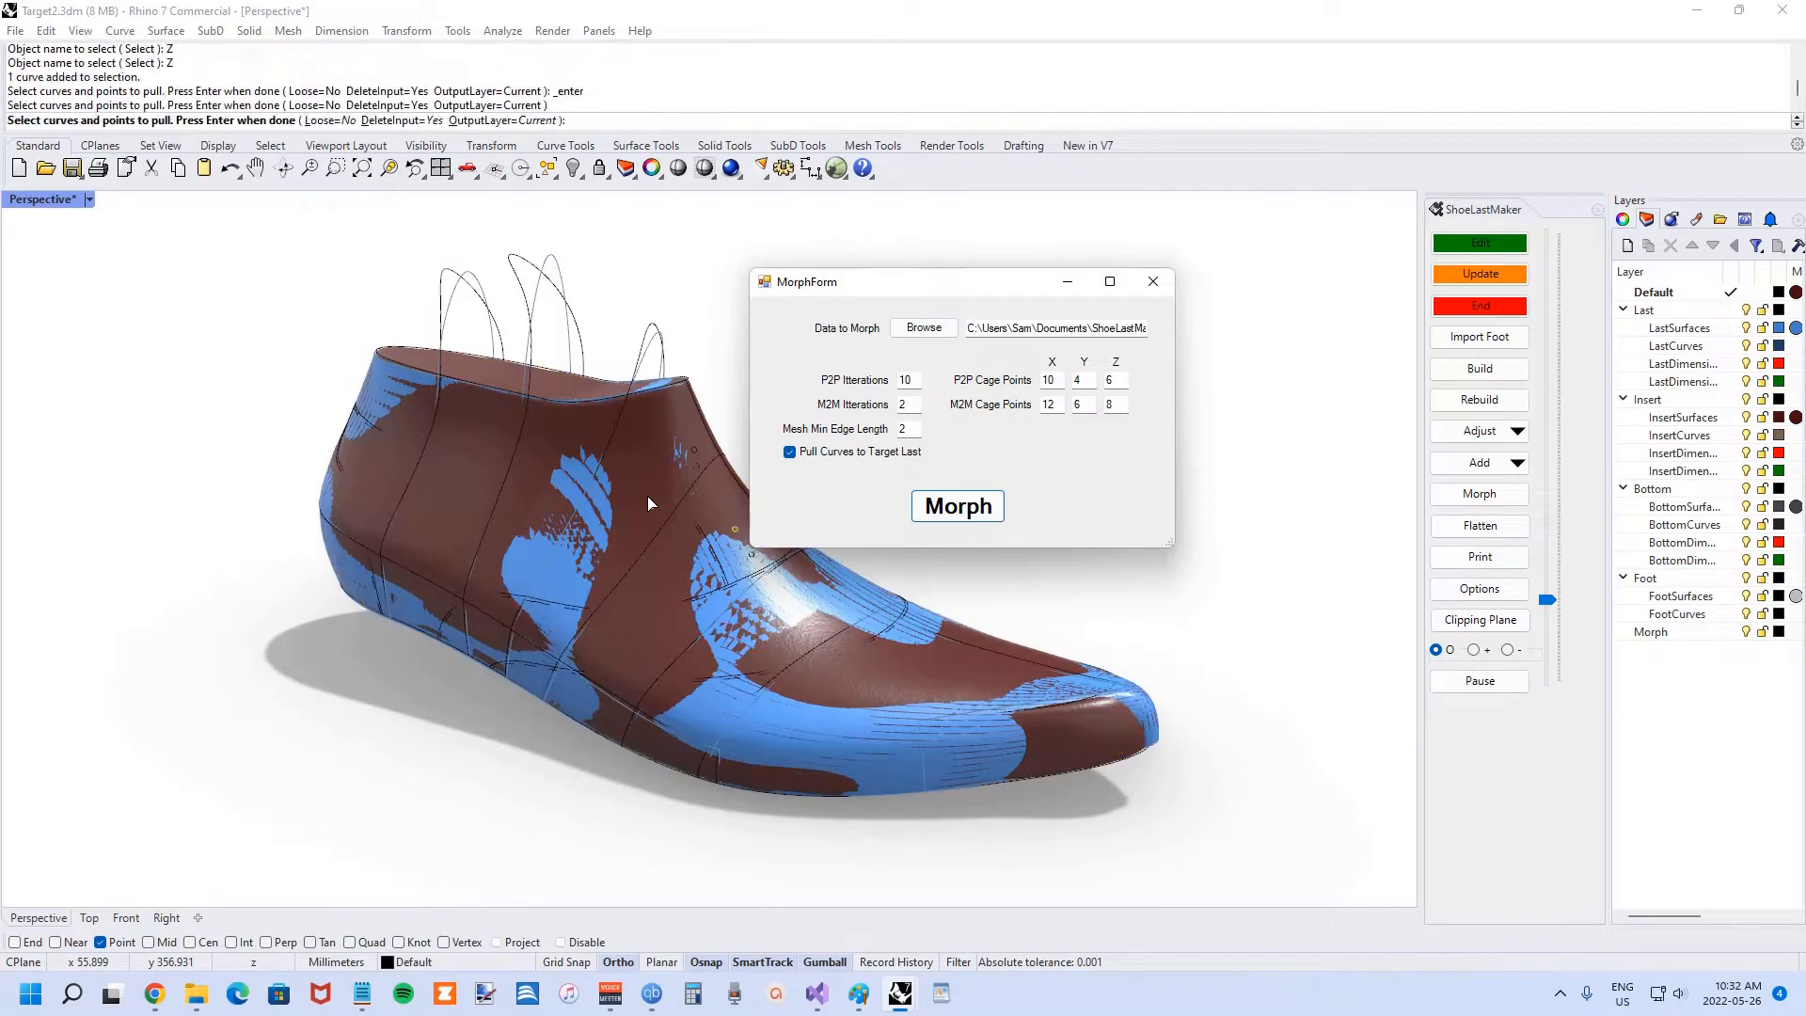
click(956, 506)
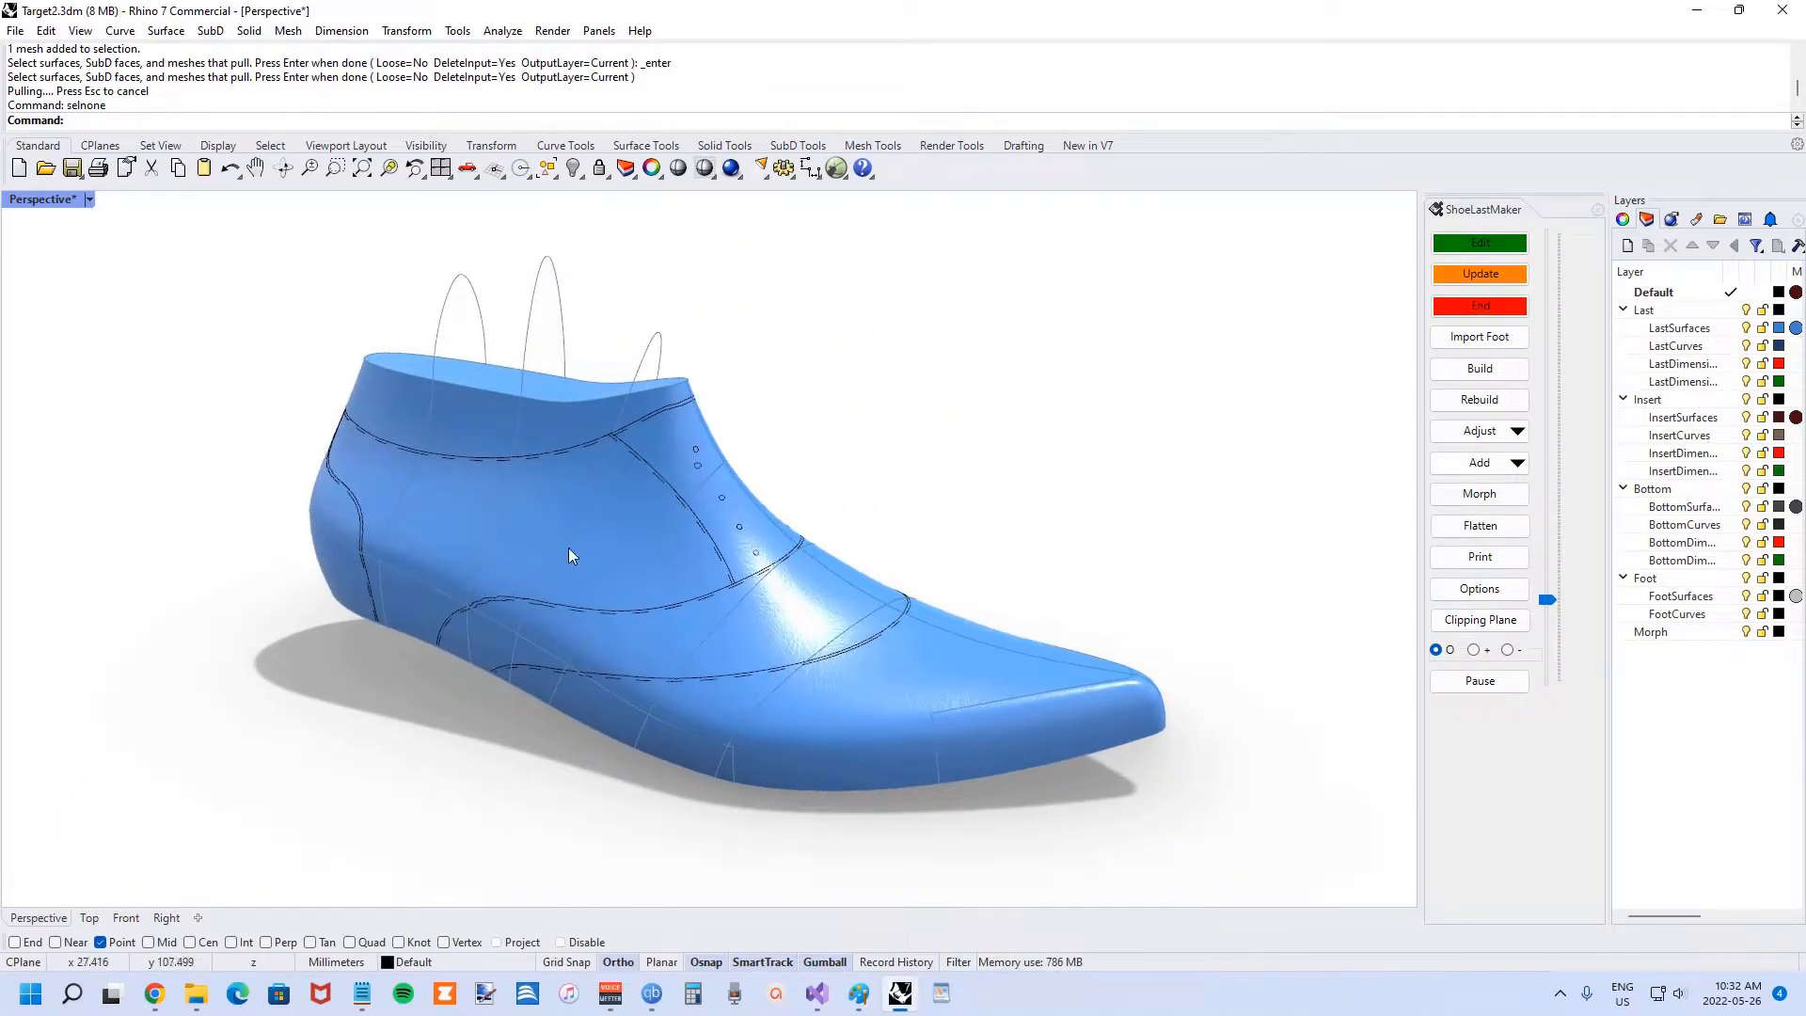
mouse_move(612, 554)
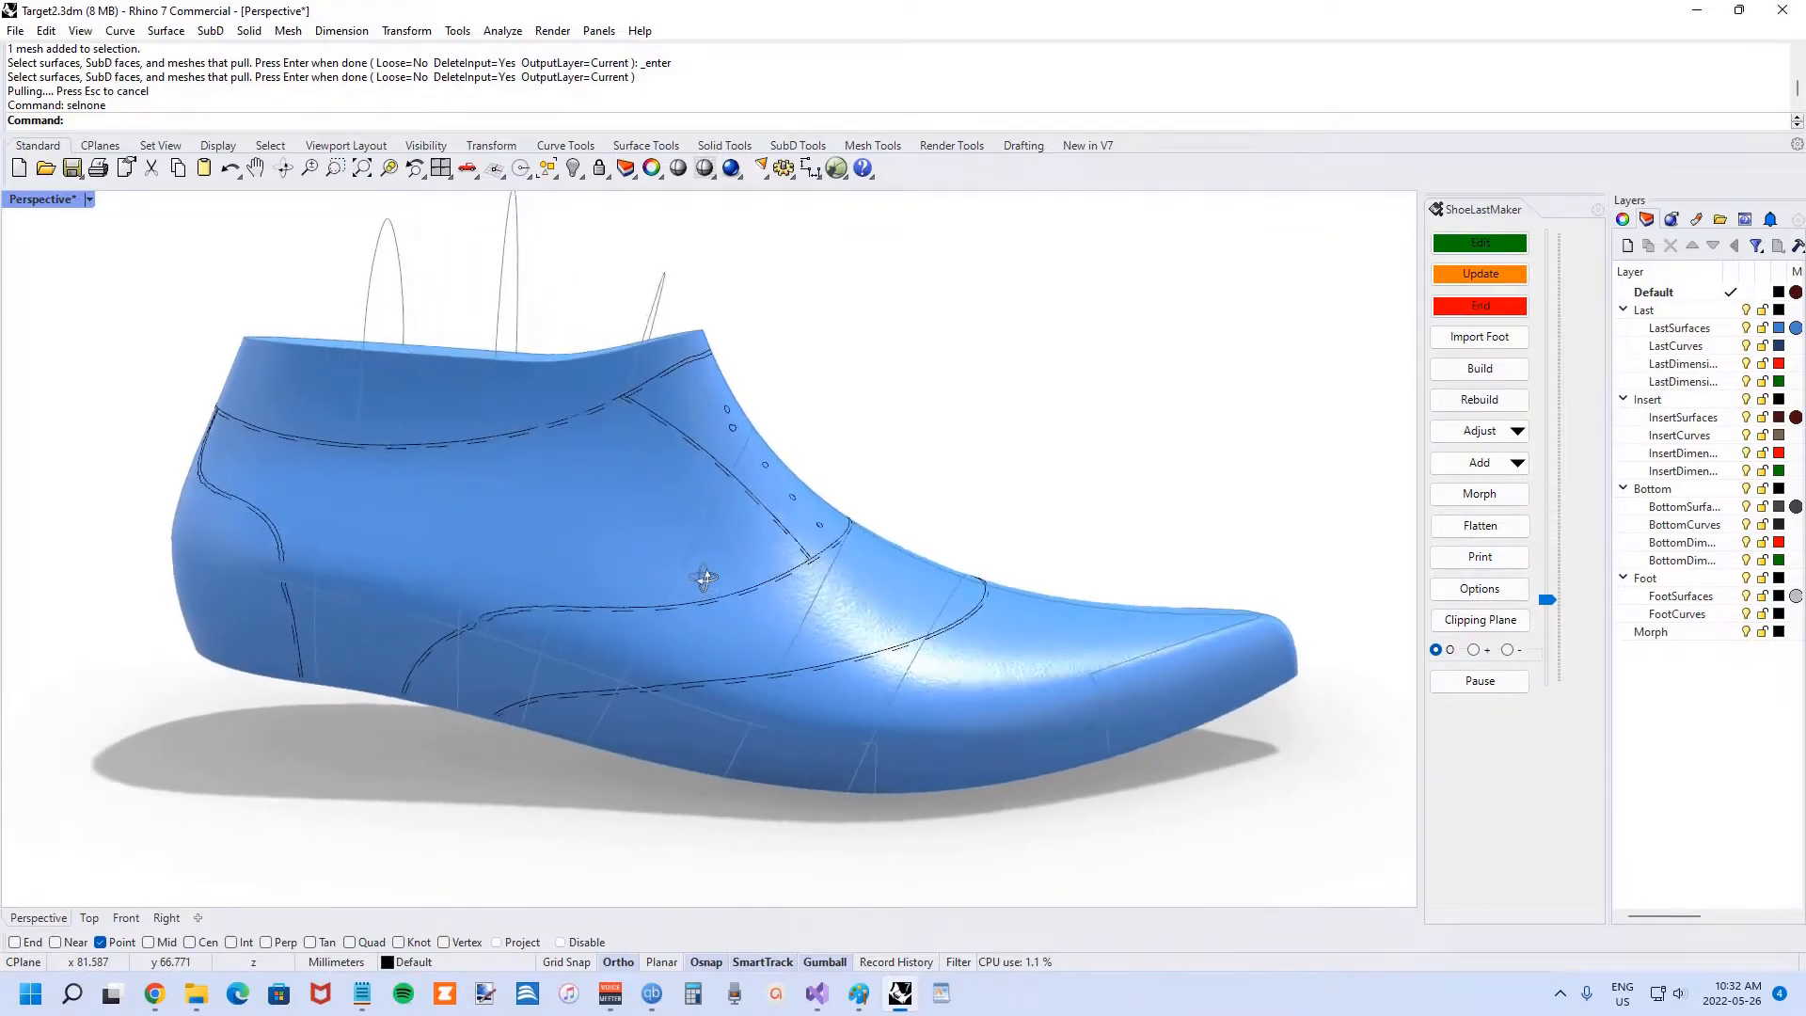
drag(703, 576, 277, 605)
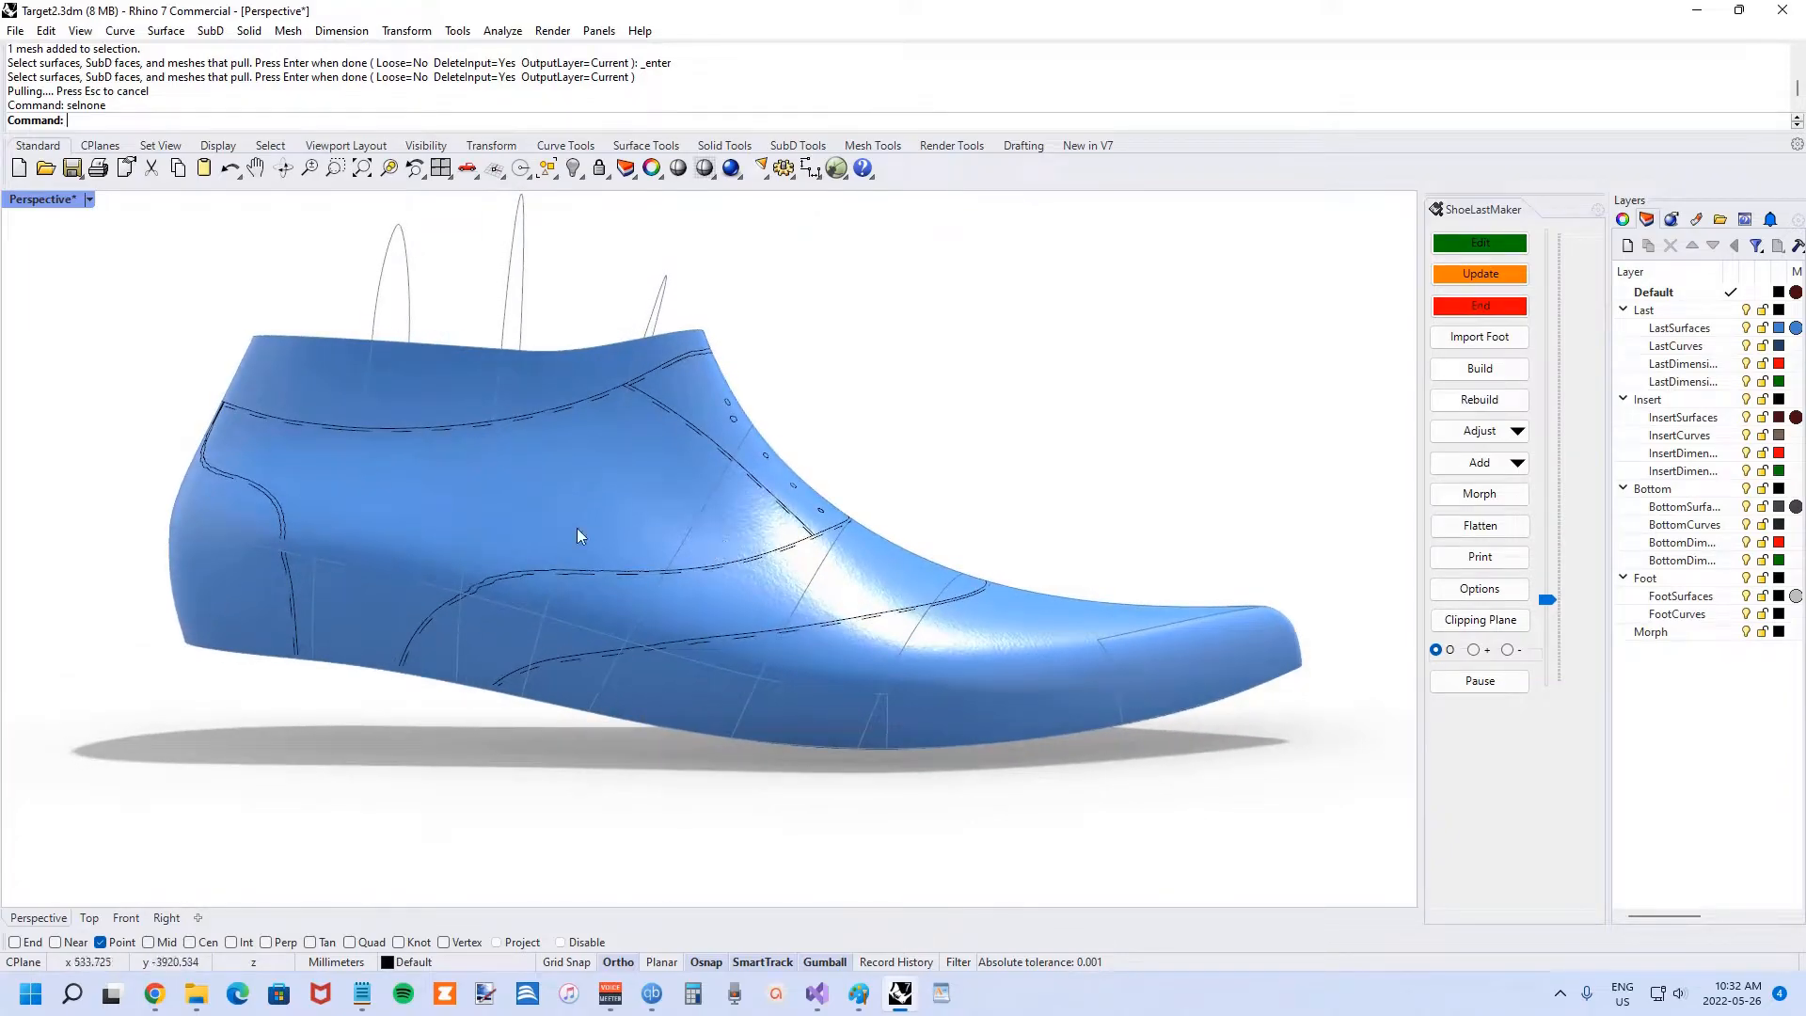
mouse_move(1002, 574)
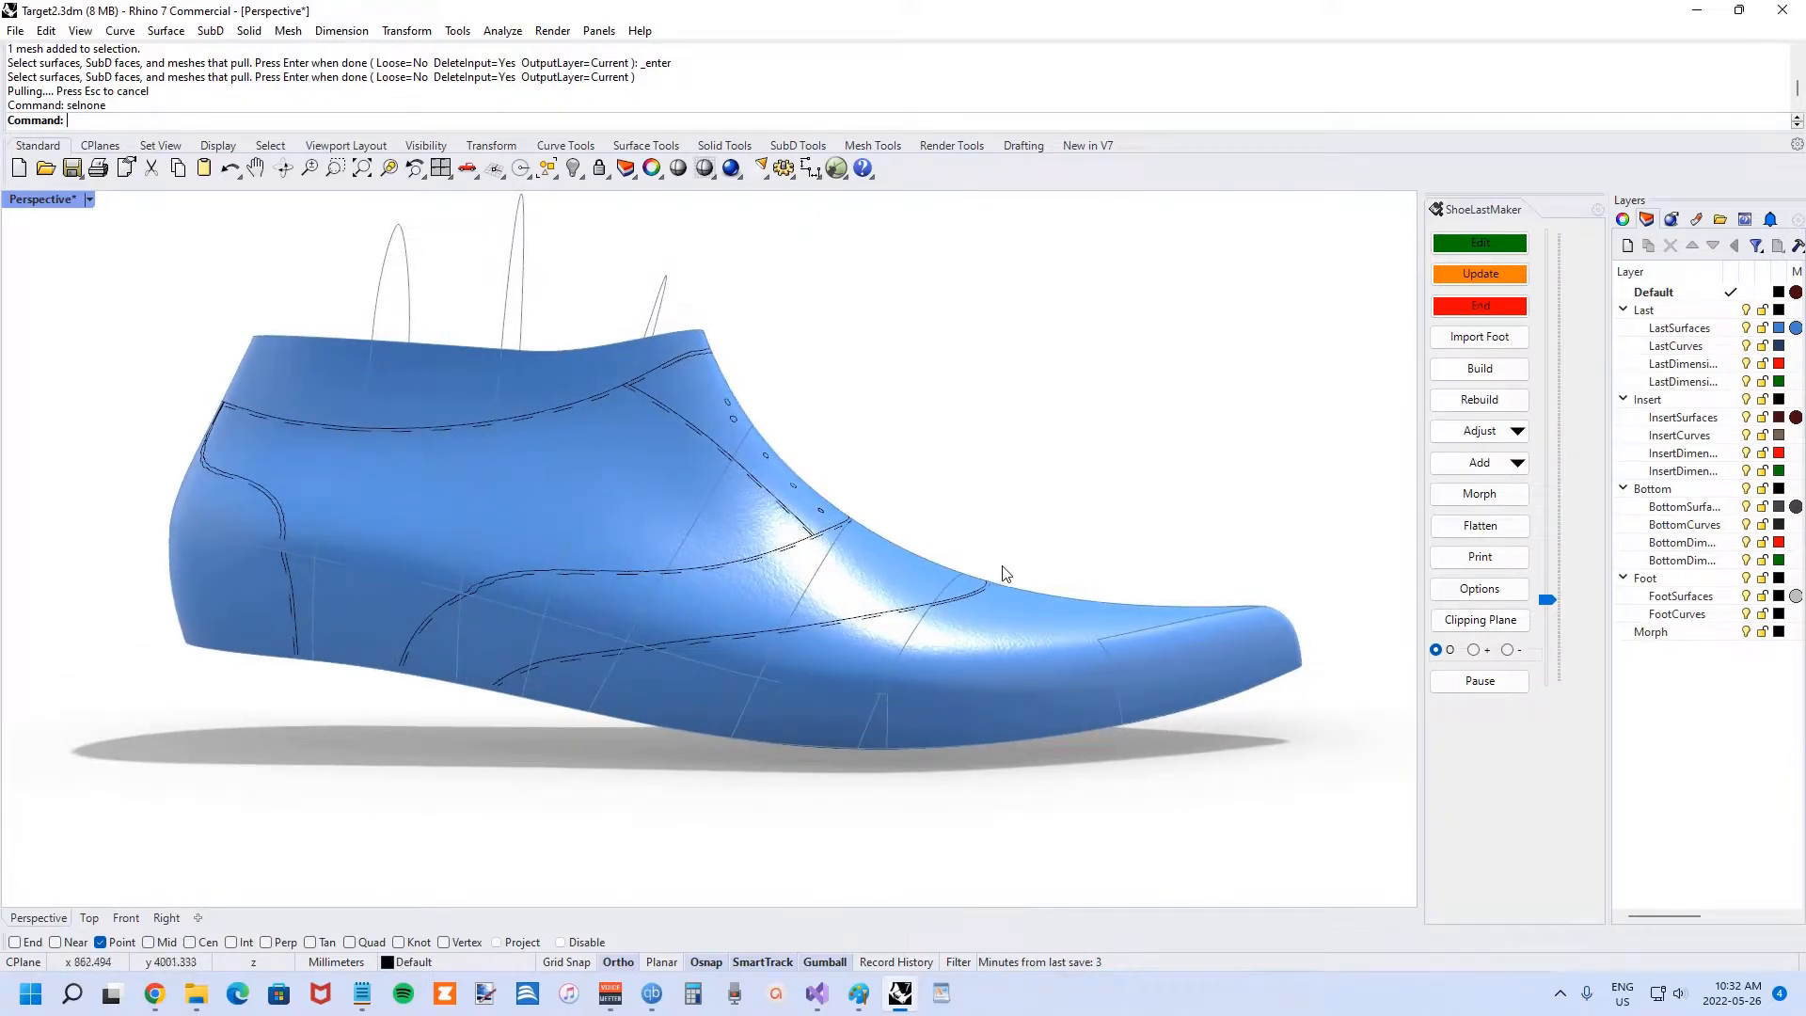
drag(1002, 573, 740, 626)
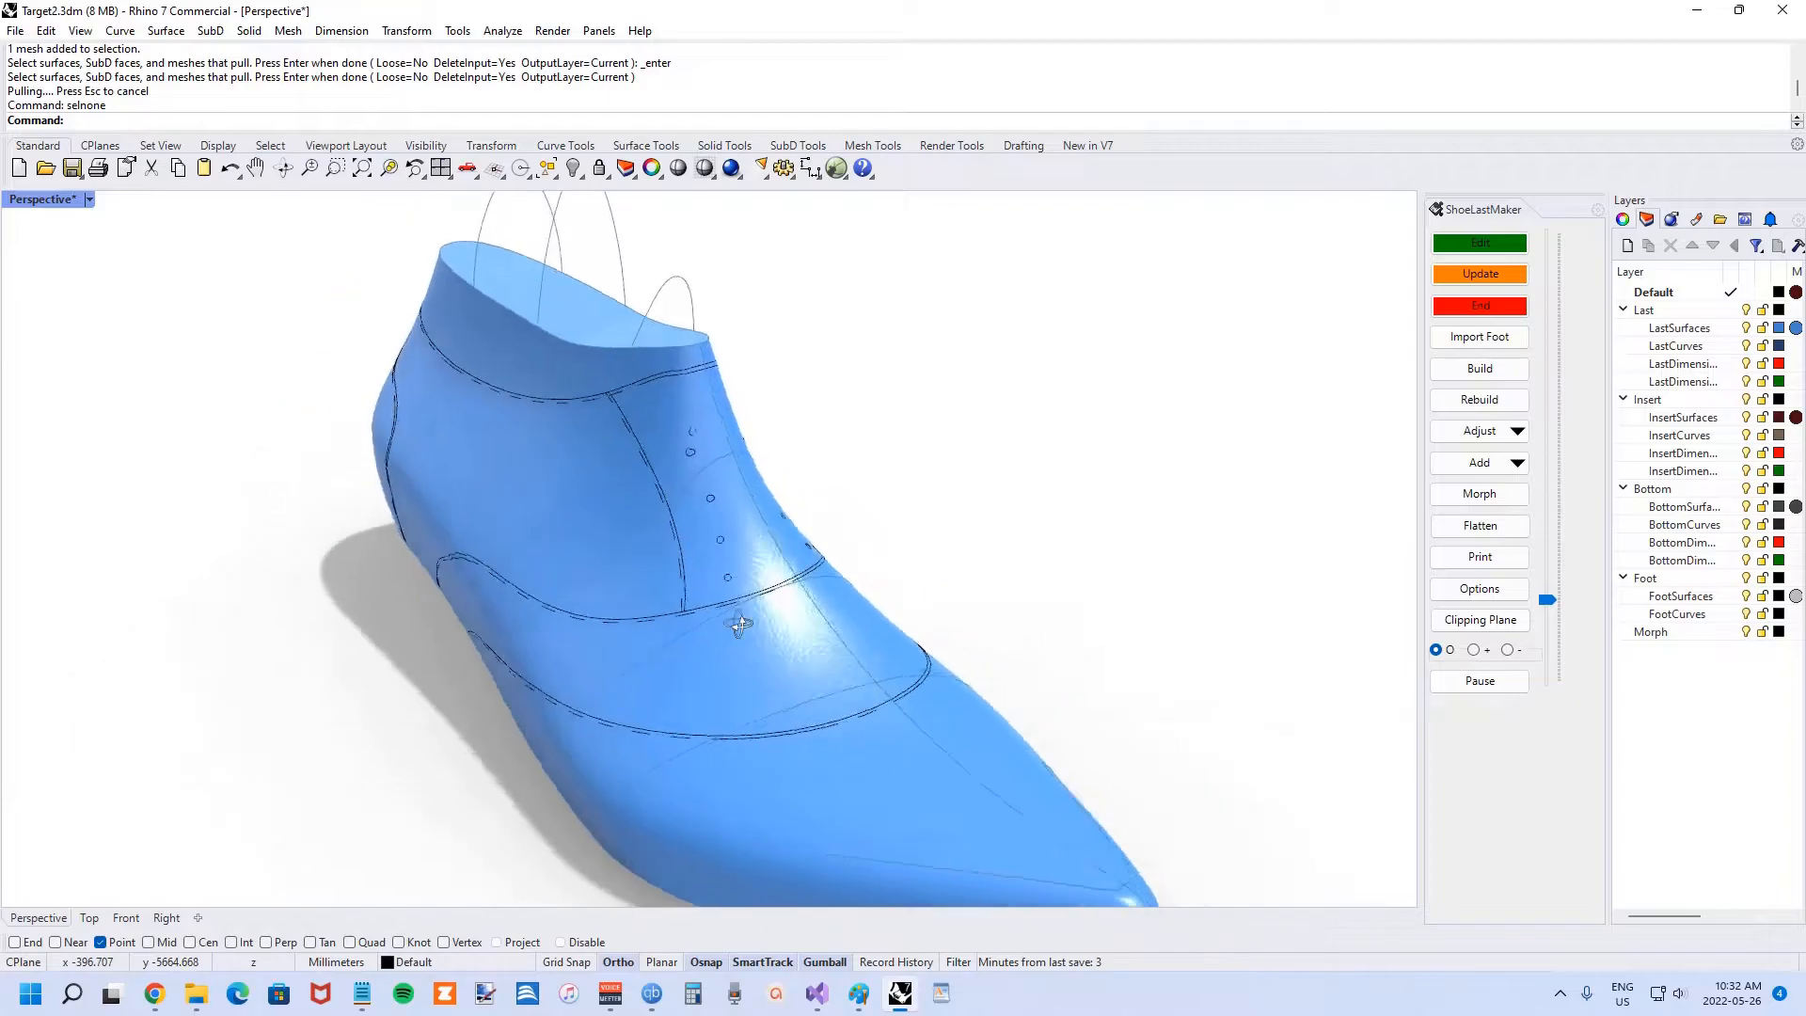
drag(738, 622, 467, 610)
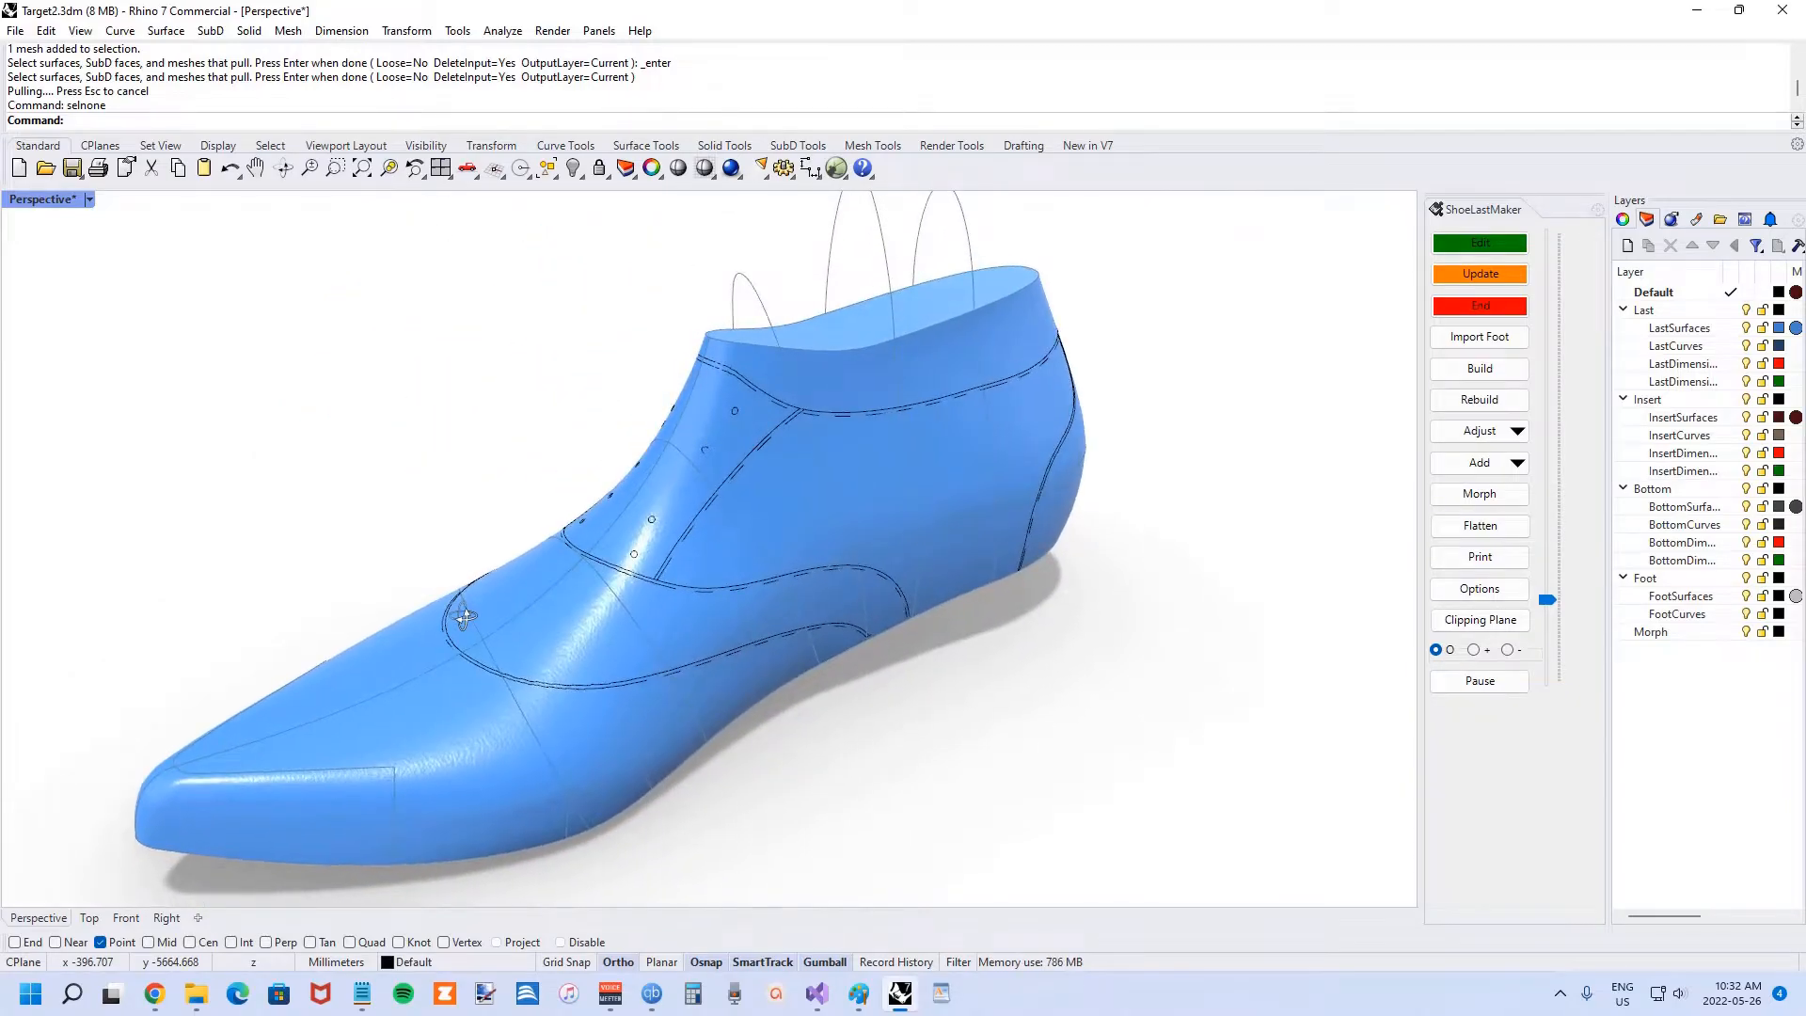
drag(466, 616, 1000, 471)
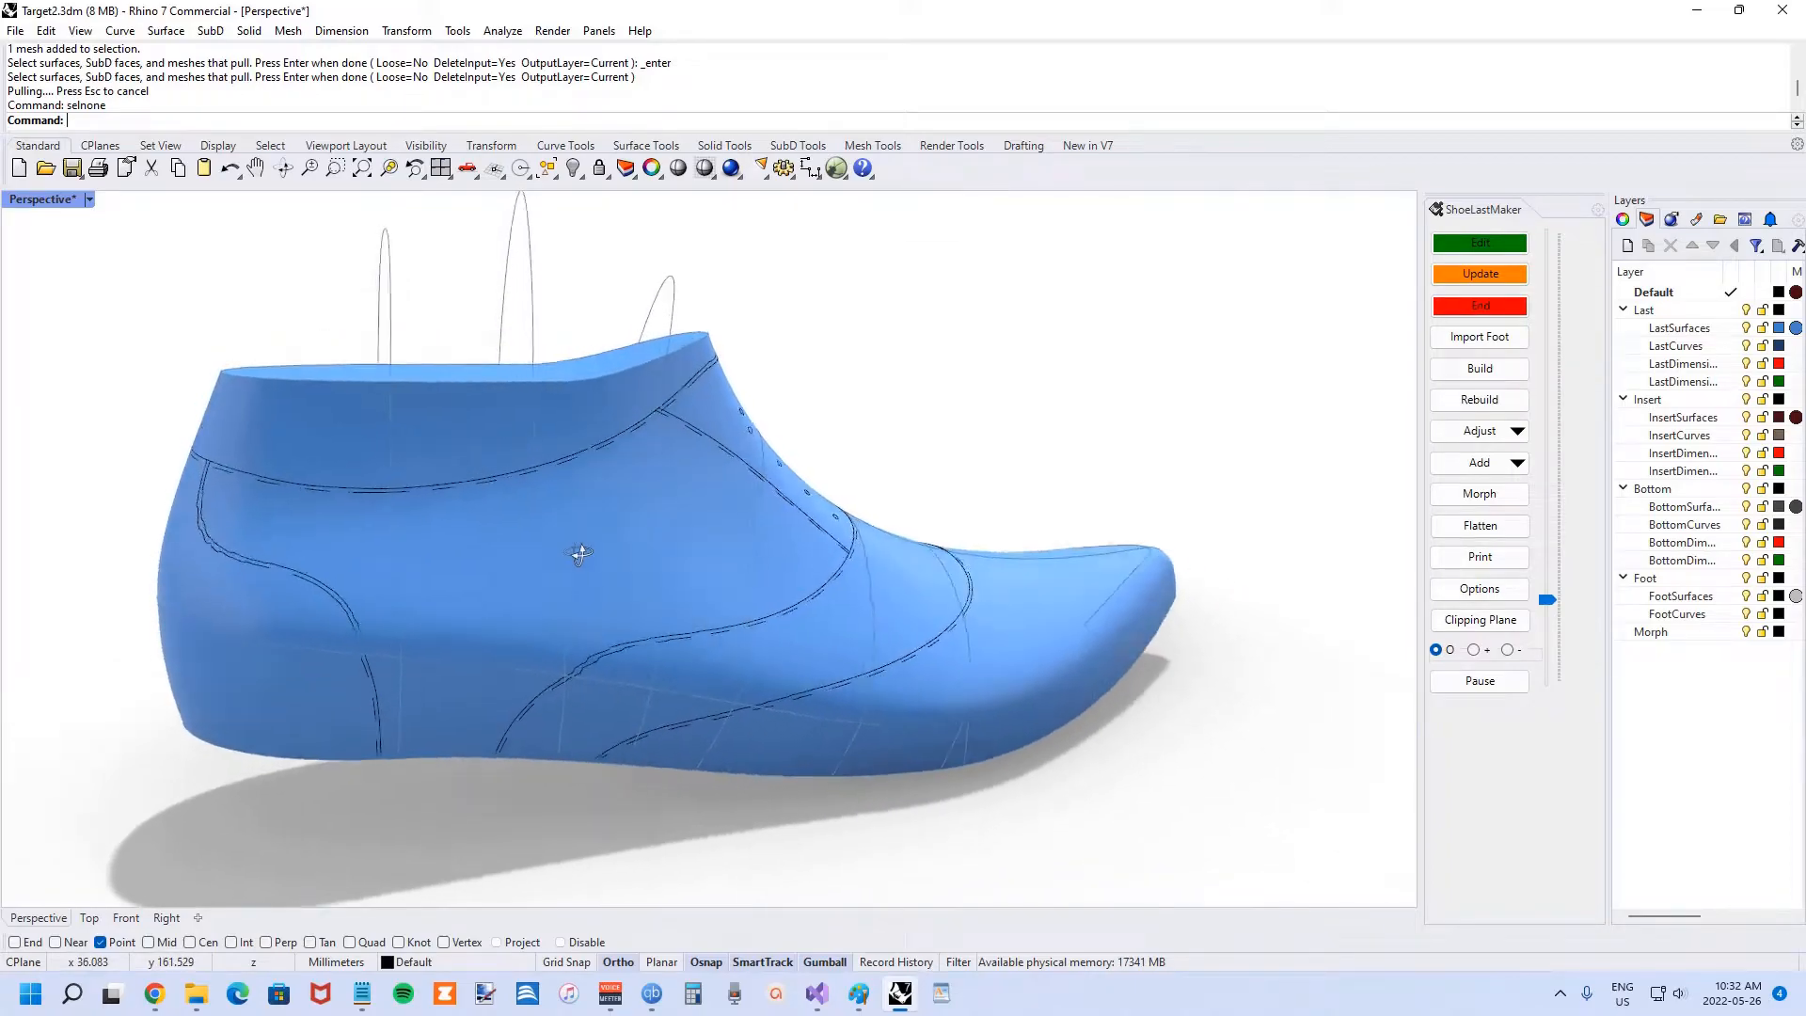
drag(581, 553, 686, 619)
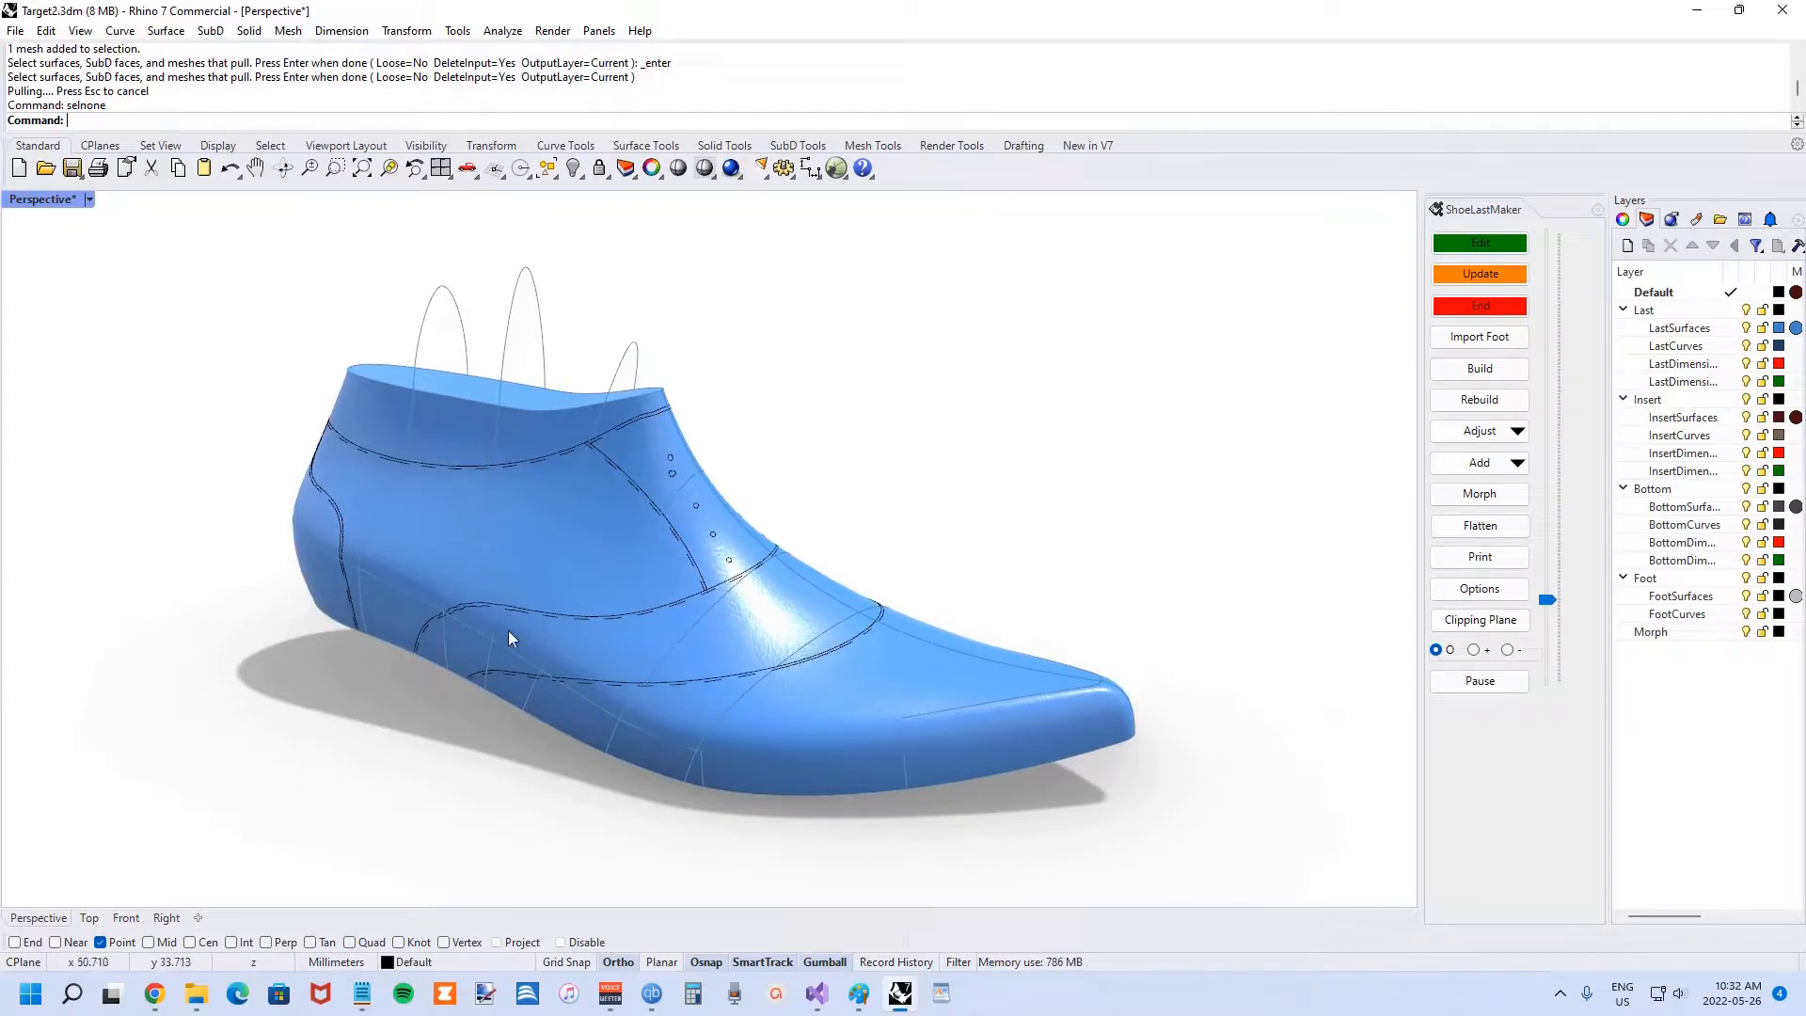
mouse_move(458, 633)
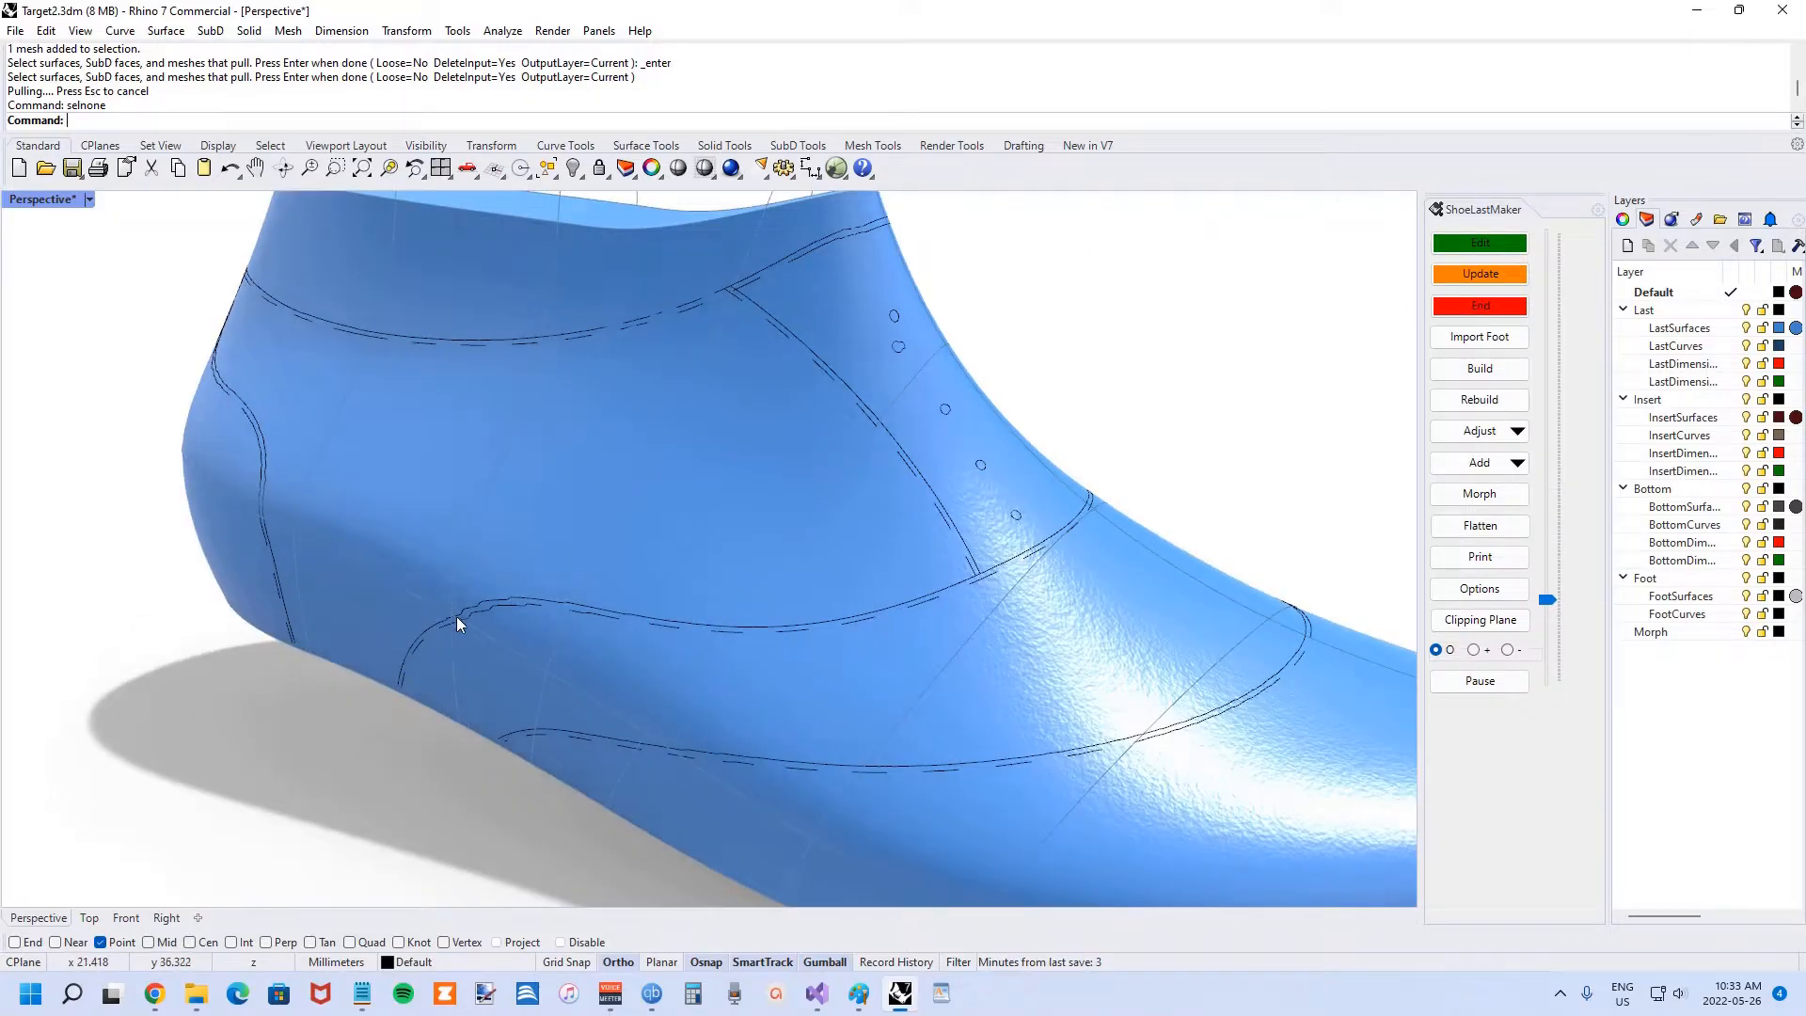
- Rebuild the side curve with 30 points, fair it, then start rebuilding the next curve
click(458, 616)
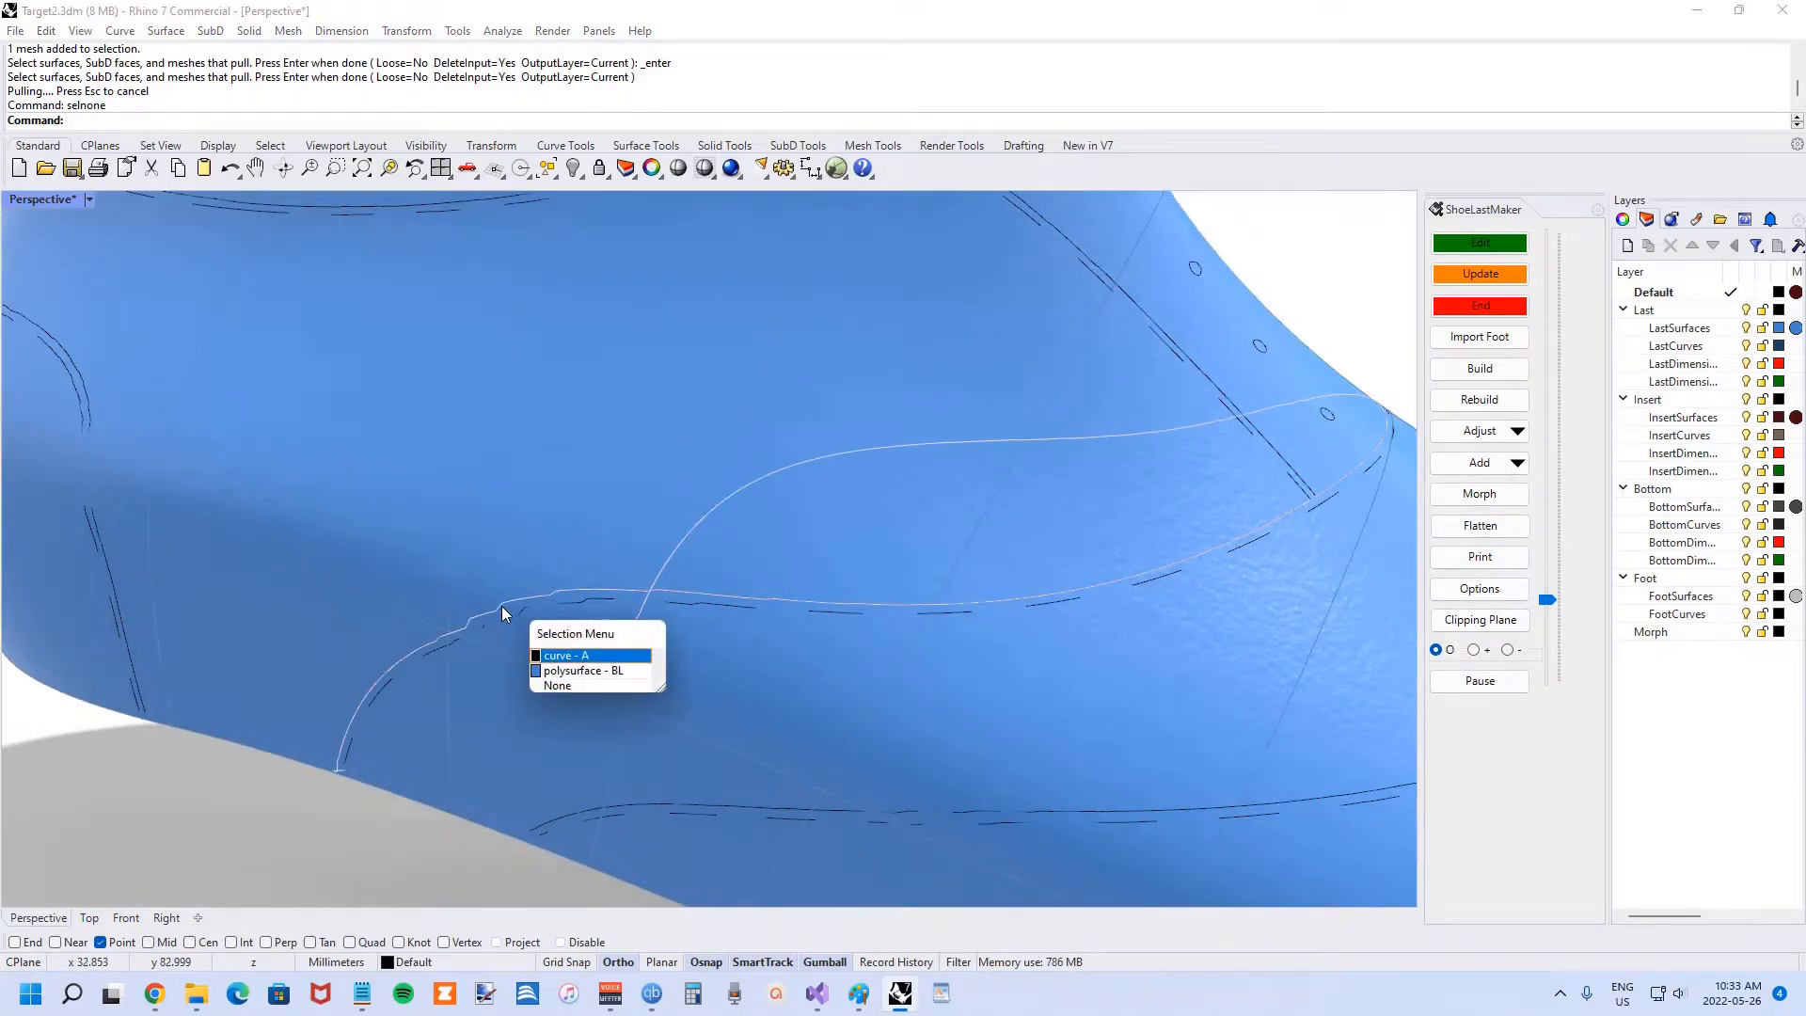
click(566, 654)
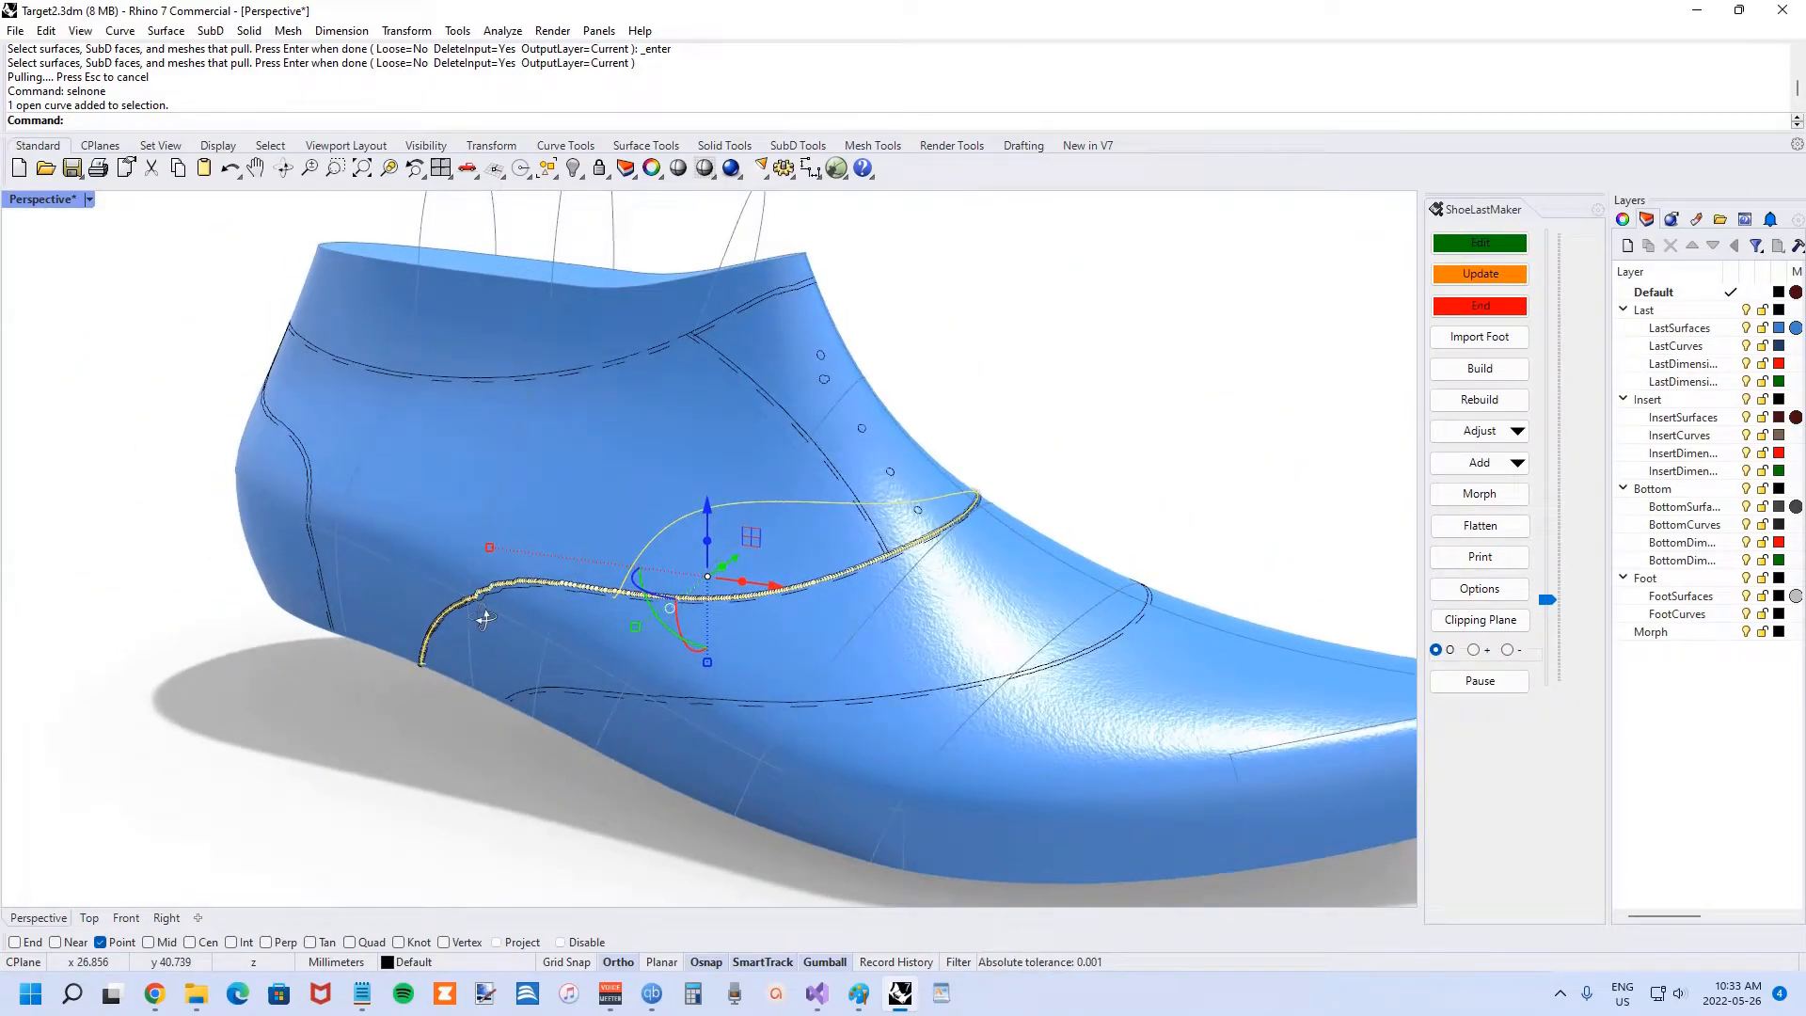
click(1479, 399)
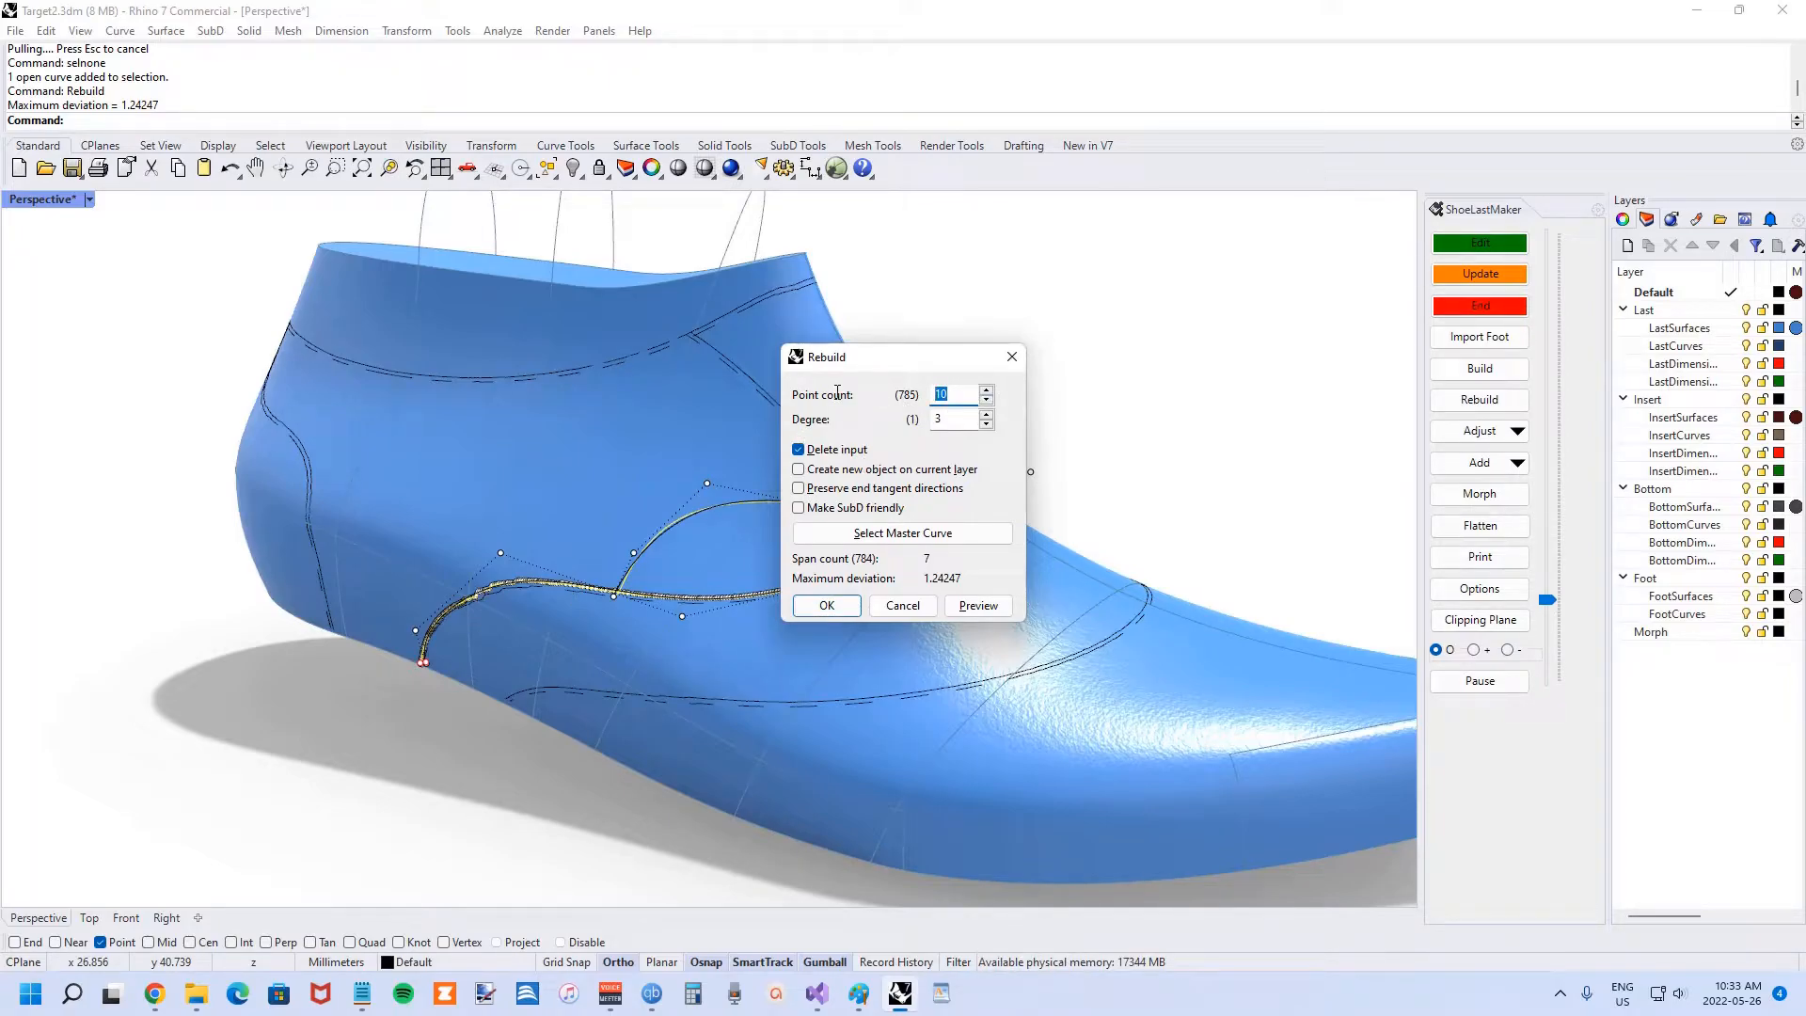
text(30)
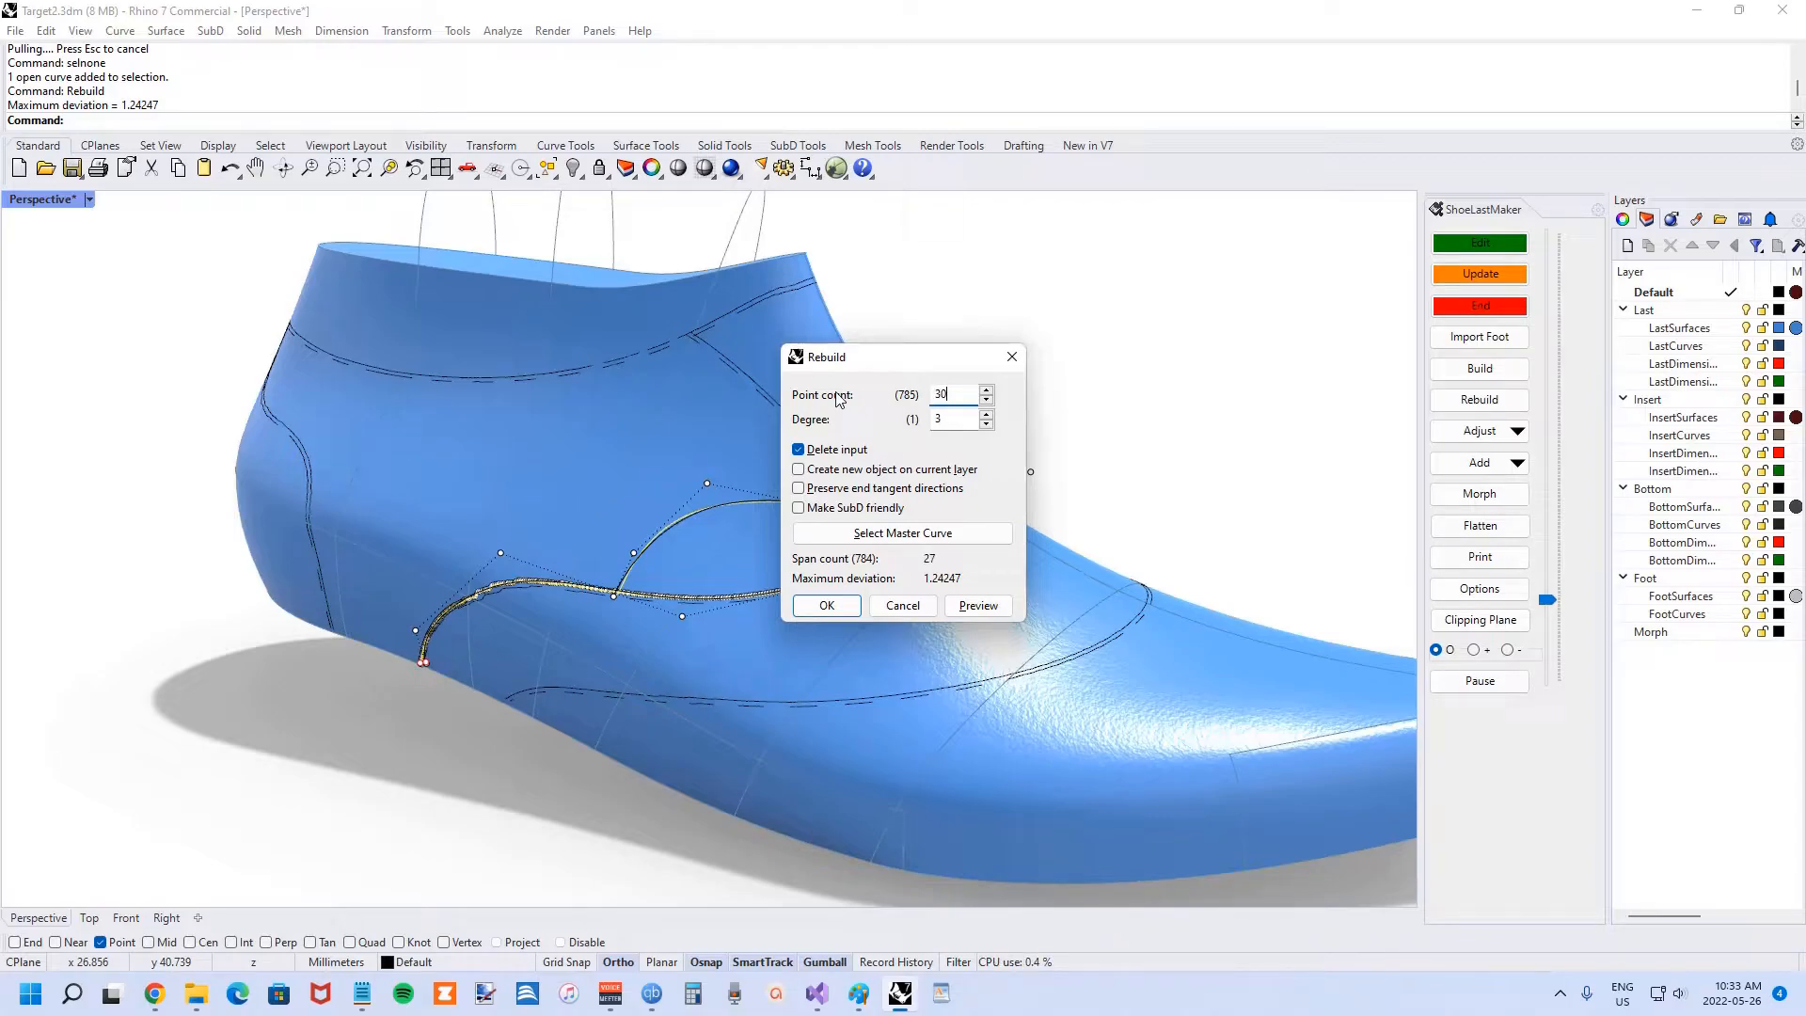
click(975, 605)
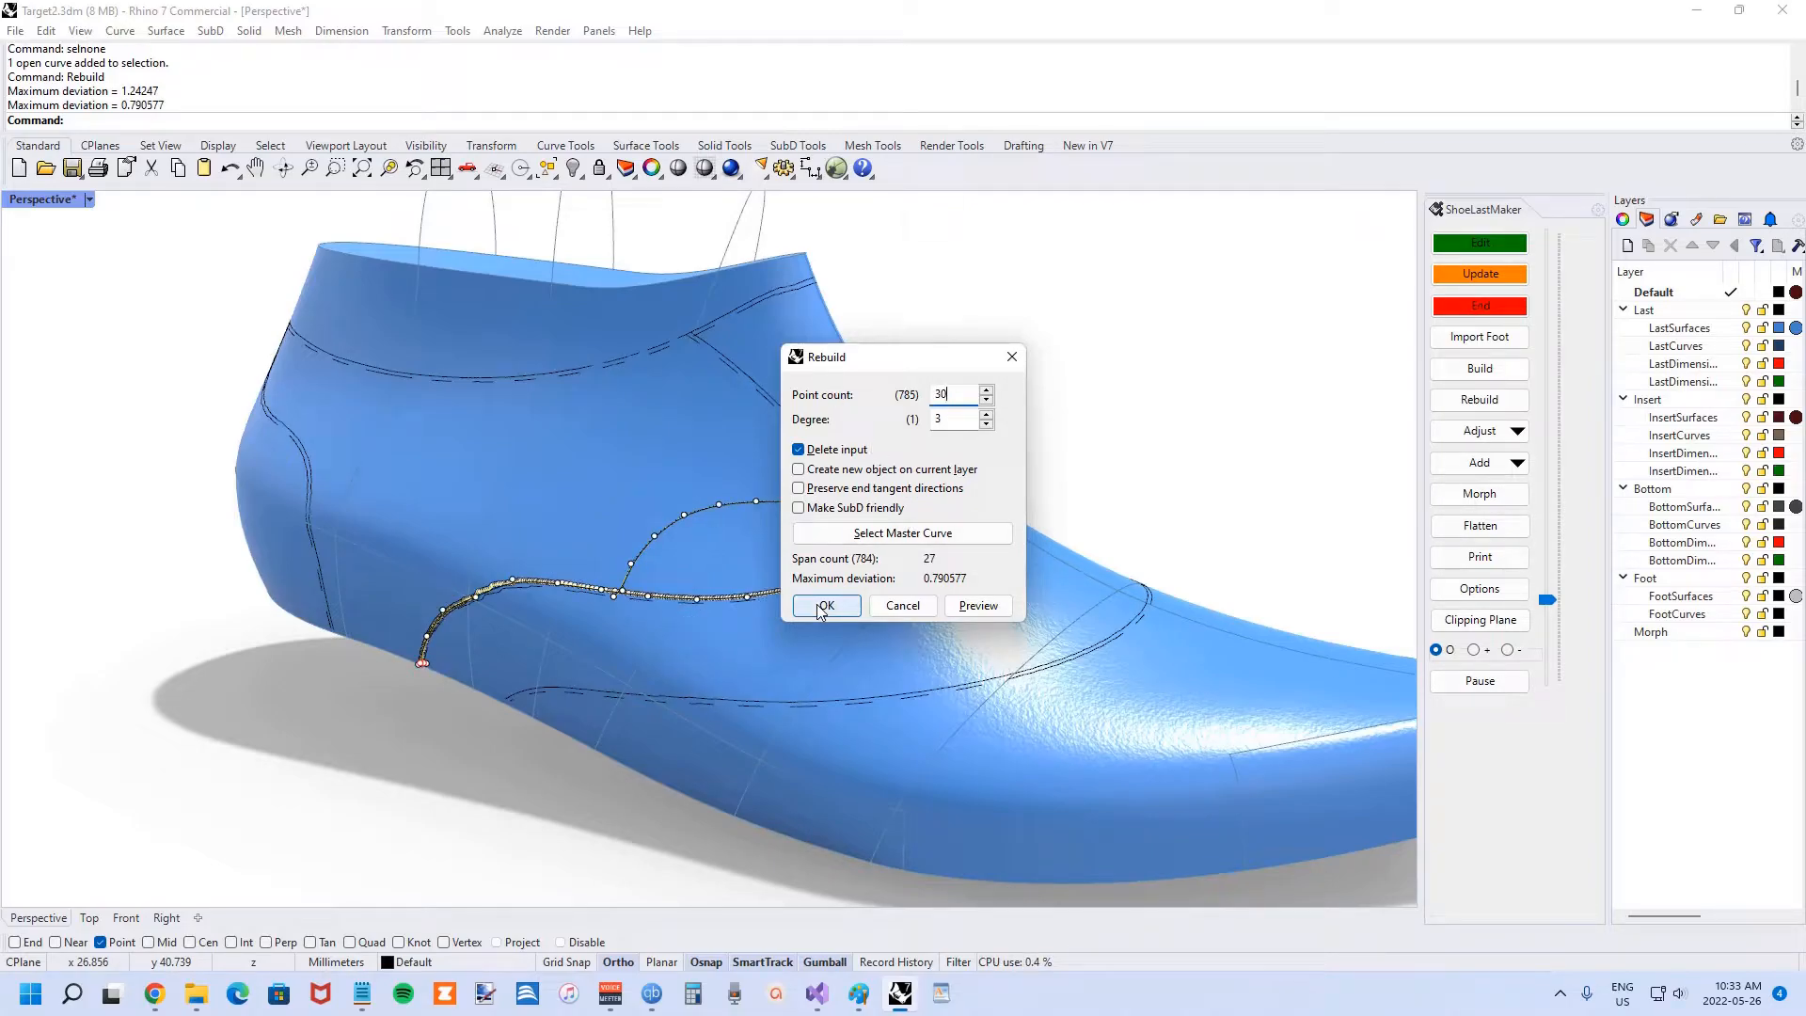
click(825, 606)
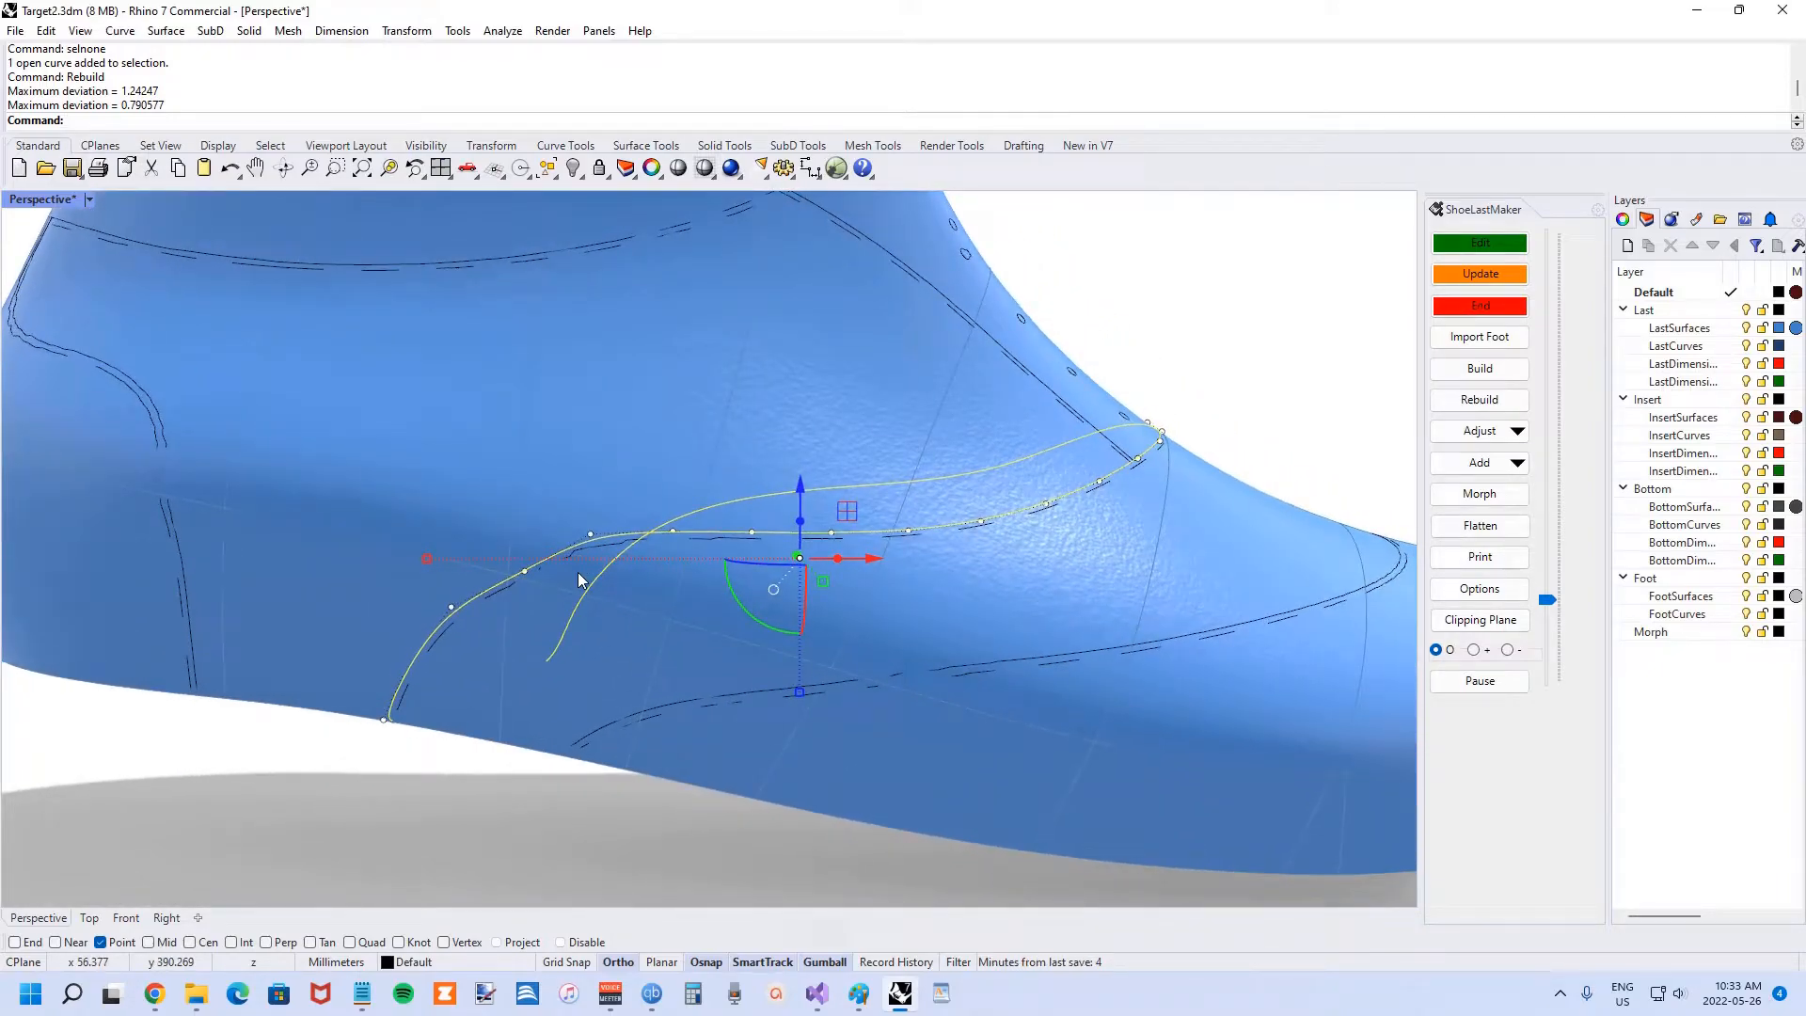
text(Fia)
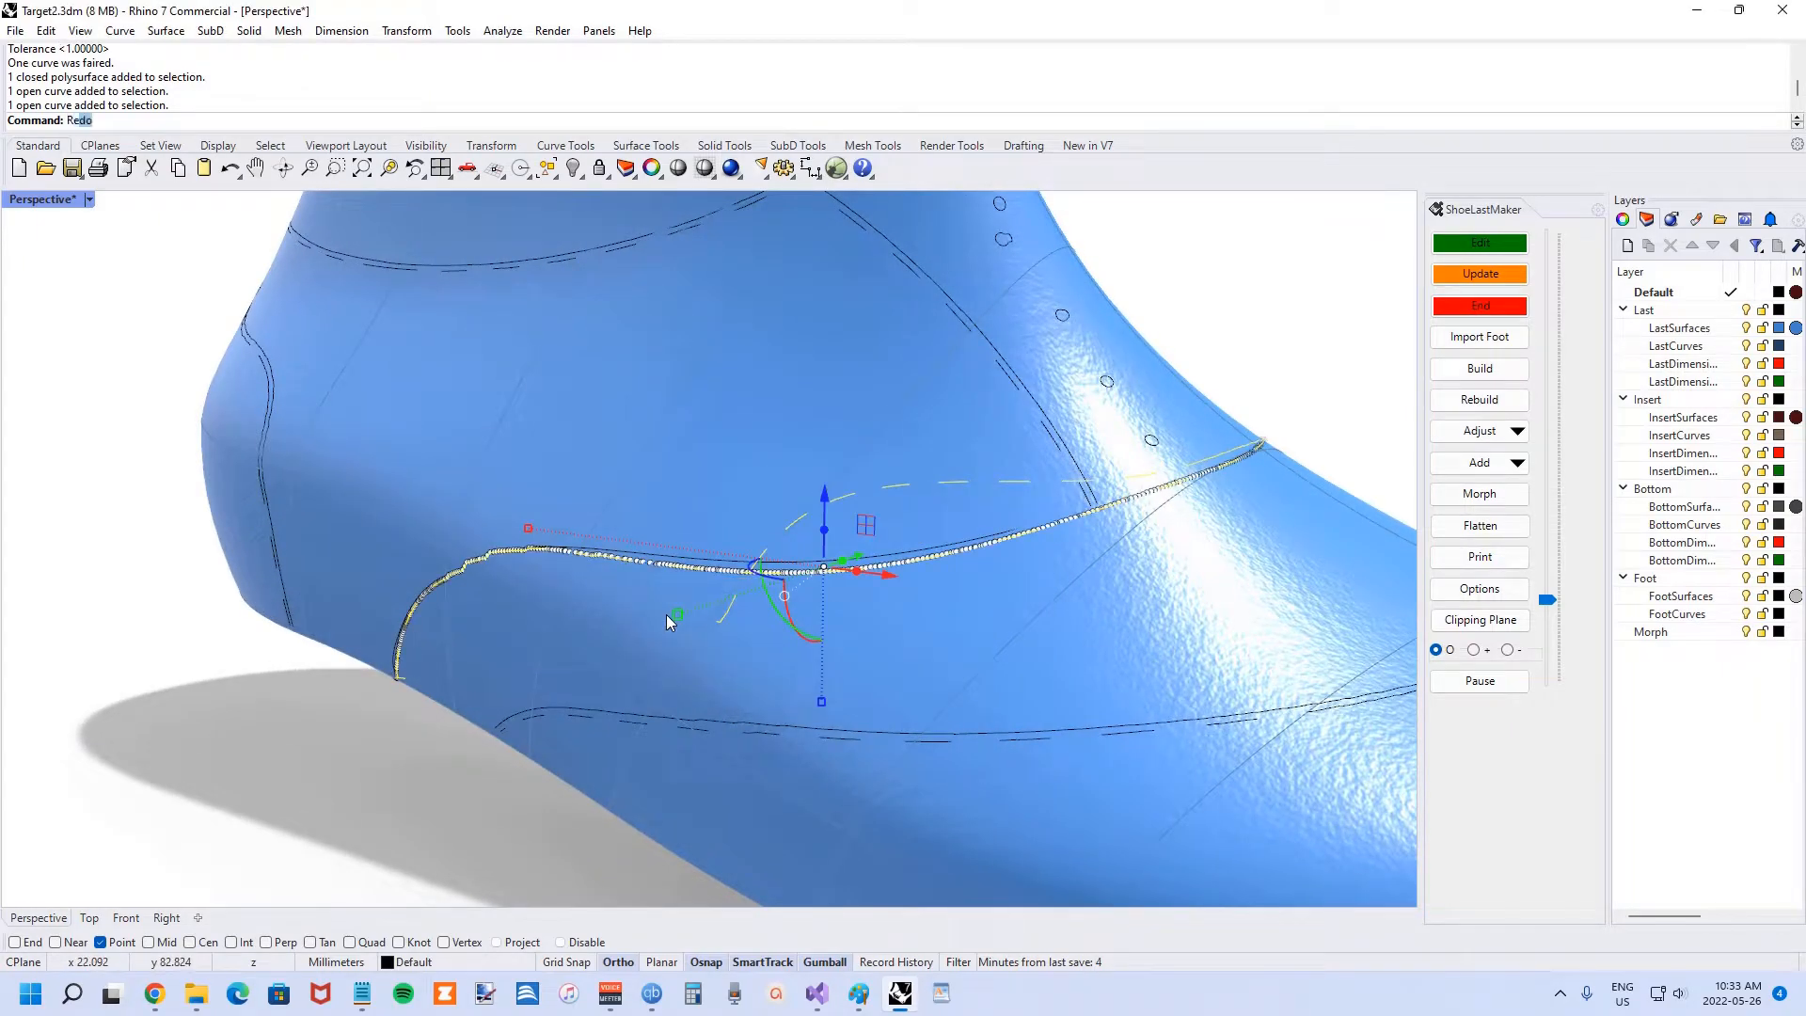
click(1479, 400)
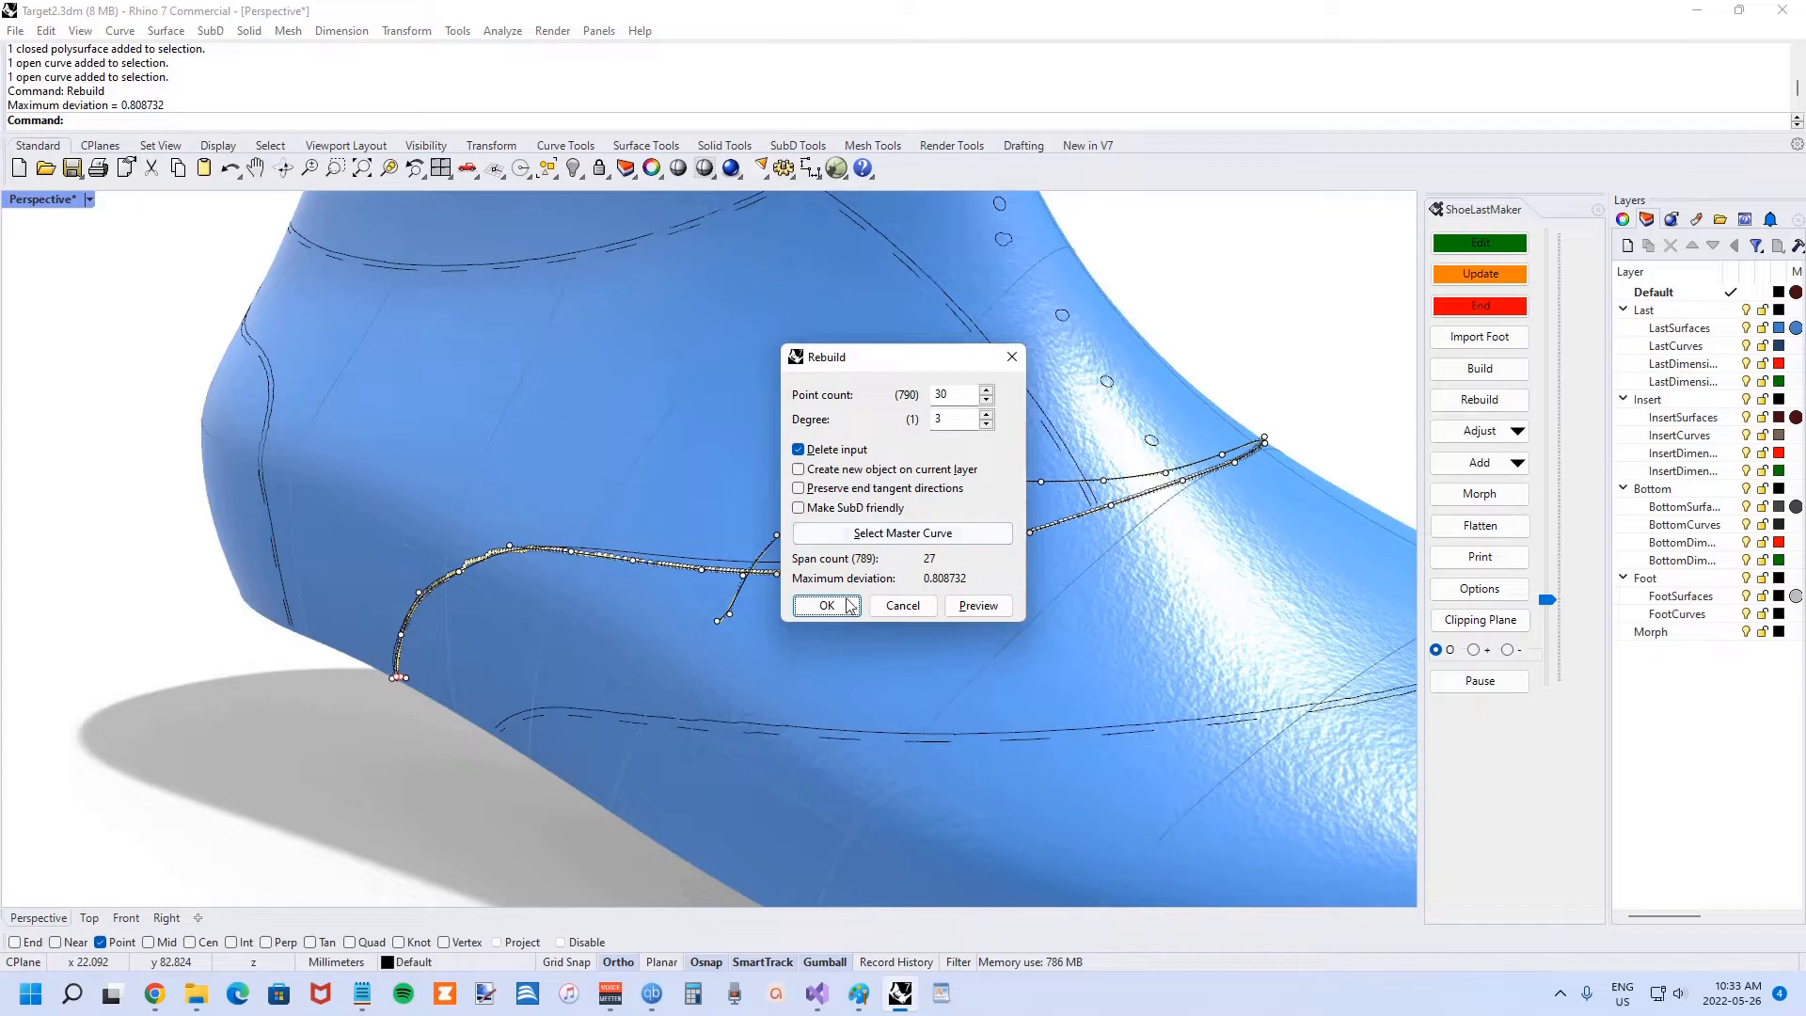
- Confirm the second curve's rebuild and pull the faired curves onto the last surface
click(825, 605)
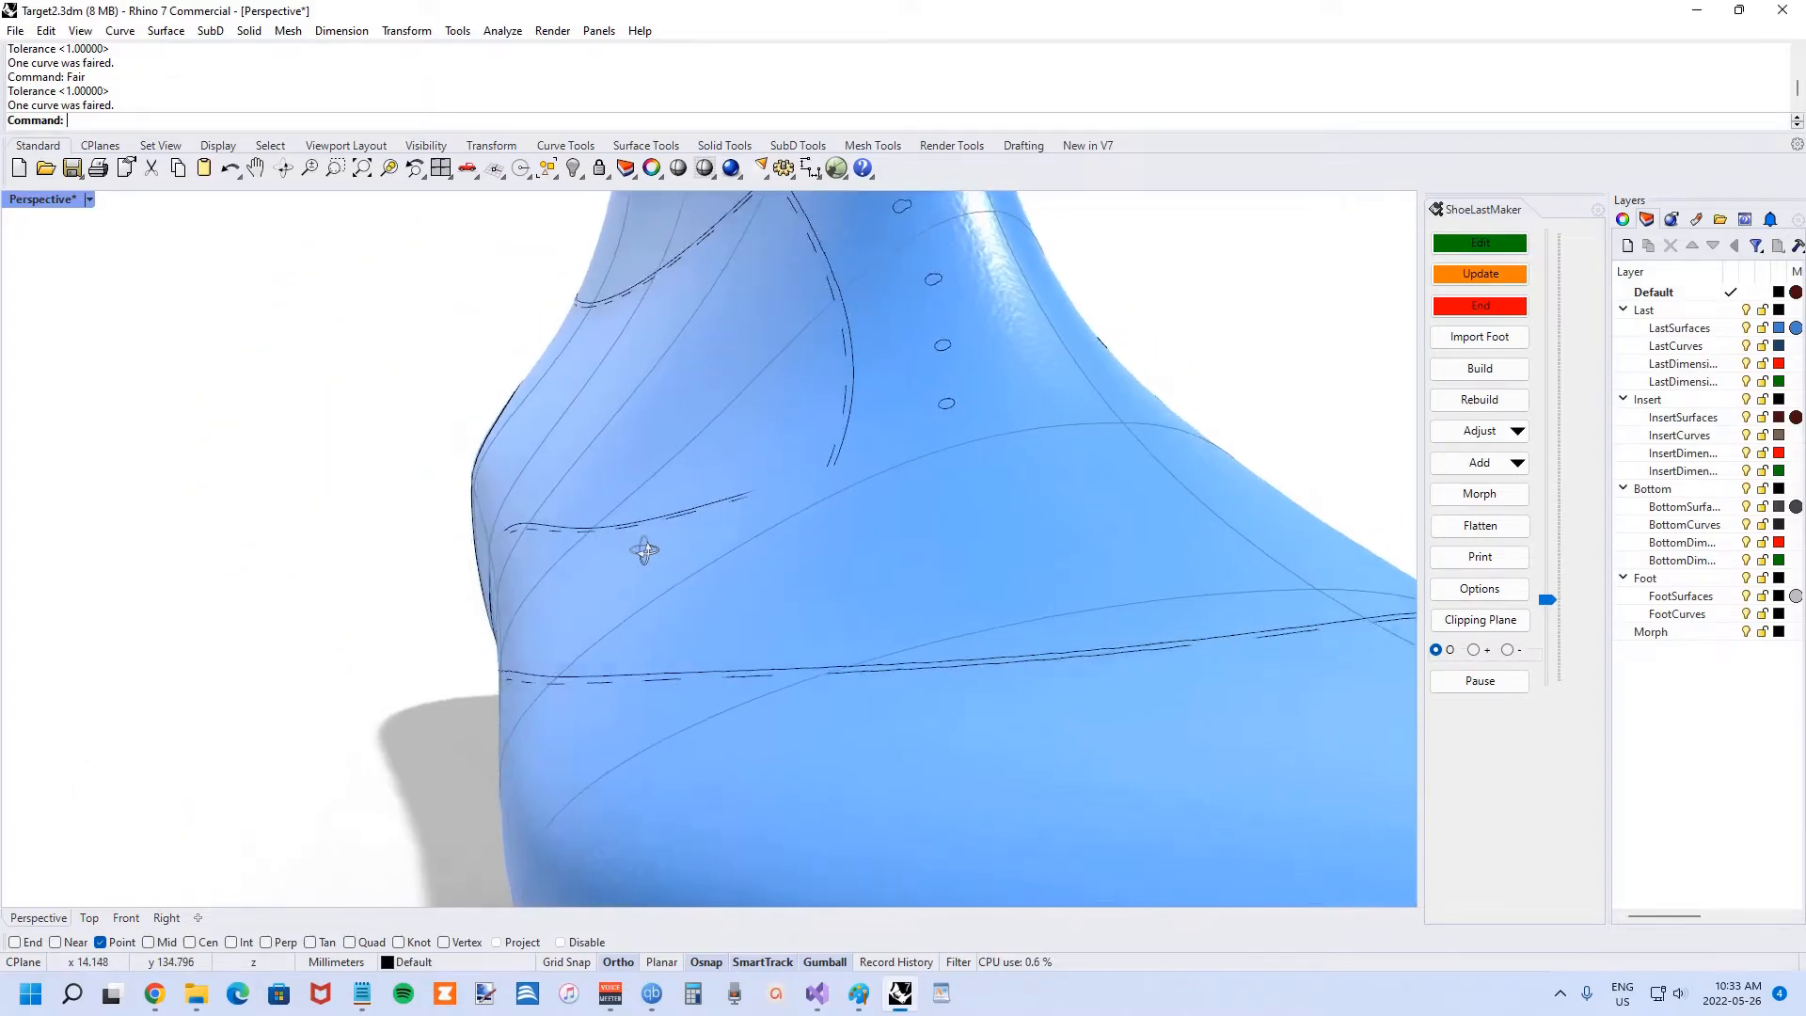
drag(645, 550, 575, 610)
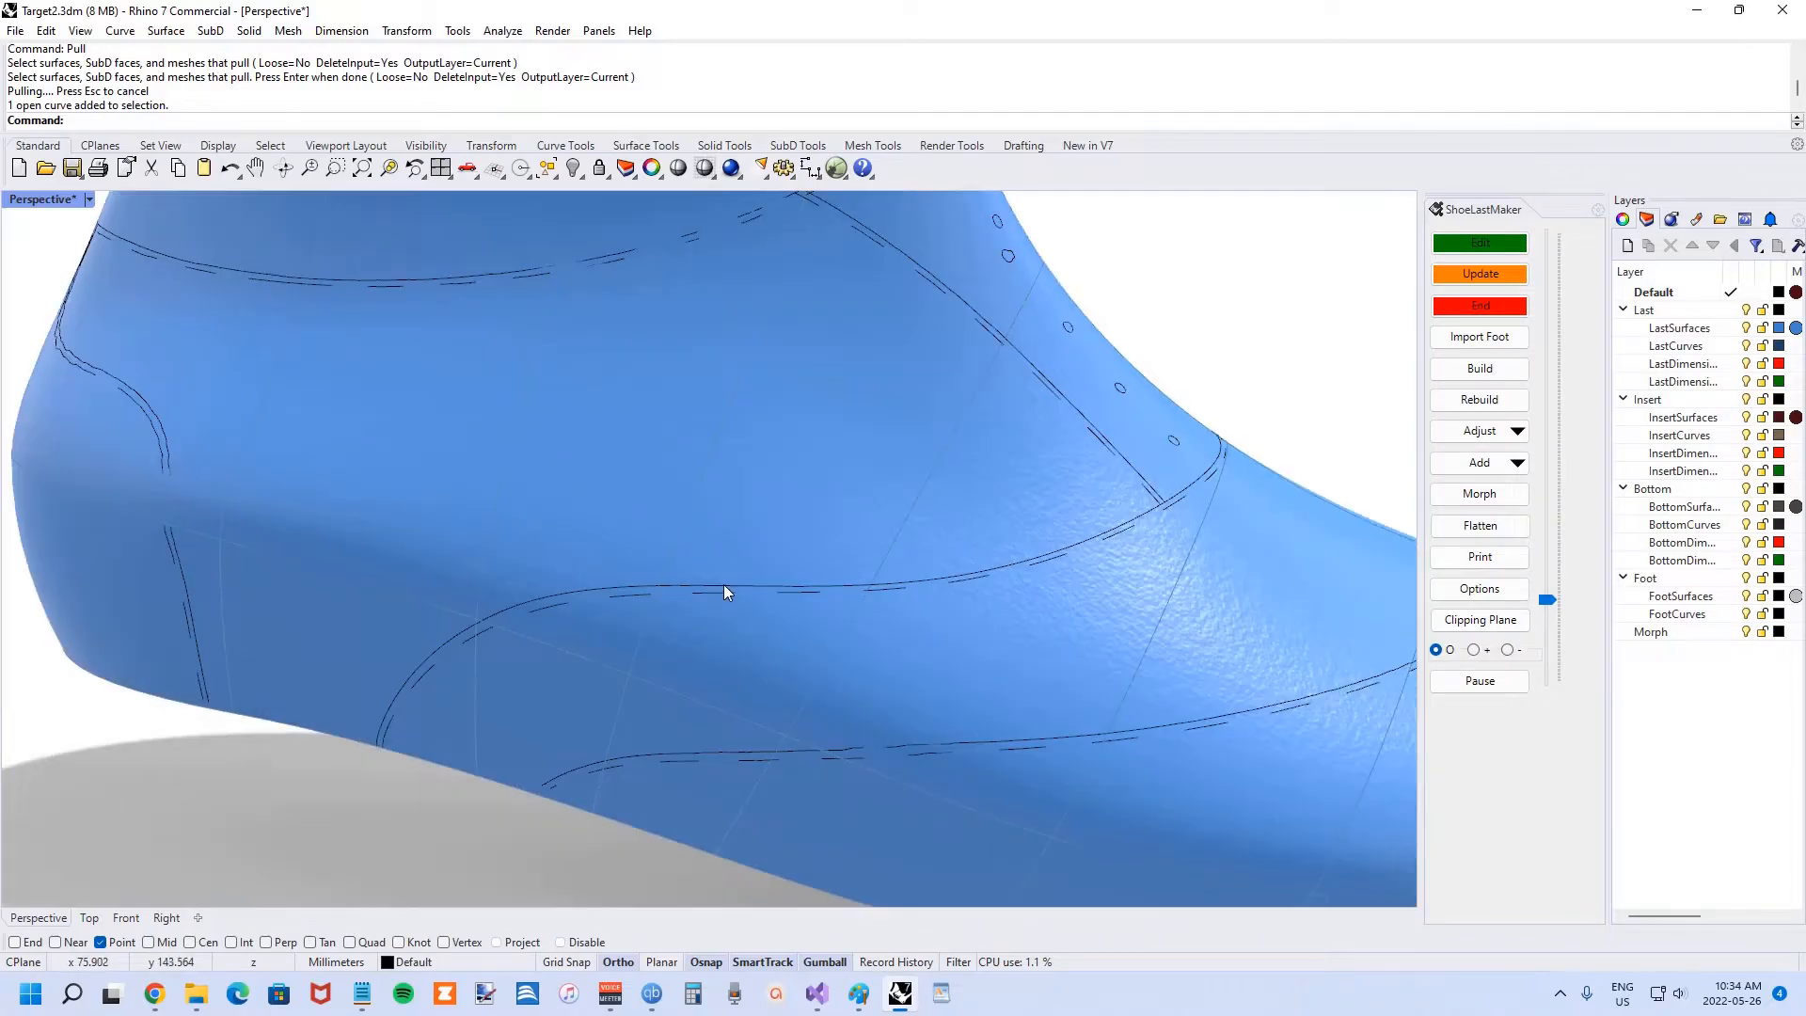
click(704, 600)
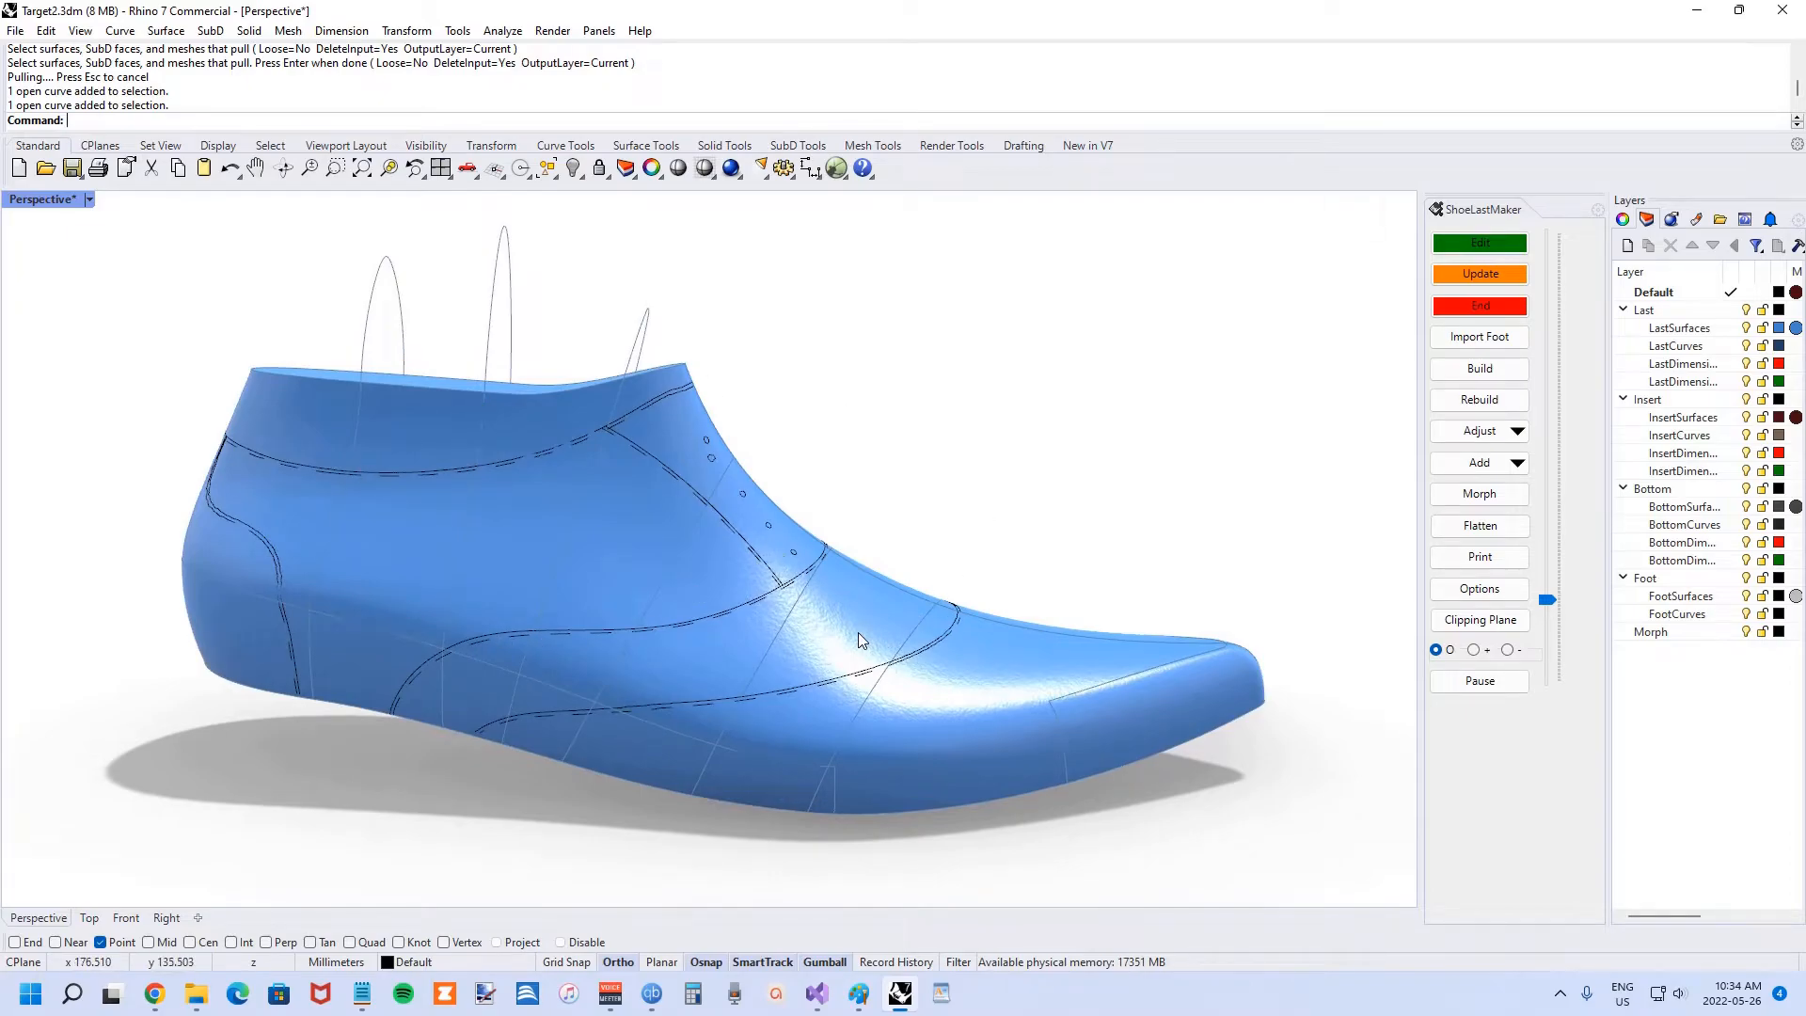
mouse_move(837, 622)
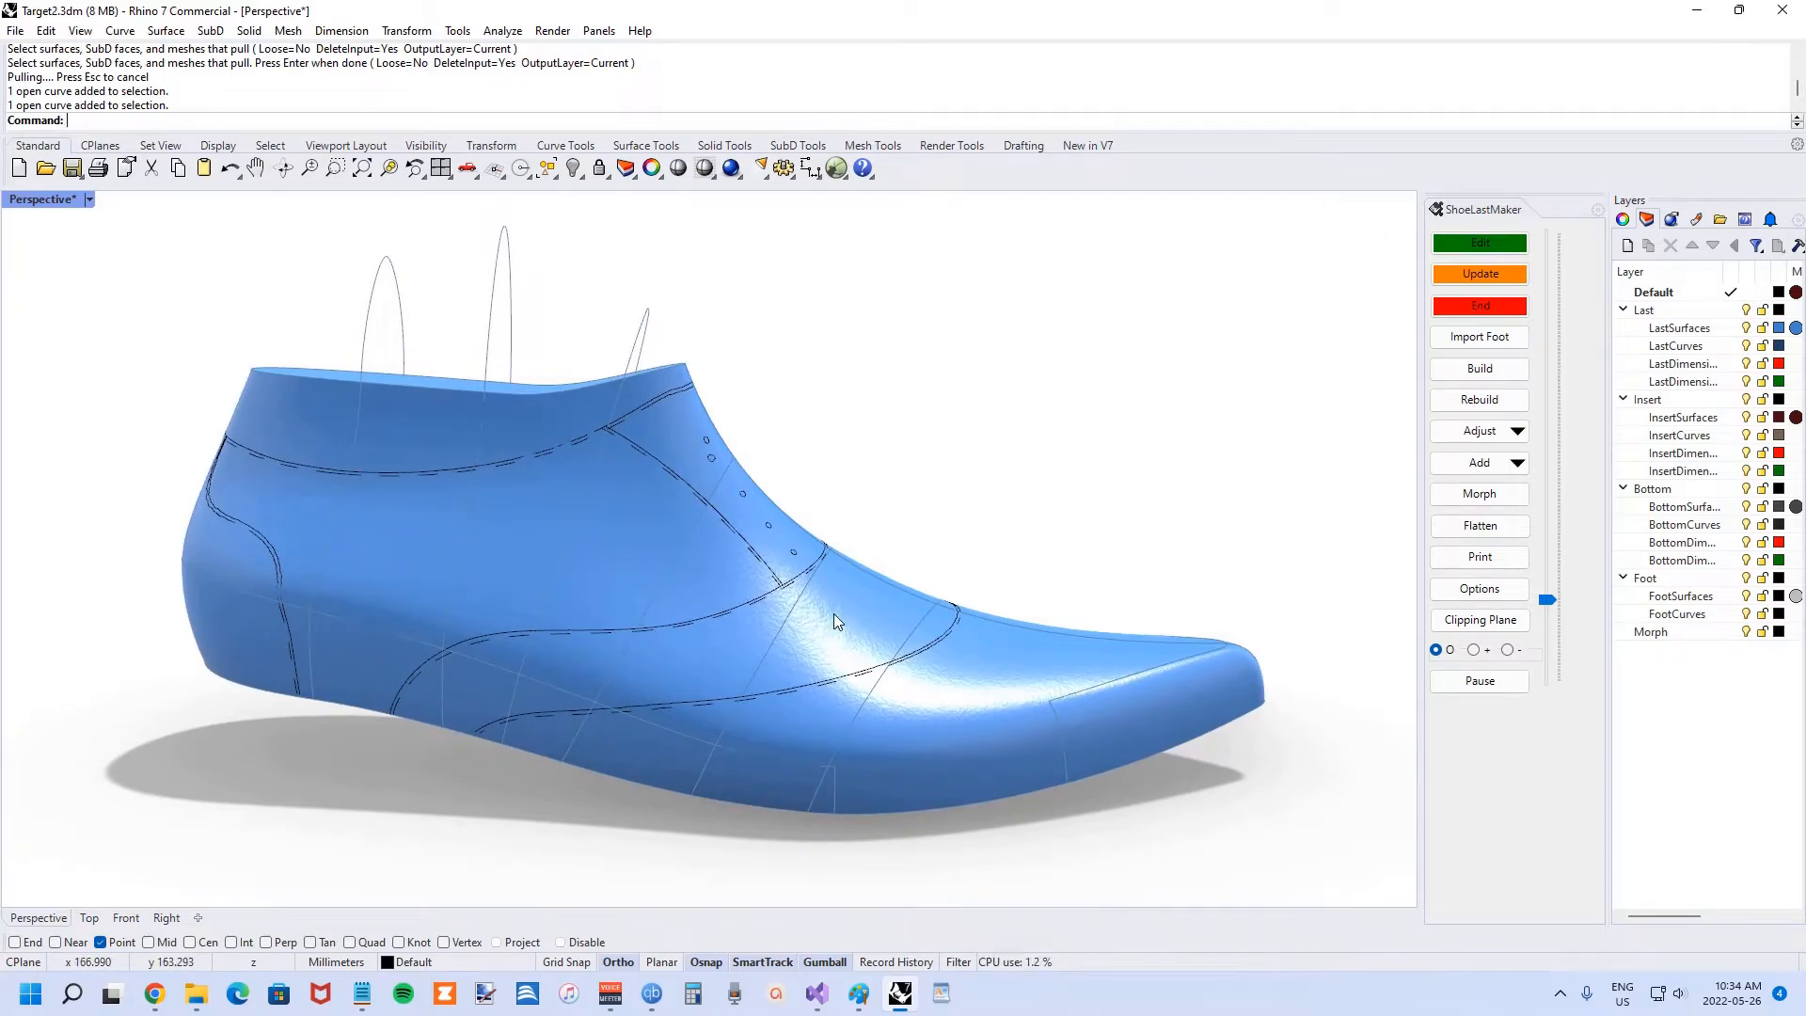